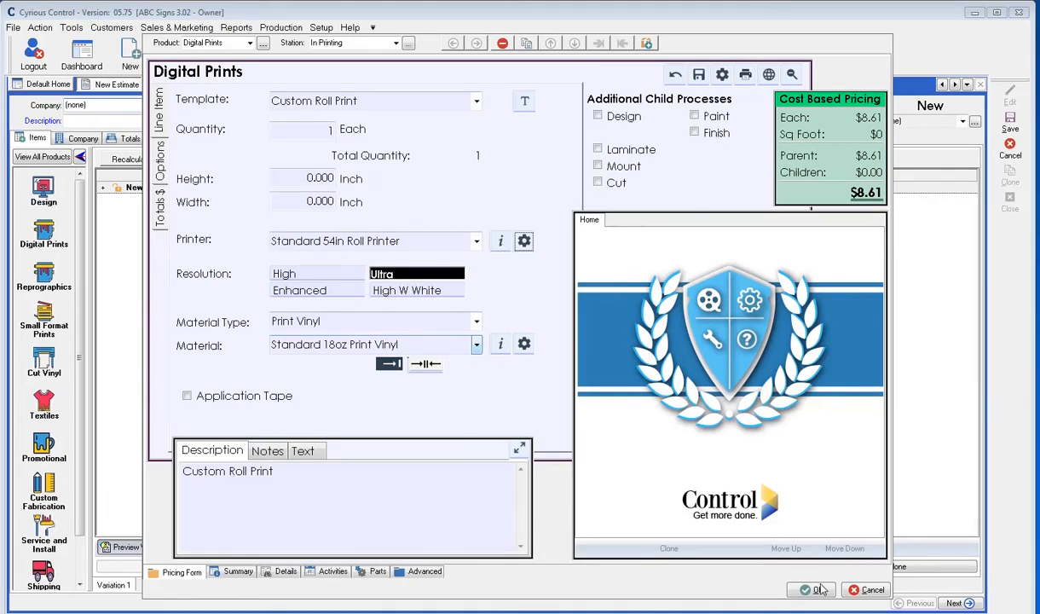
pyautogui.moveTo(285, 189)
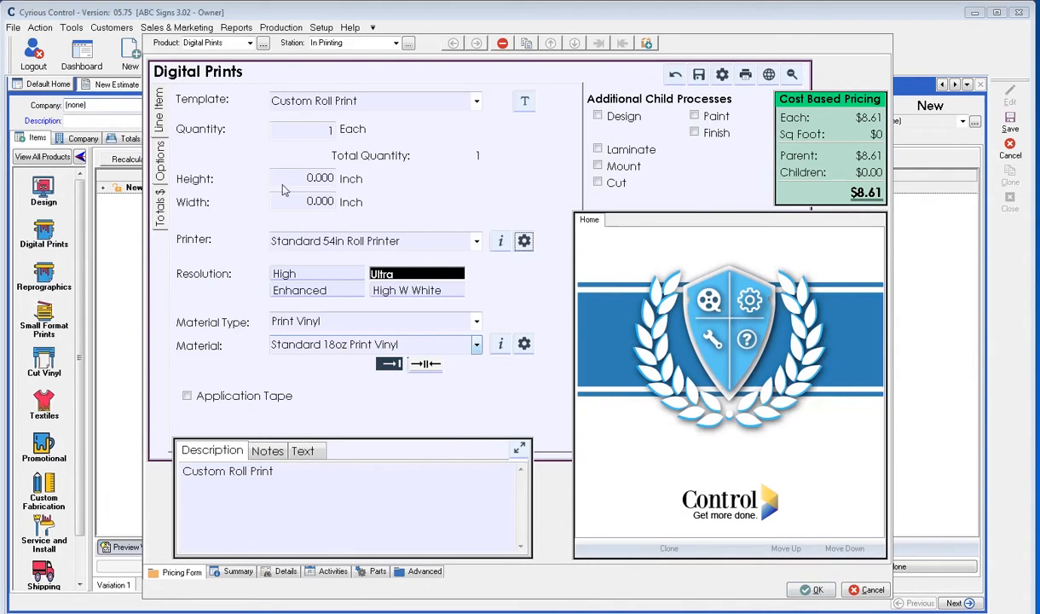
pyautogui.moveTo(519, 108)
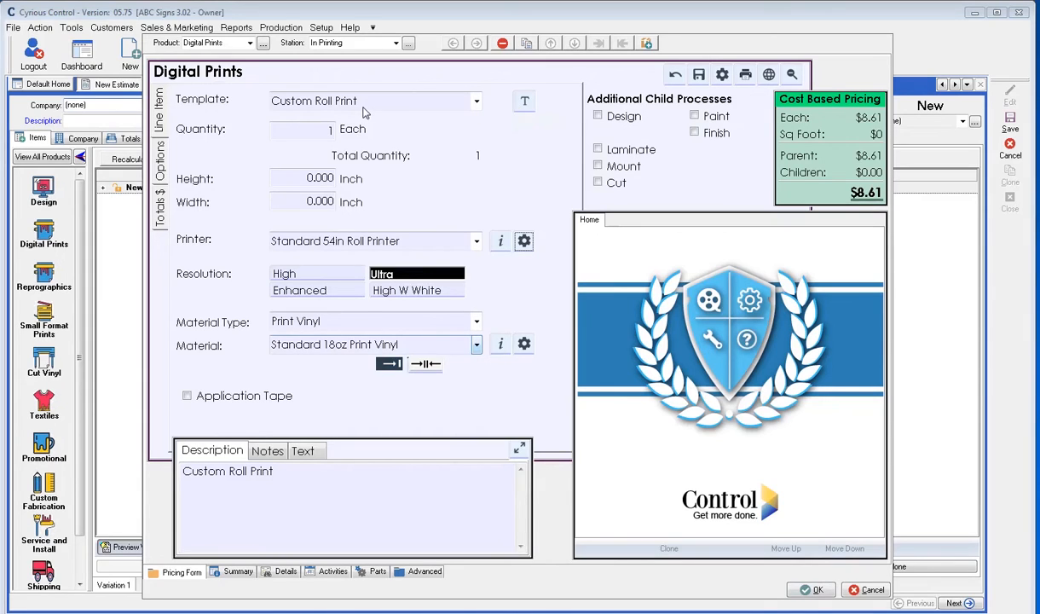
pyautogui.moveTo(478, 108)
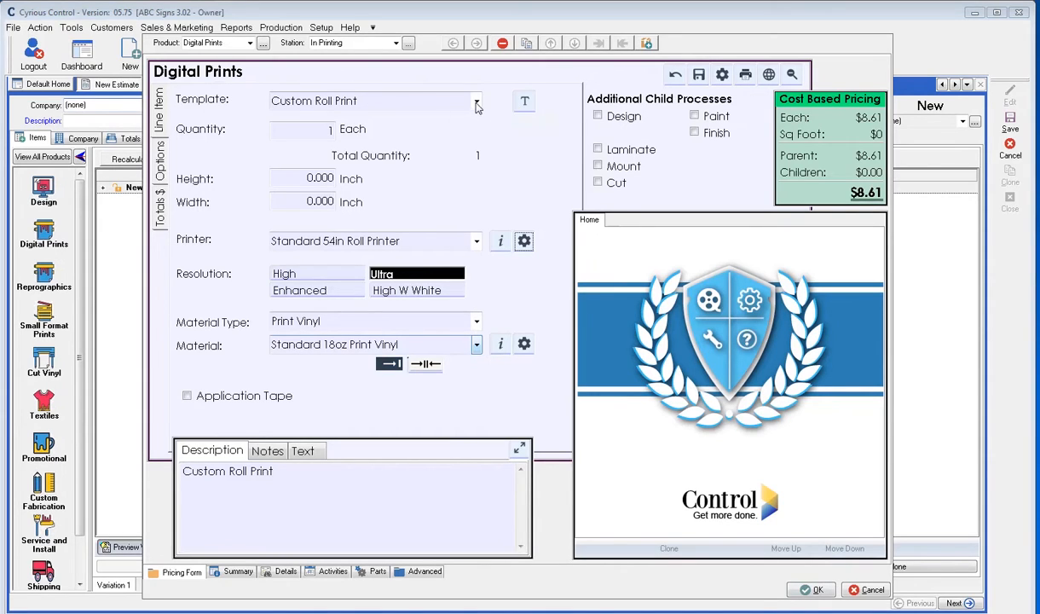
# - Start a new template from the Custom Roll Print in Template Details, then close the details
pyautogui.click(376, 100)
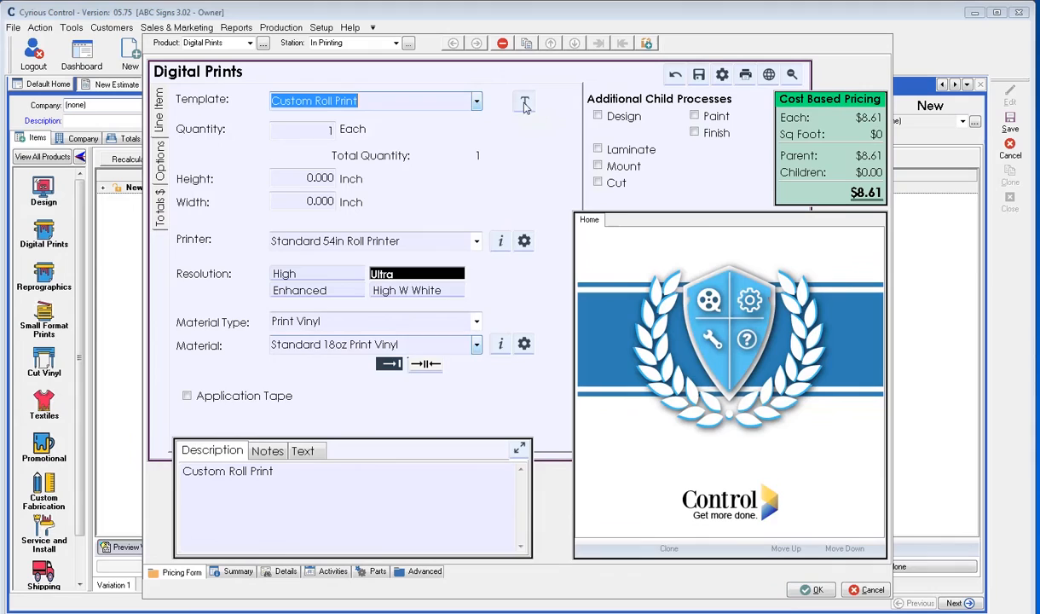
pyautogui.click(525, 105)
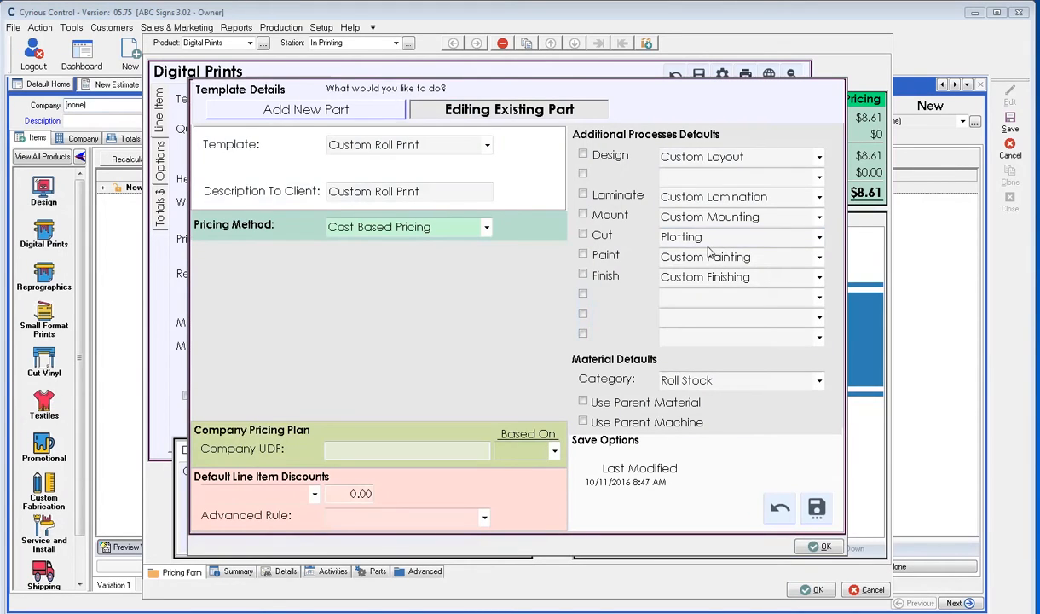
pyautogui.moveTo(332, 117)
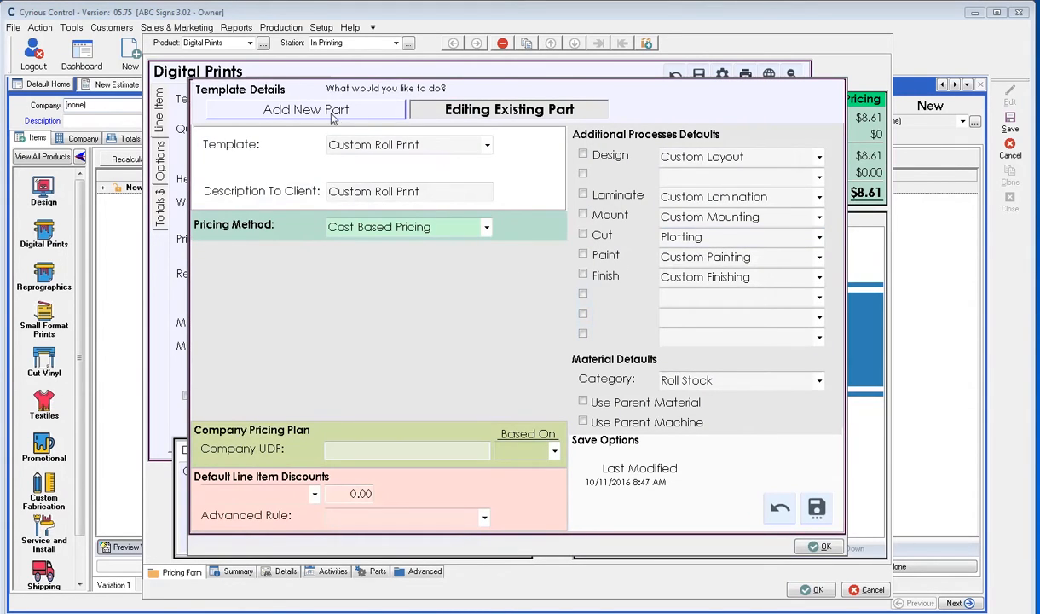
pyautogui.click(305, 109)
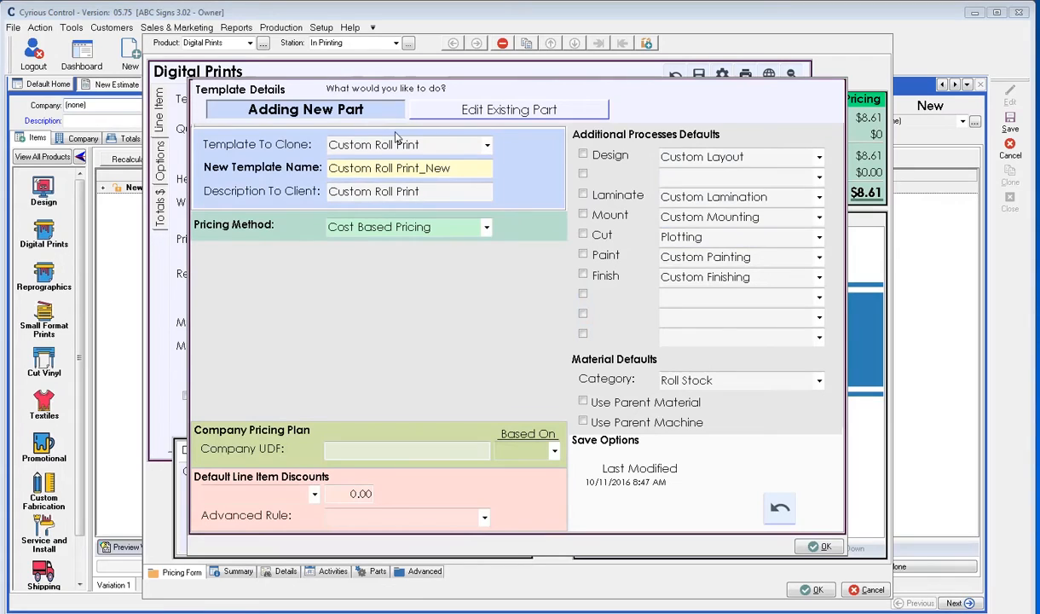
pyautogui.moveTo(457, 185)
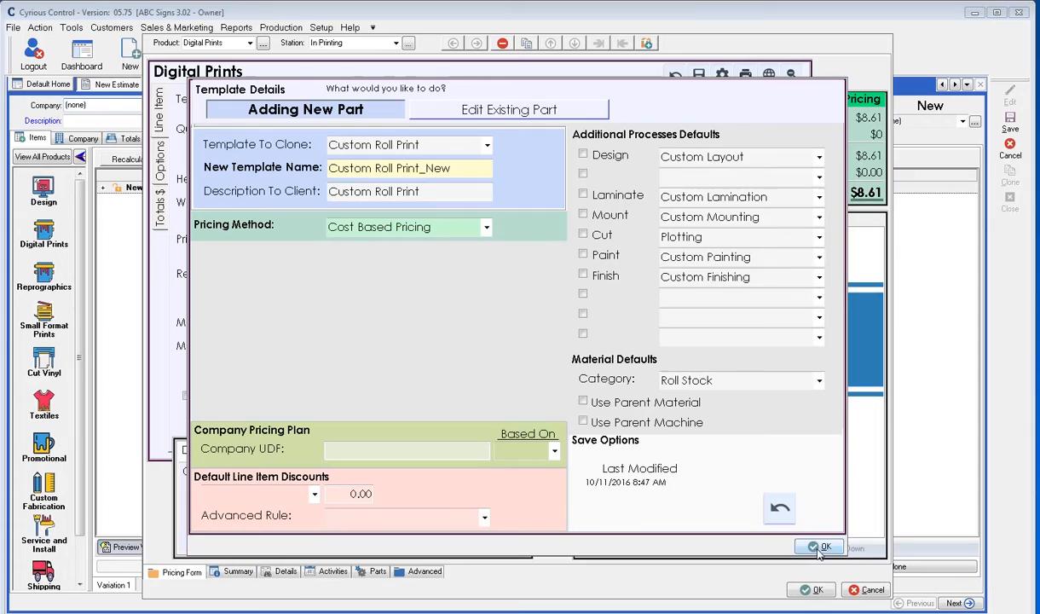
pyautogui.click(819, 547)
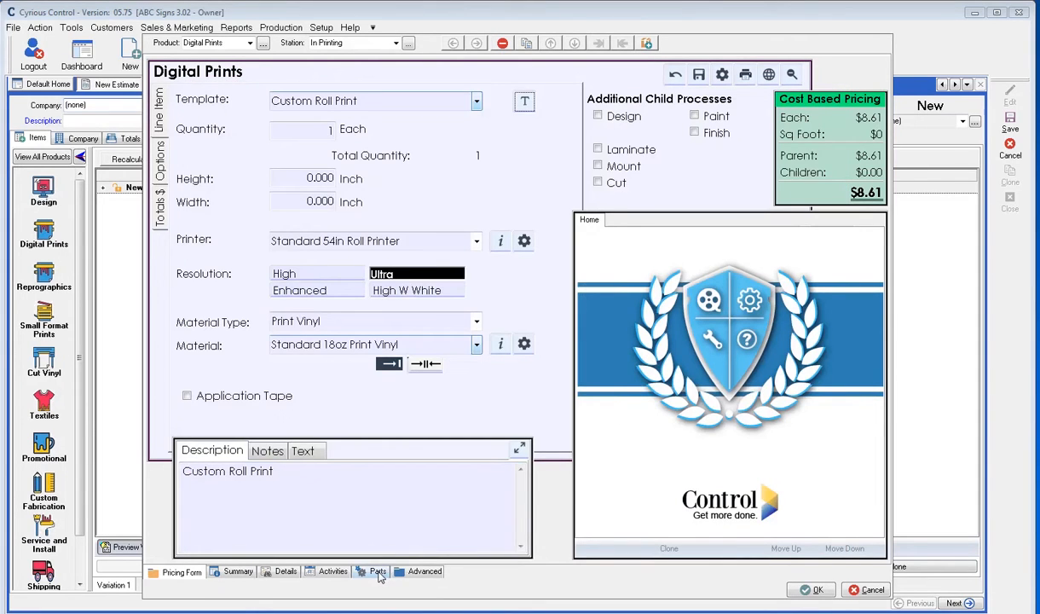
# - Check the parts cost breakdown and enter 24 inches as the print height
pyautogui.click(378, 572)
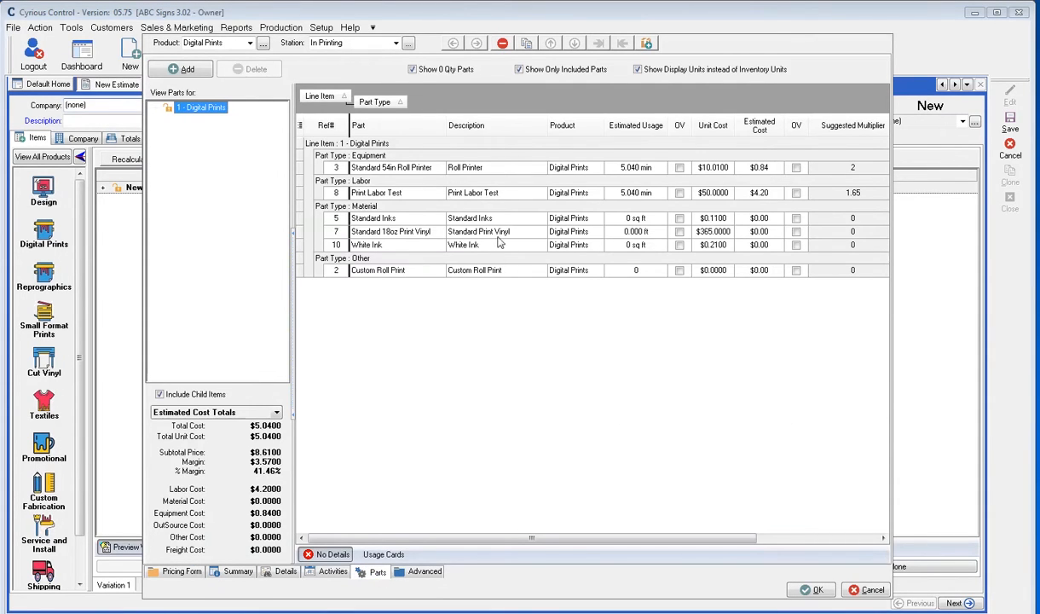
pyautogui.moveTo(594, 305)
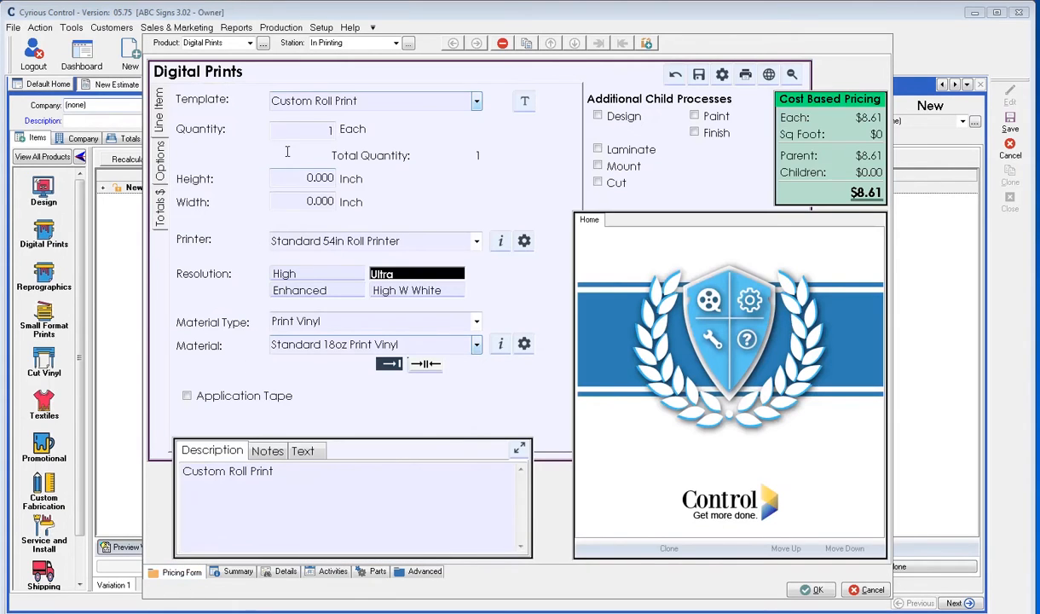
pyautogui.click(303, 178)
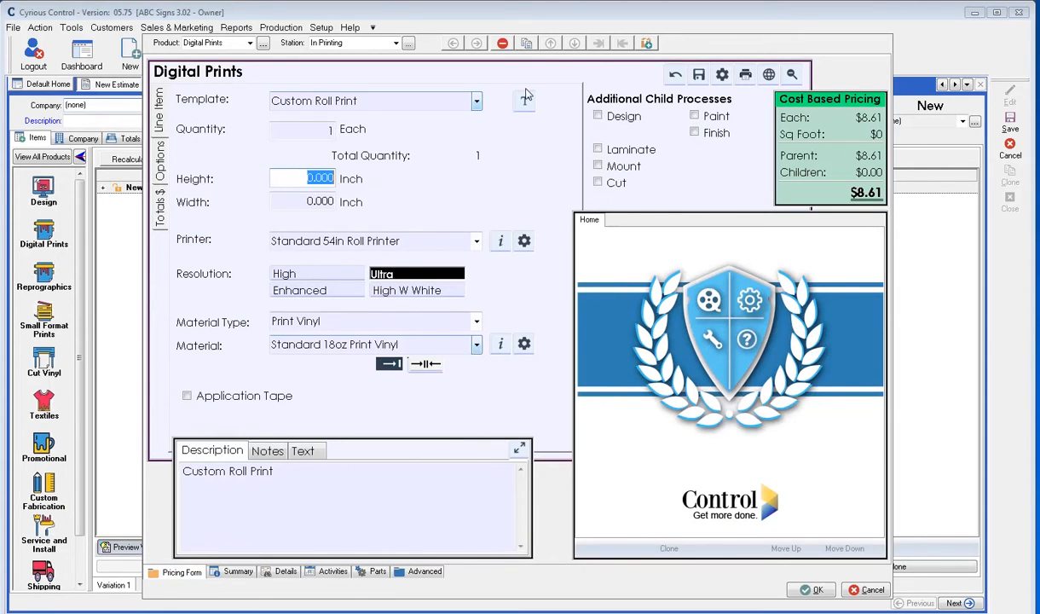
pyautogui.write('24')
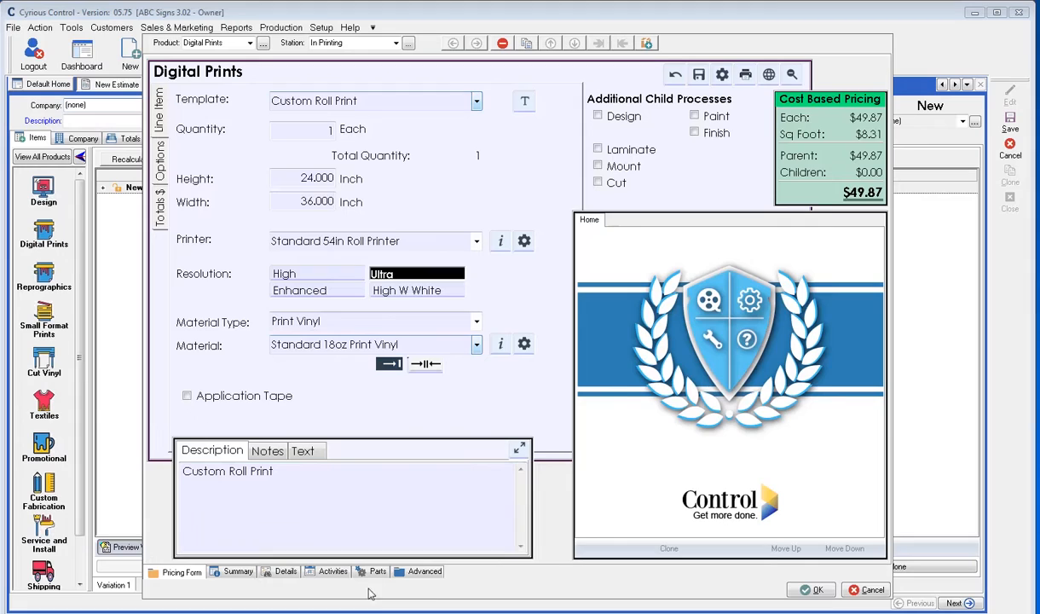
# - Review the 24 by 36 print's parts costs: $17.29 total against $49.87, 65.33% margin
pyautogui.click(378, 572)
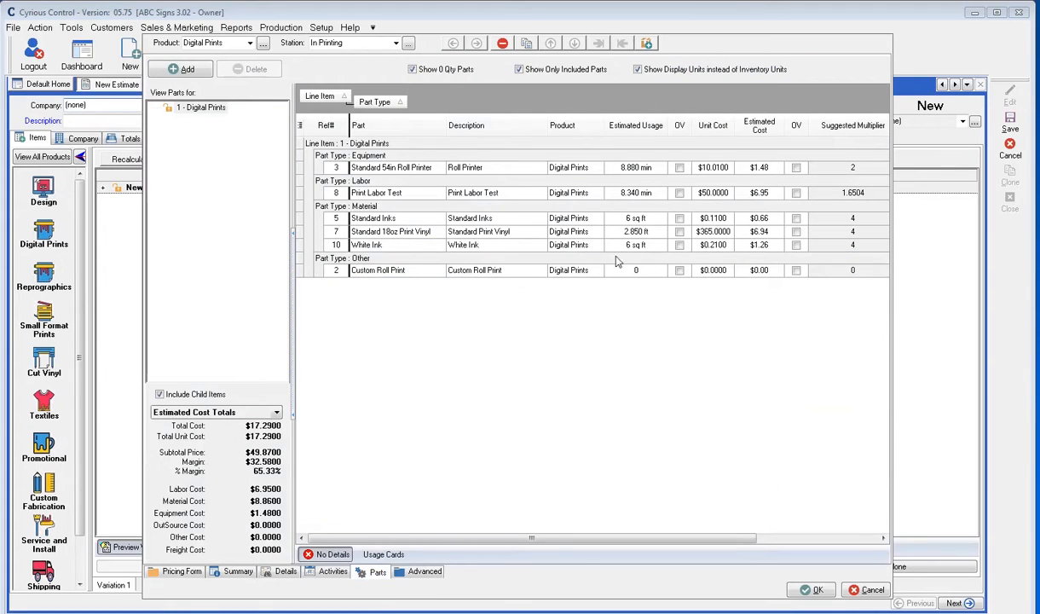
pyautogui.moveTo(859, 272)
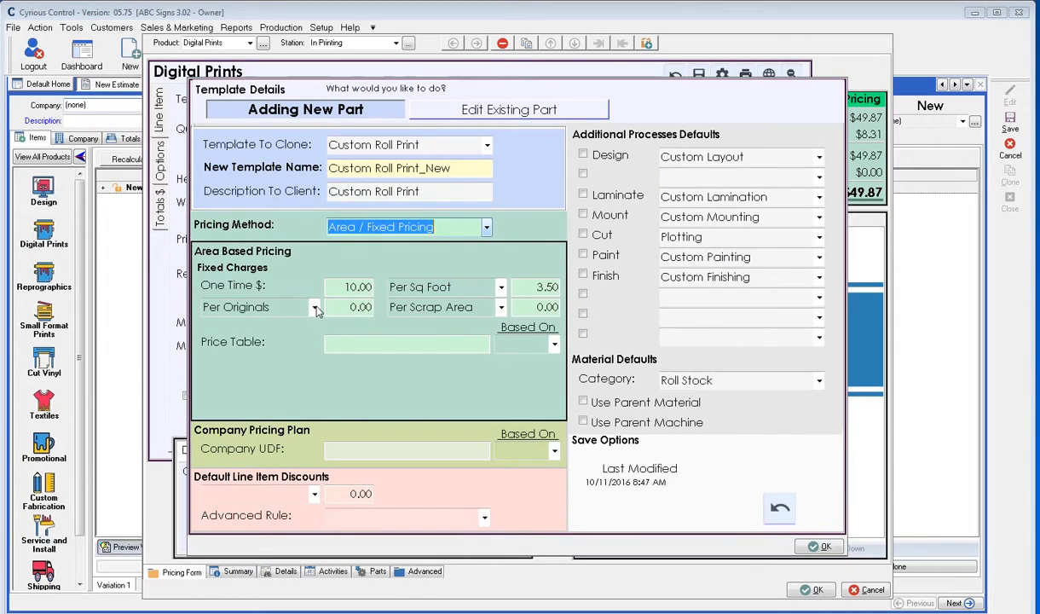
pyautogui.click(350, 285)
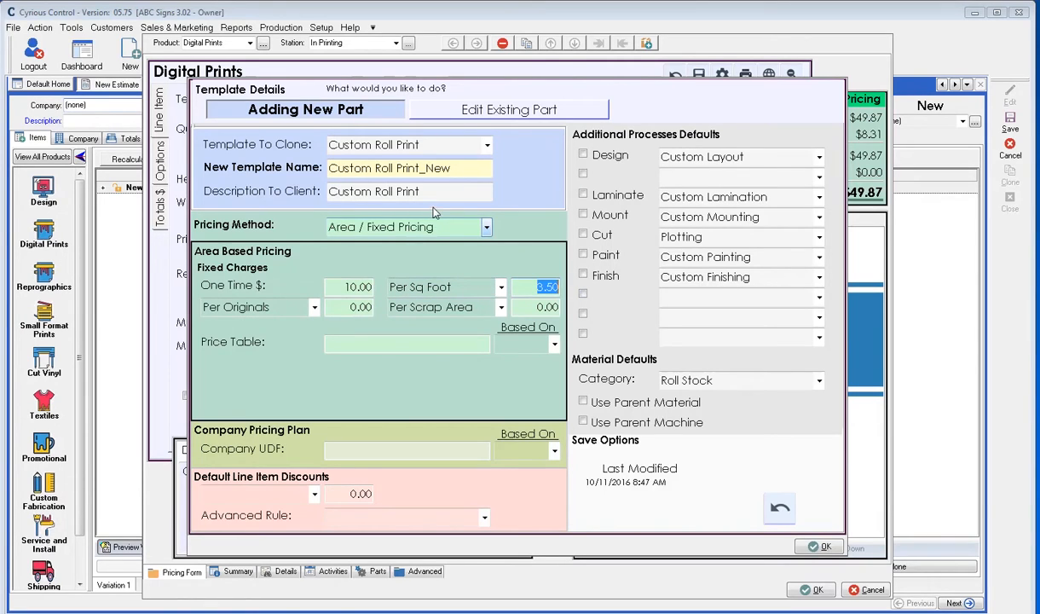
pyautogui.moveTo(438, 167)
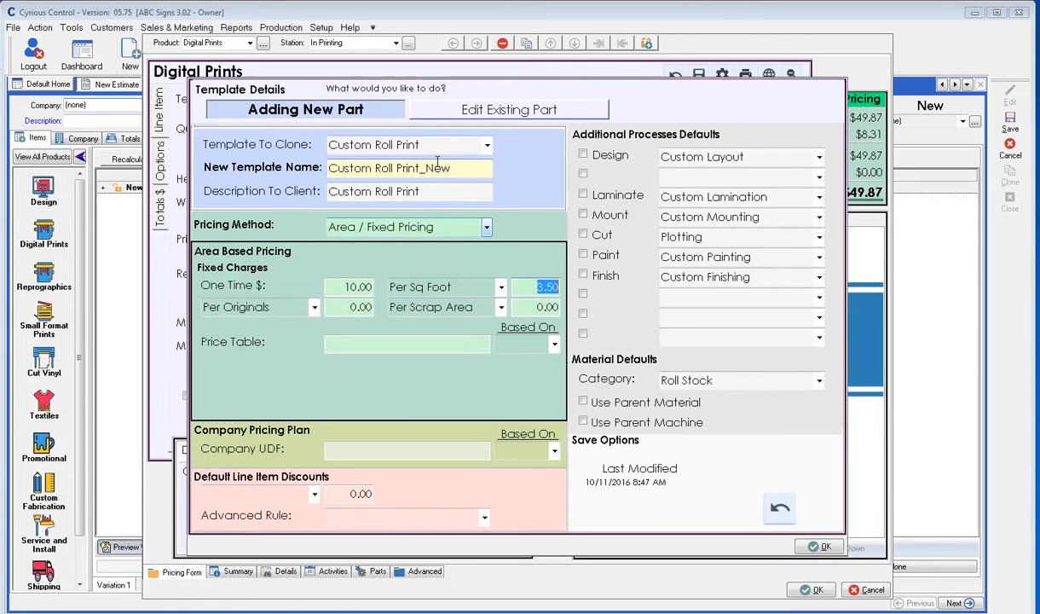
pyautogui.click(315, 307)
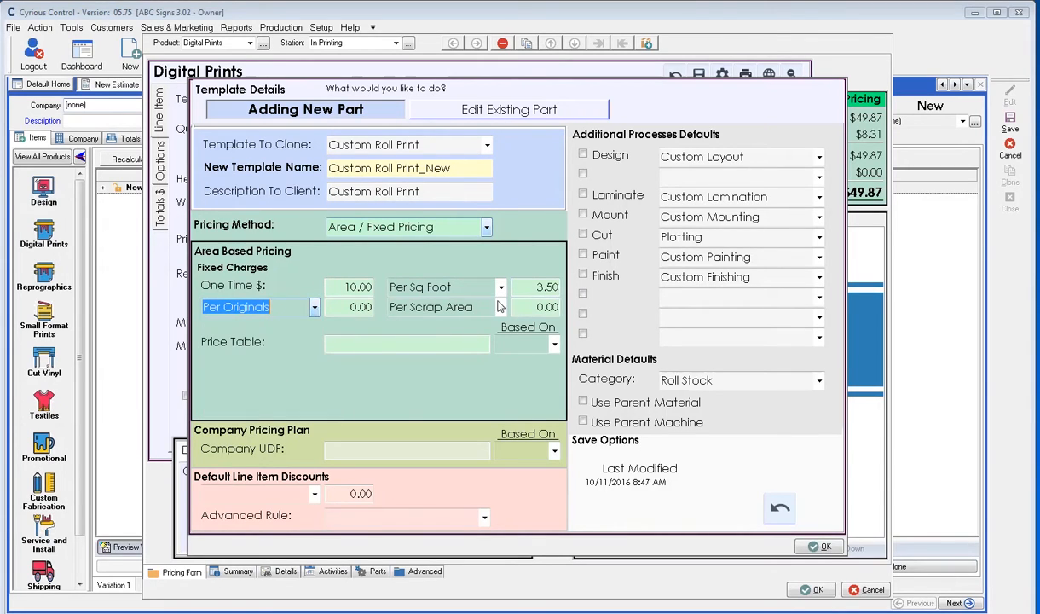
pyautogui.click(501, 307)
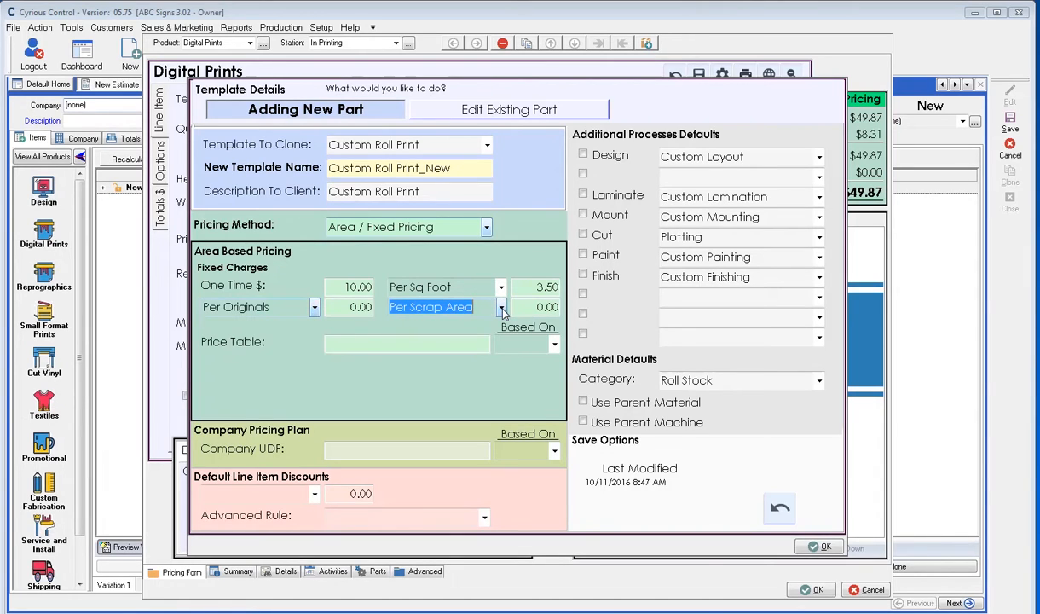
pyautogui.moveTo(403, 366)
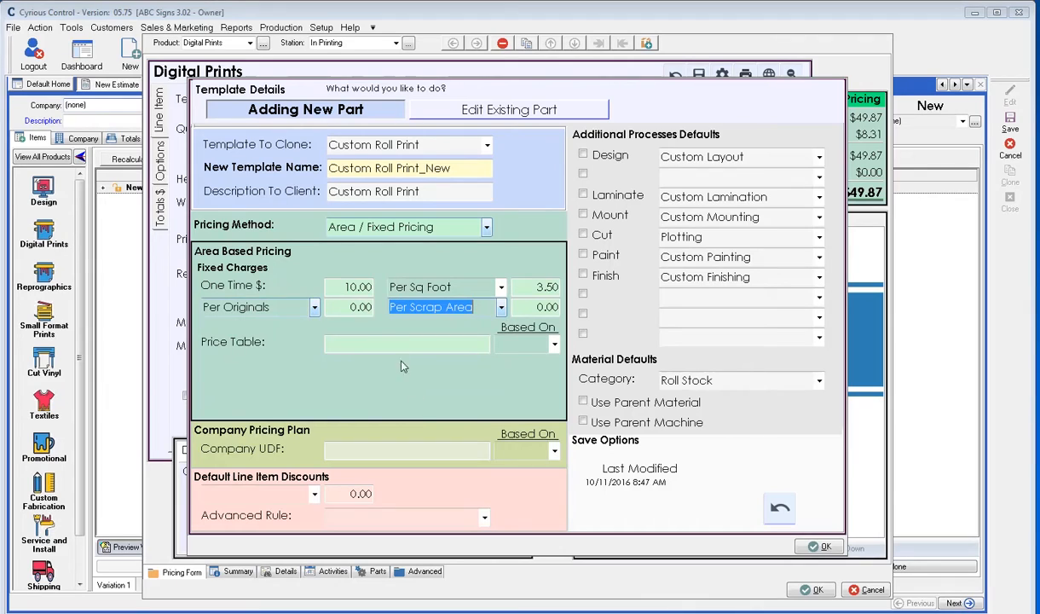
pyautogui.moveTo(375, 367)
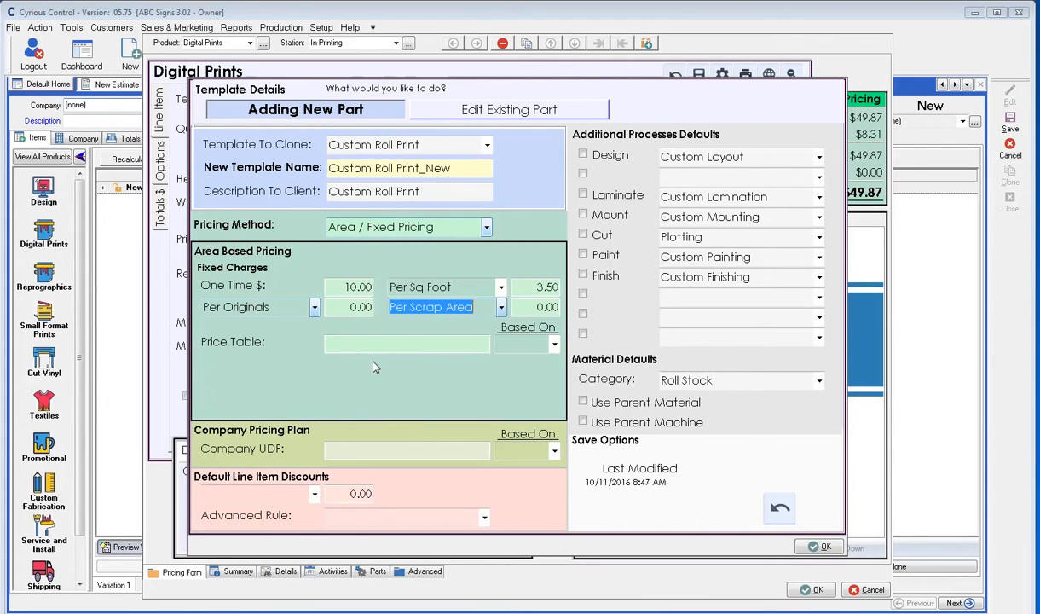
pyautogui.moveTo(379, 367)
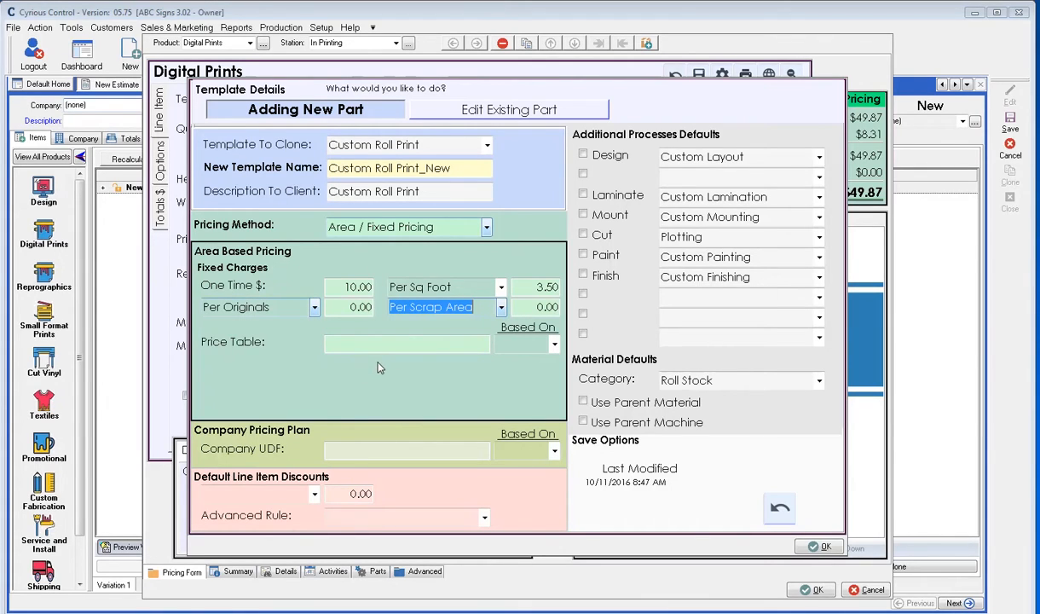
pyautogui.moveTo(404, 365)
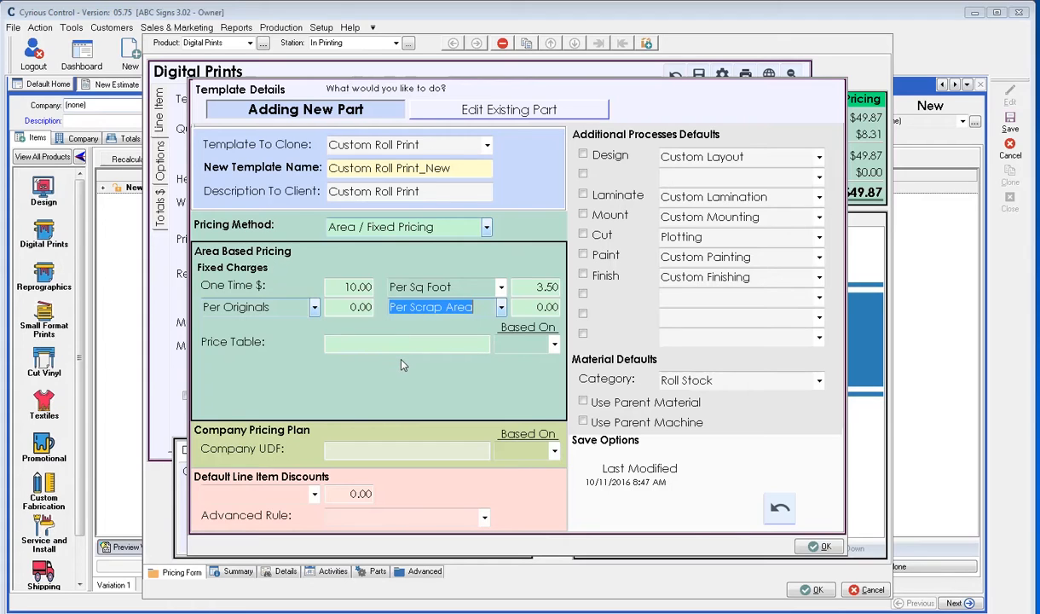
pyautogui.moveTo(339, 386)
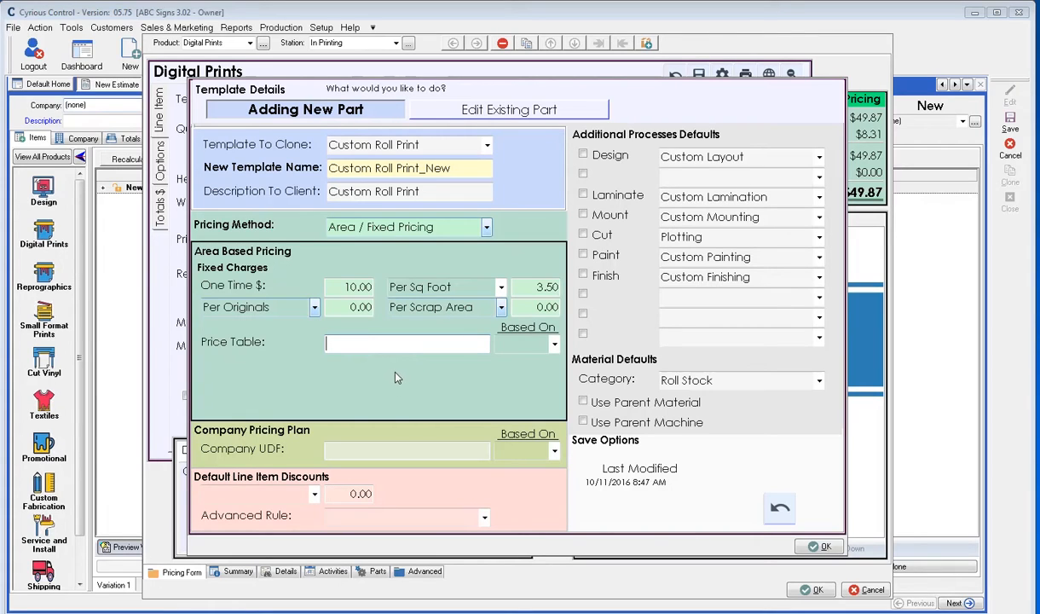
pyautogui.moveTo(419, 376)
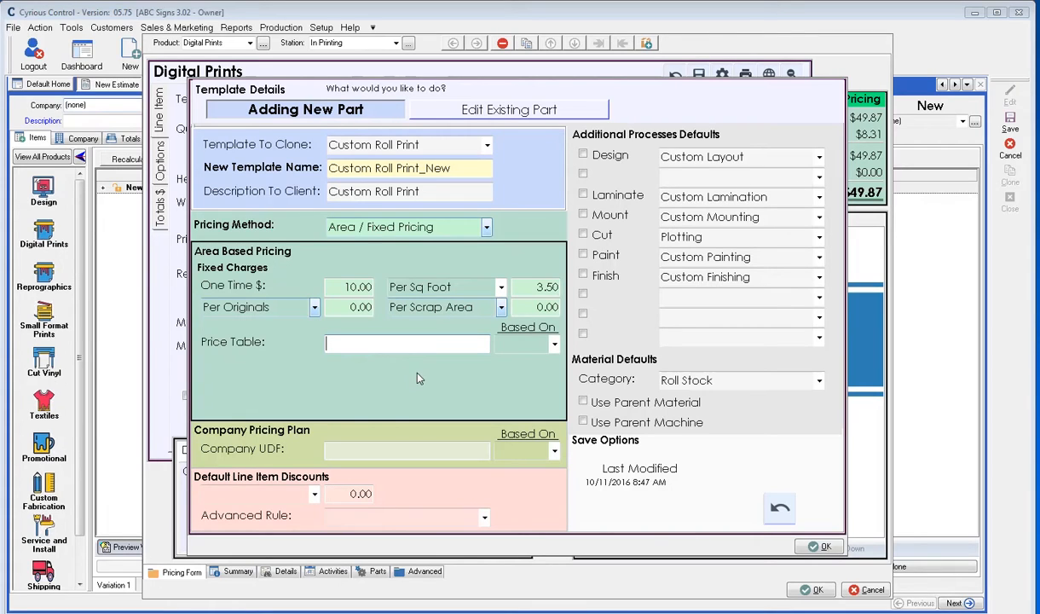
pyautogui.moveTo(405, 379)
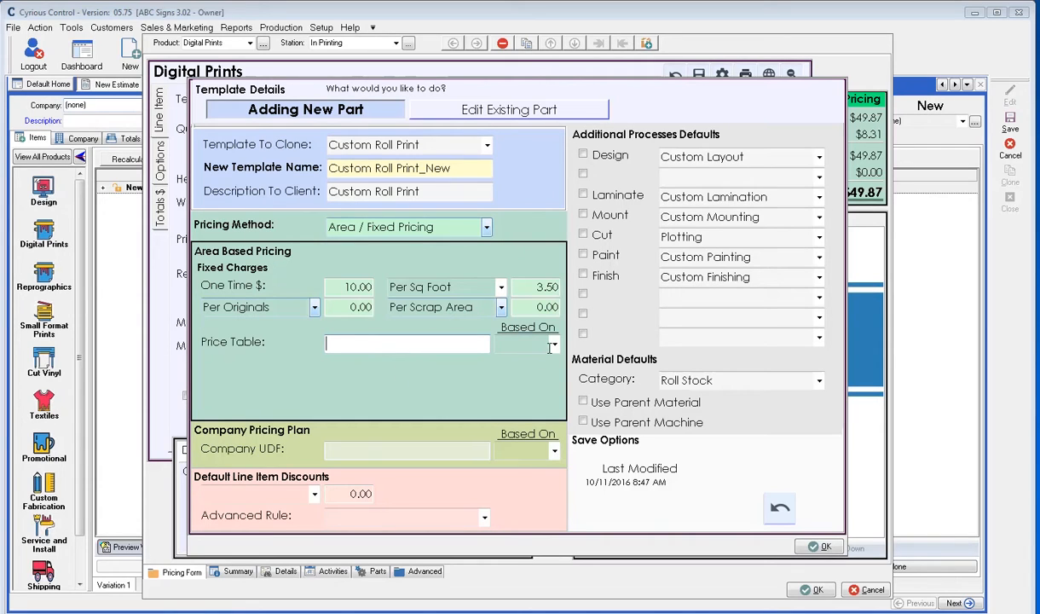
pyautogui.click(552, 343)
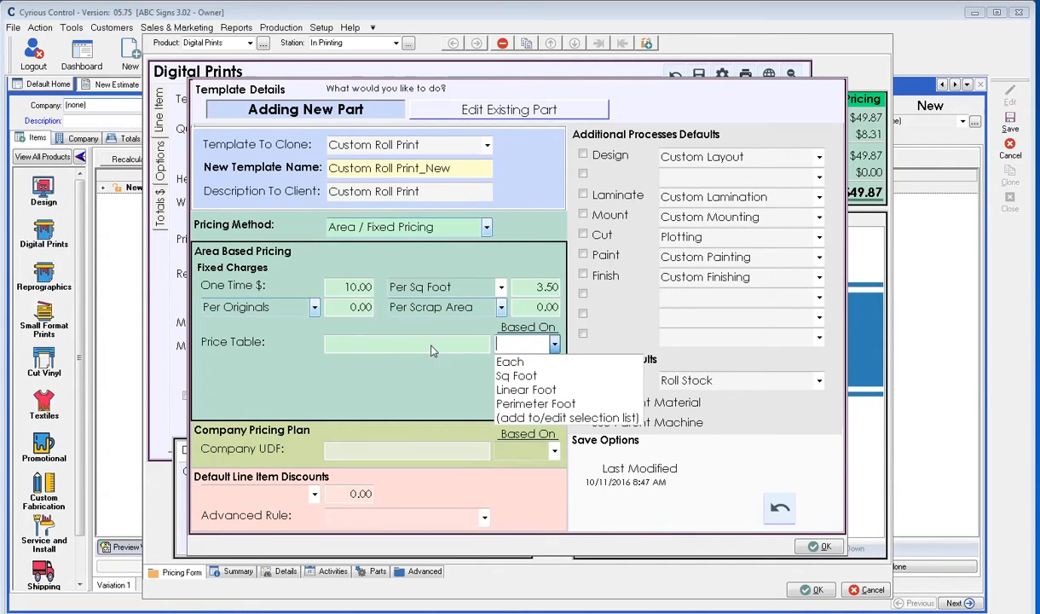
pyautogui.moveTo(516, 376)
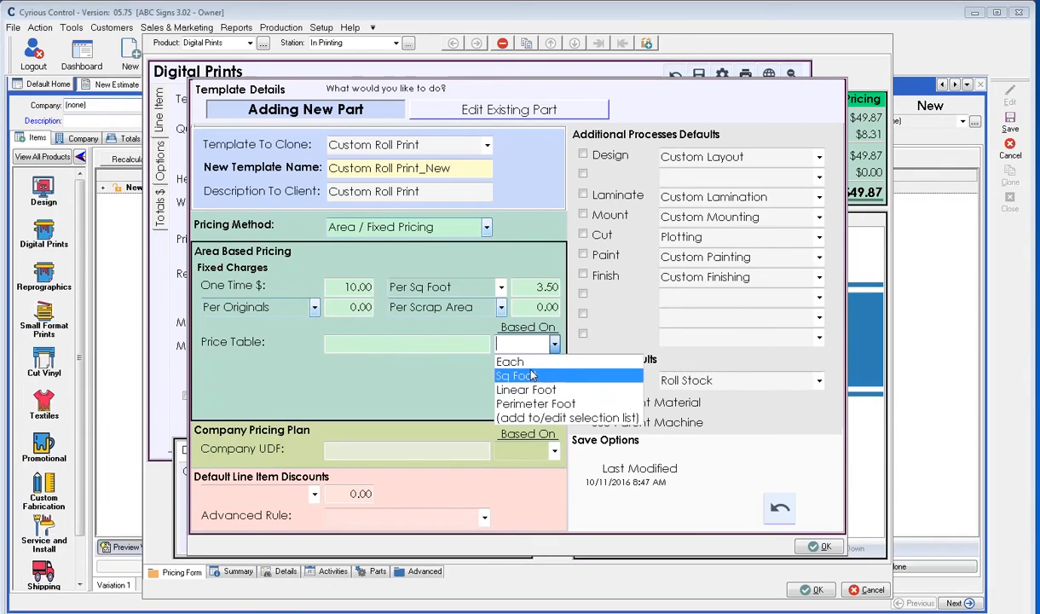
pyautogui.moveTo(520, 382)
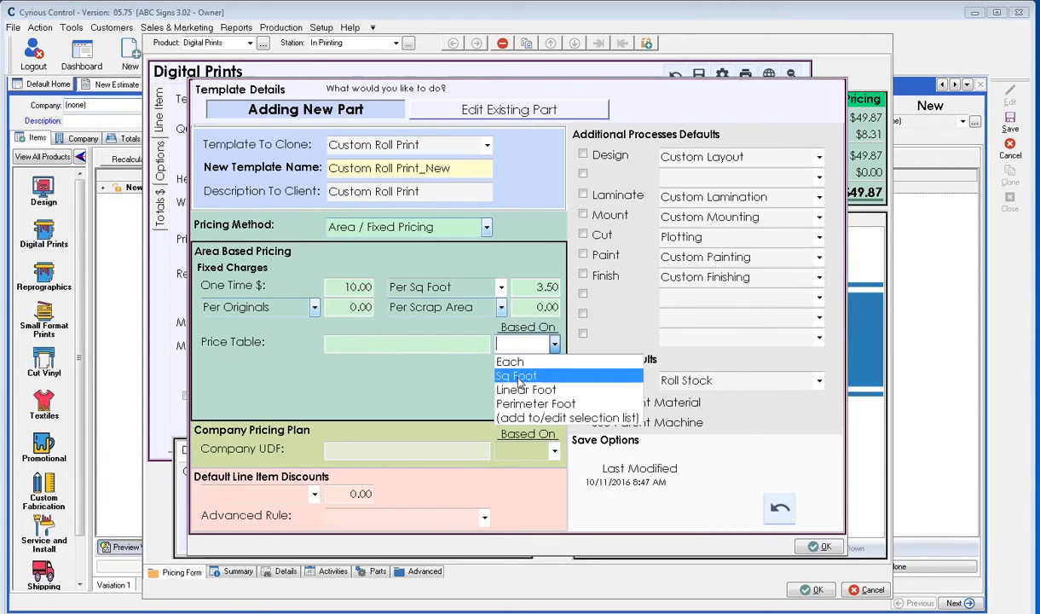
pyautogui.moveTo(516, 379)
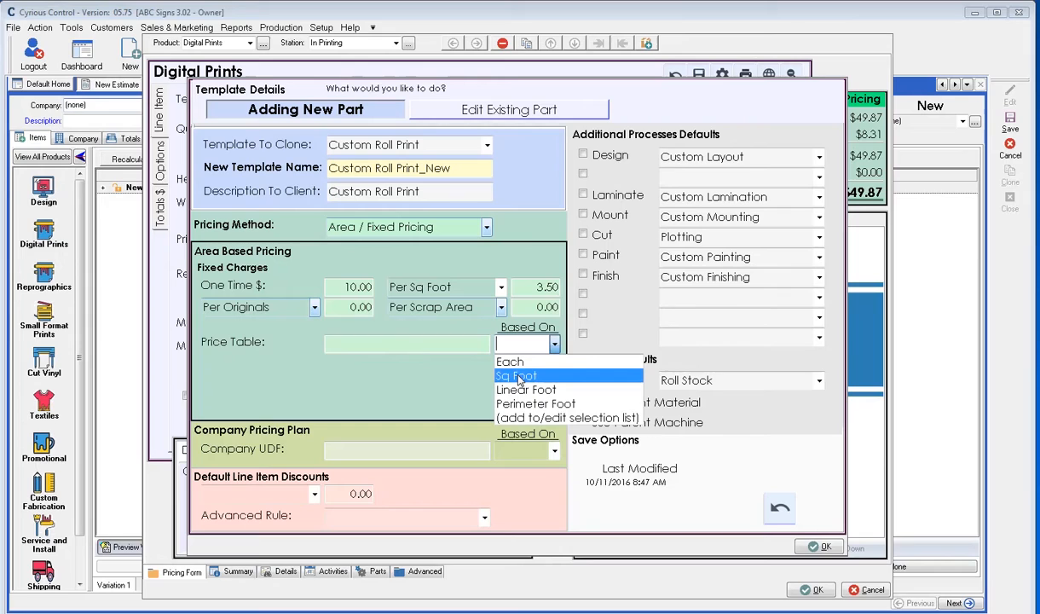
pyautogui.moveTo(414, 377)
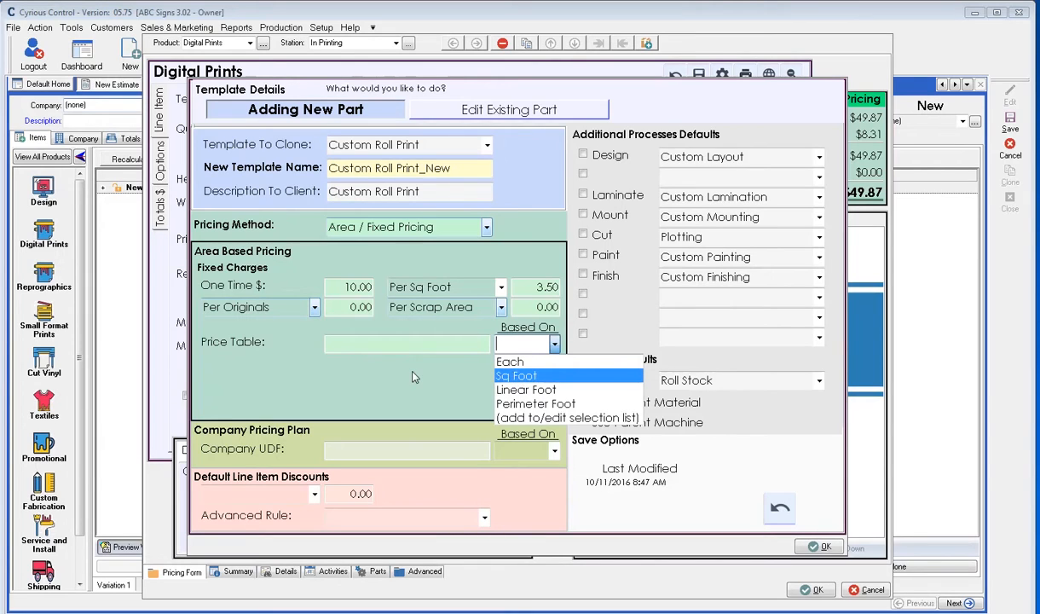
pyautogui.moveTo(359, 368)
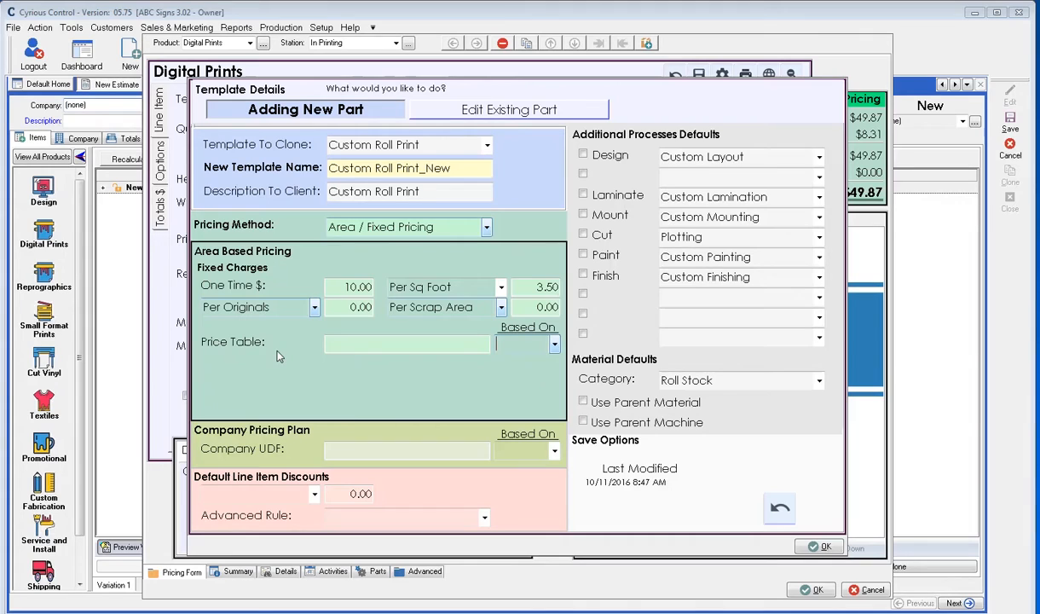
pyautogui.moveTo(291, 461)
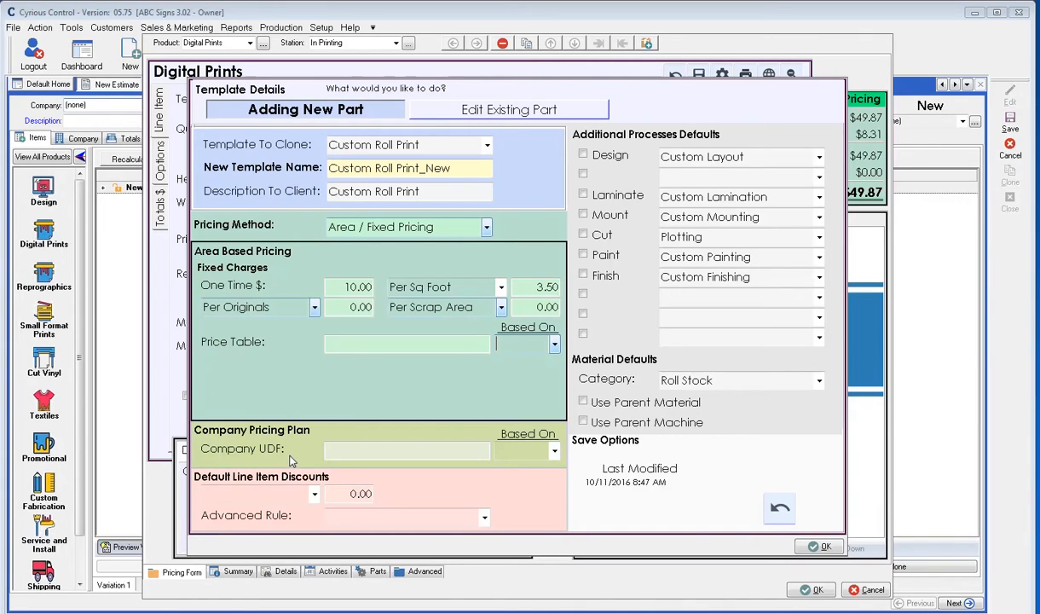
pyautogui.moveTo(277, 451)
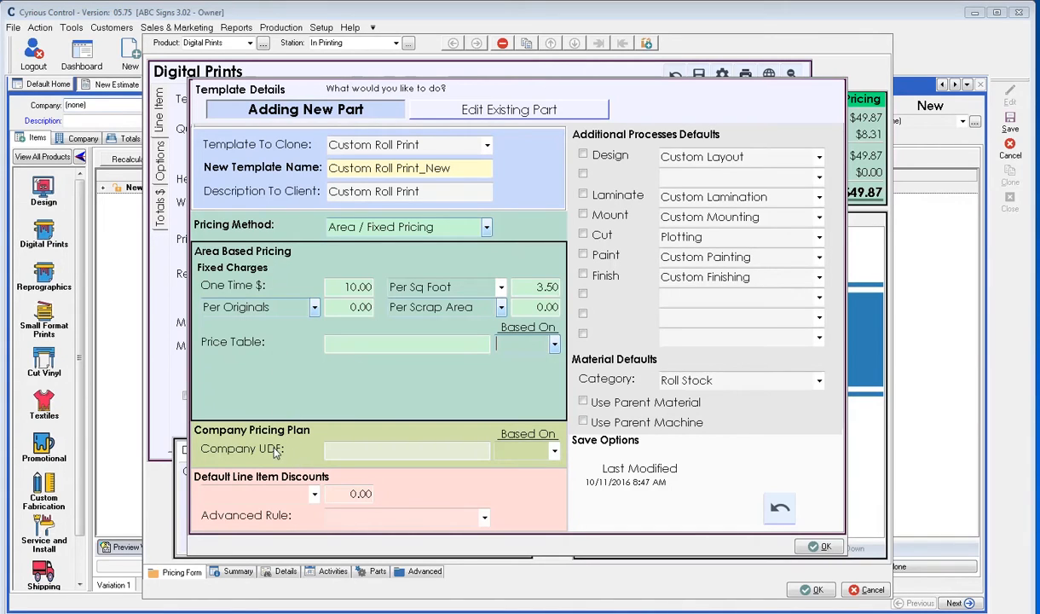
pyautogui.moveTo(299, 395)
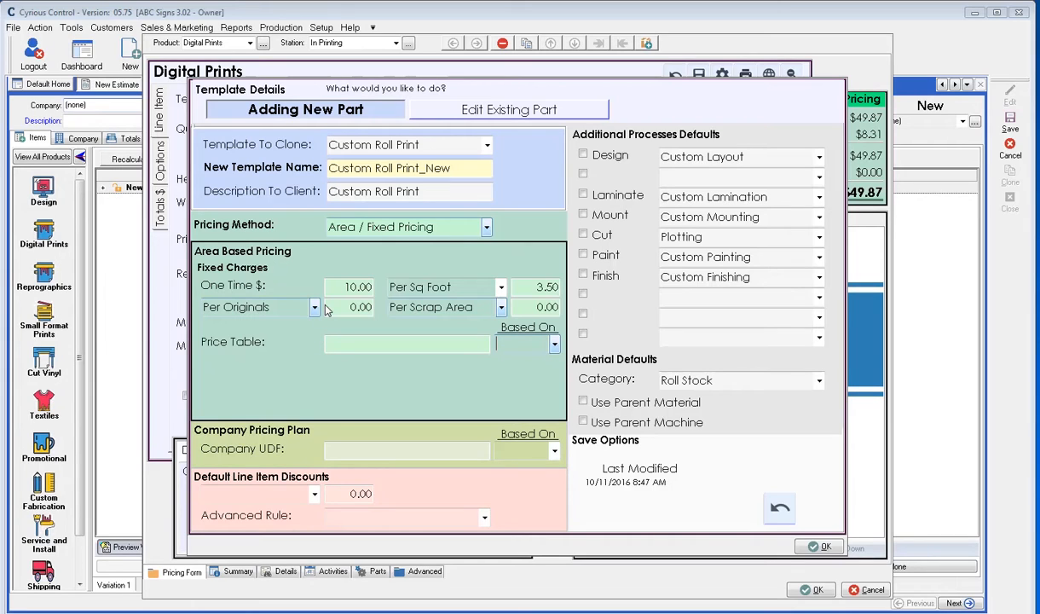
pyautogui.moveTo(339, 322)
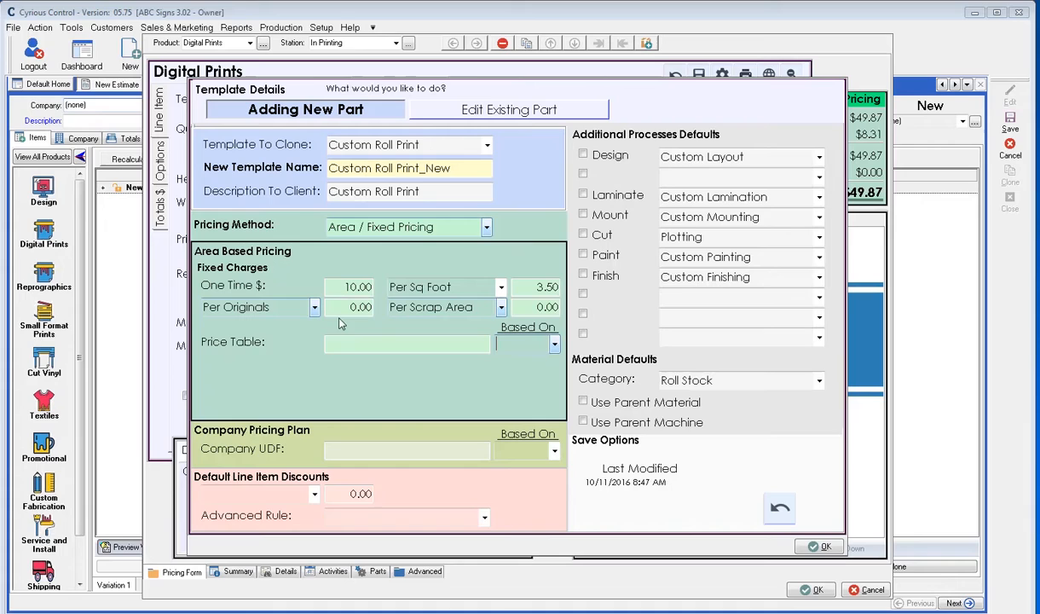
pyautogui.moveTo(341, 409)
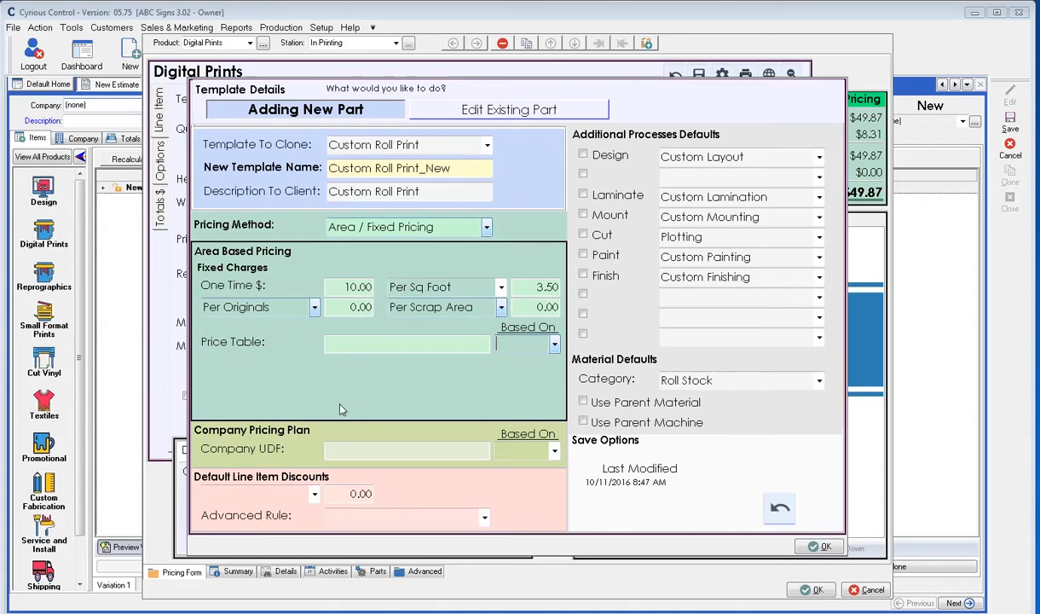
# - Edit the Company UDF field and set the Company Pricing Plan basis to Each
pyautogui.click(407, 451)
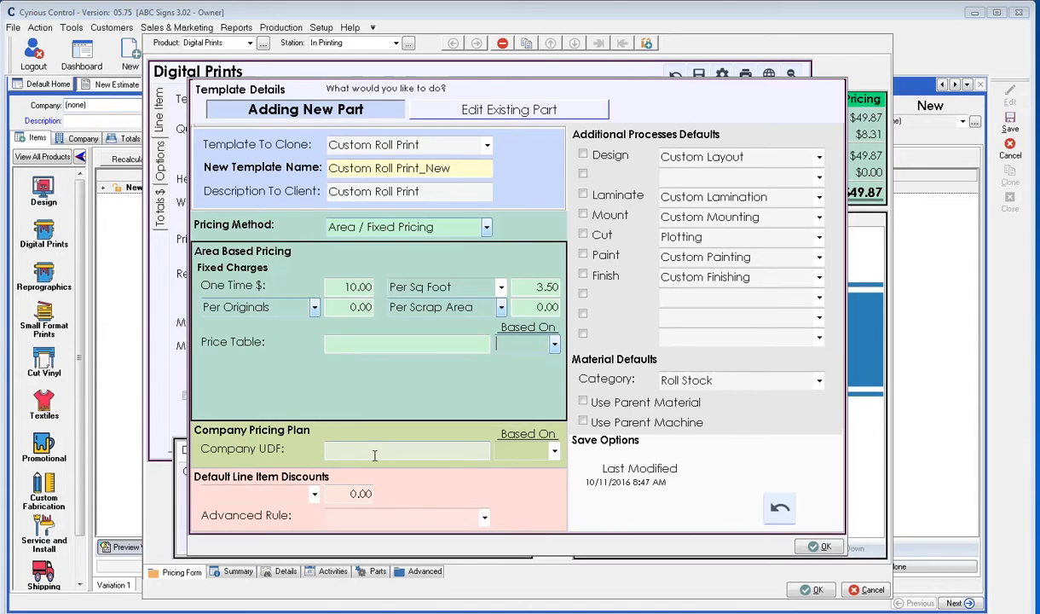
pyautogui.click(407, 450)
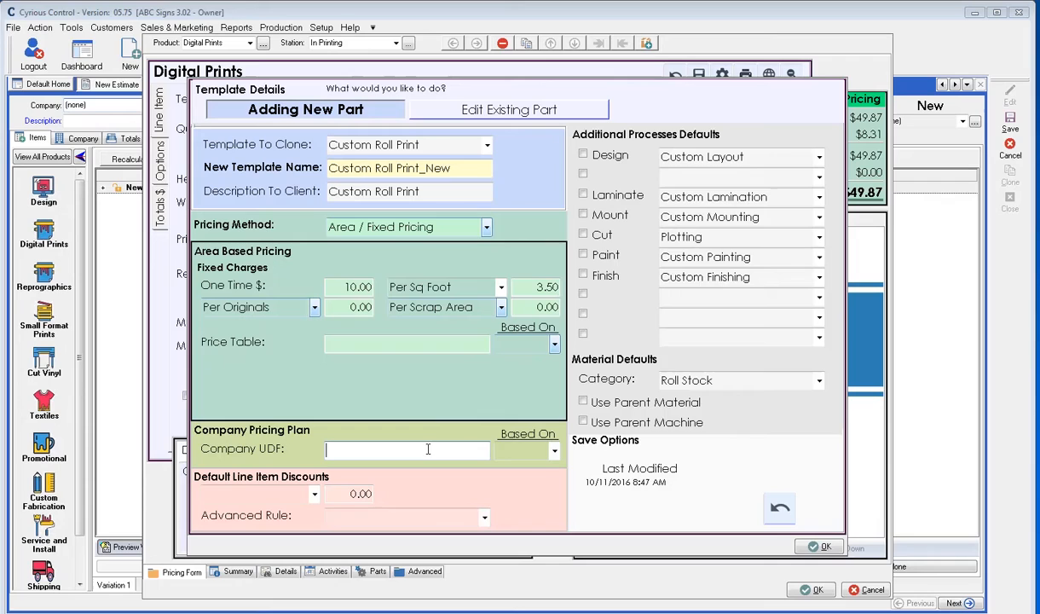
pyautogui.click(555, 450)
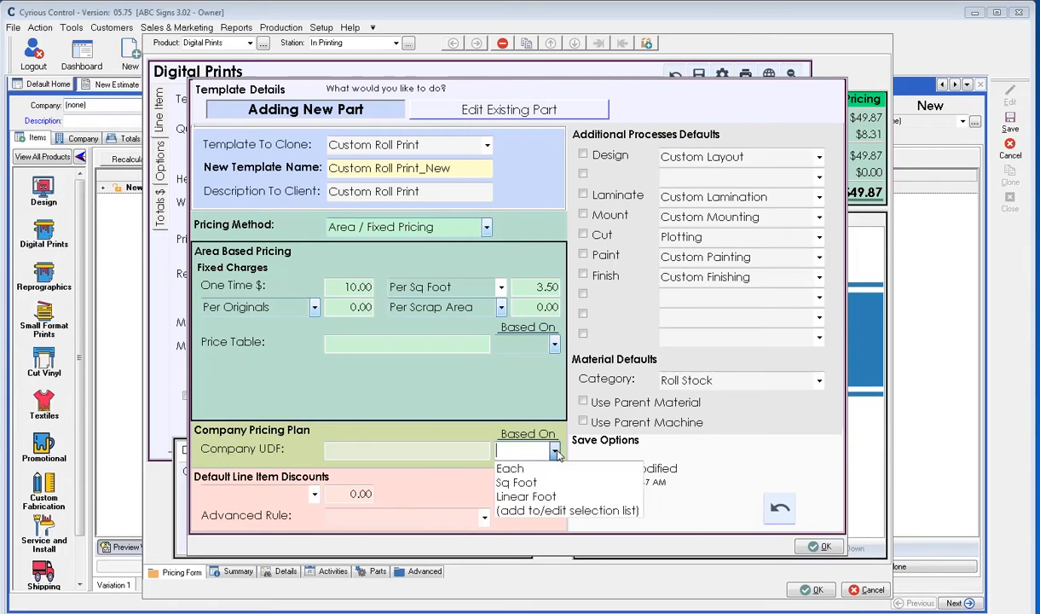
pyautogui.moveTo(527, 469)
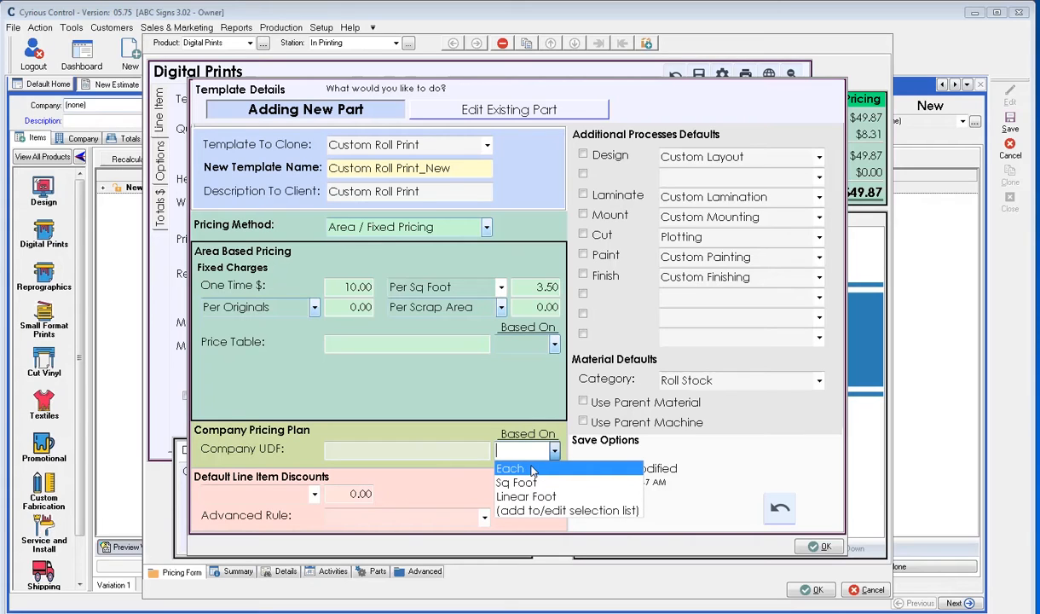
pyautogui.click(510, 468)
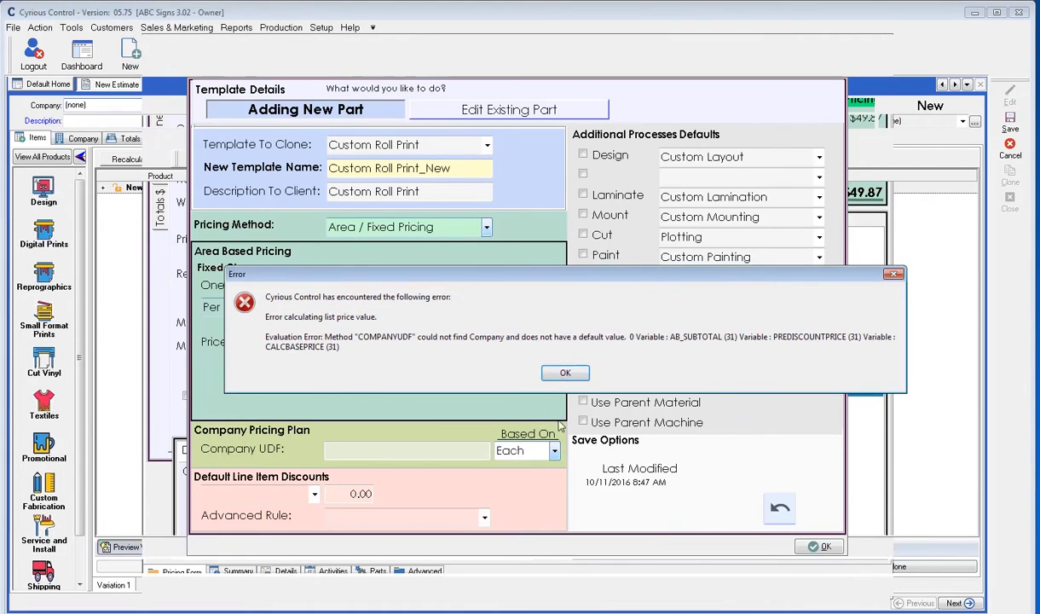
# - Dismiss the three COMPANYUDF pricing error dialogs and select the Each basis for removal
pyautogui.click(565, 372)
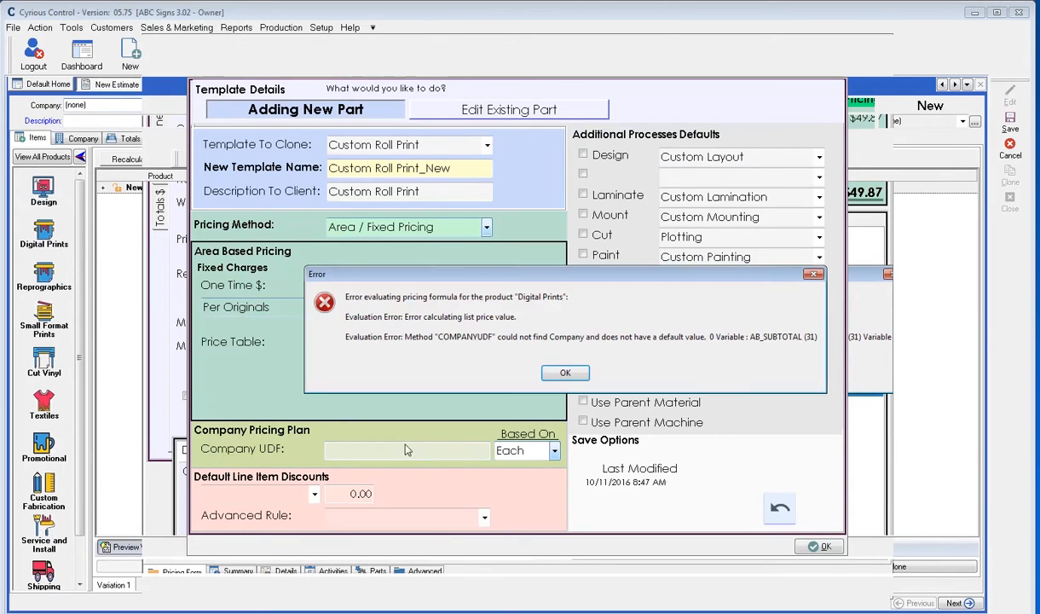
pyautogui.click(565, 373)
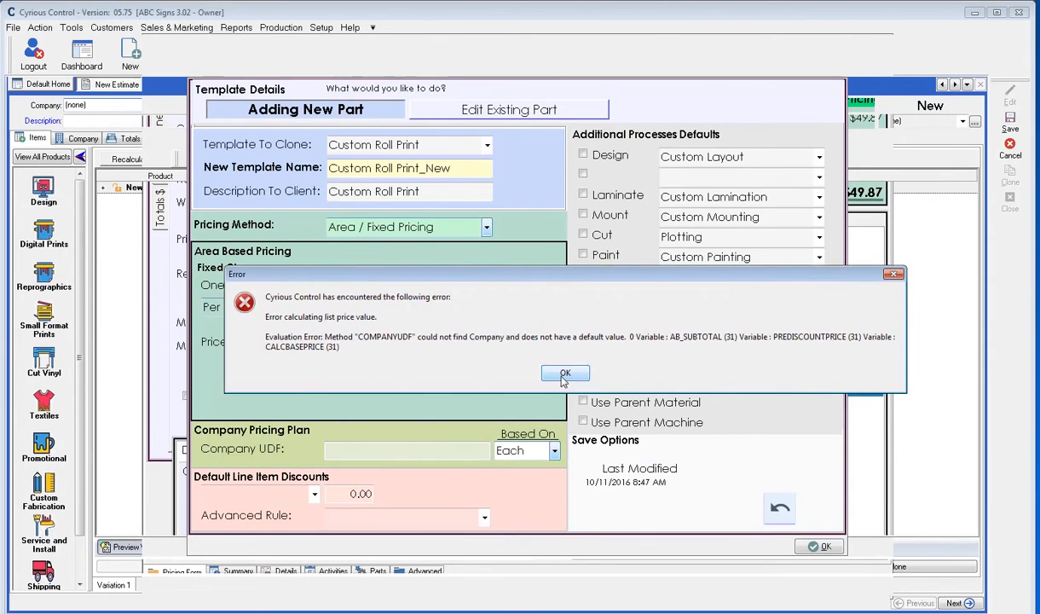
pyautogui.click(565, 374)
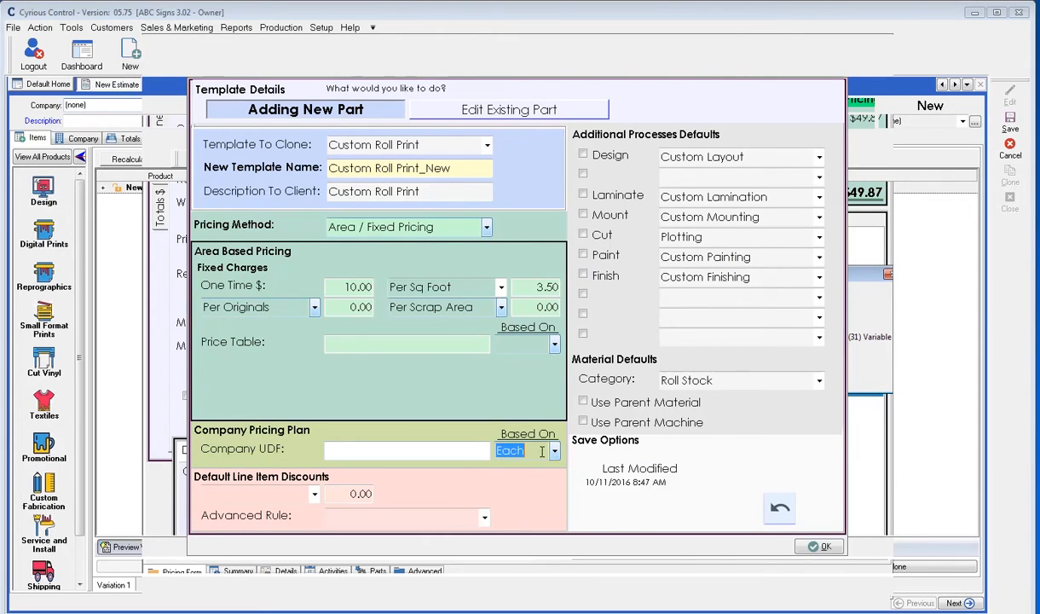
pyautogui.click(407, 450)
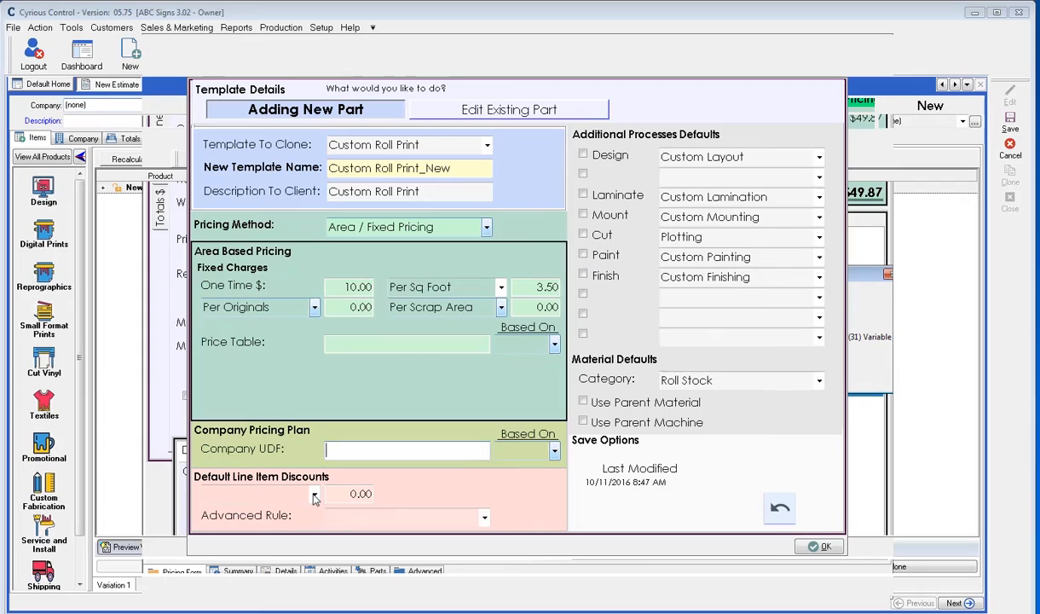
pyautogui.moveTo(314, 499)
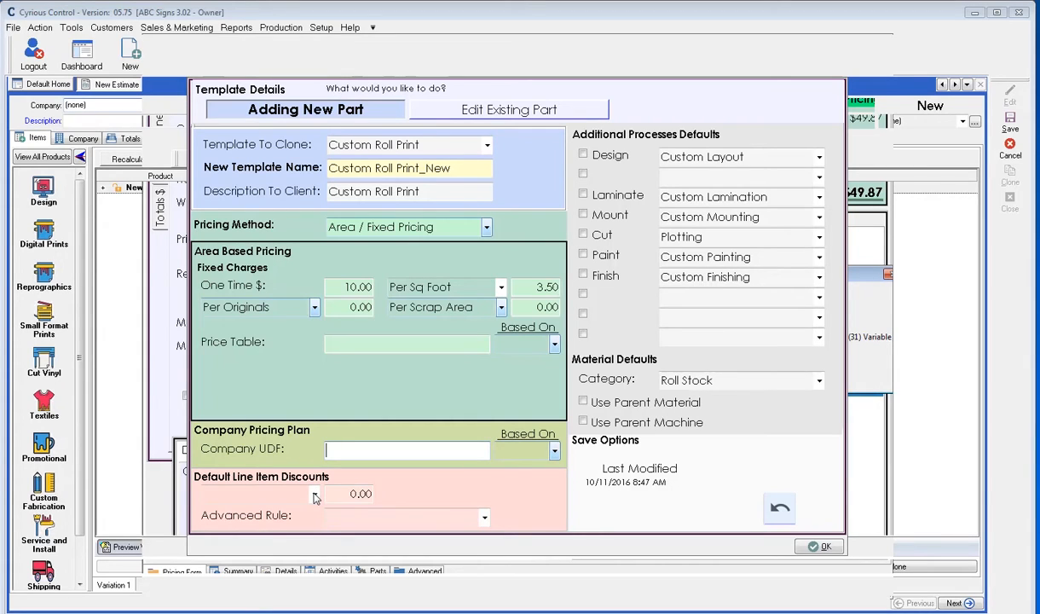
# - Make the line item discount Percent Of Base, briefly 10, then clear the amount to 0.00
pyautogui.click(313, 494)
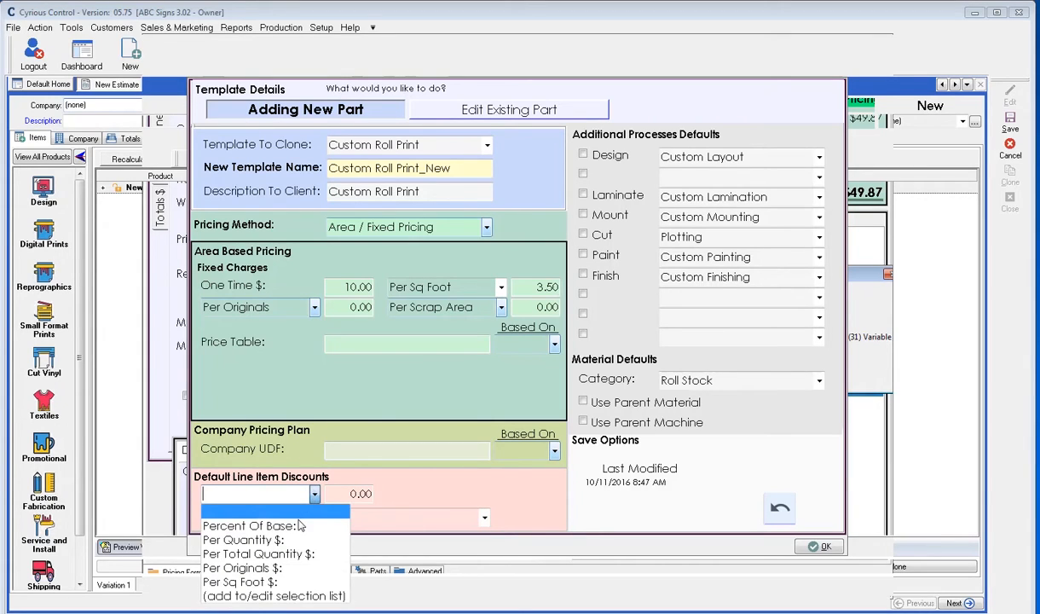
pyautogui.click(248, 526)
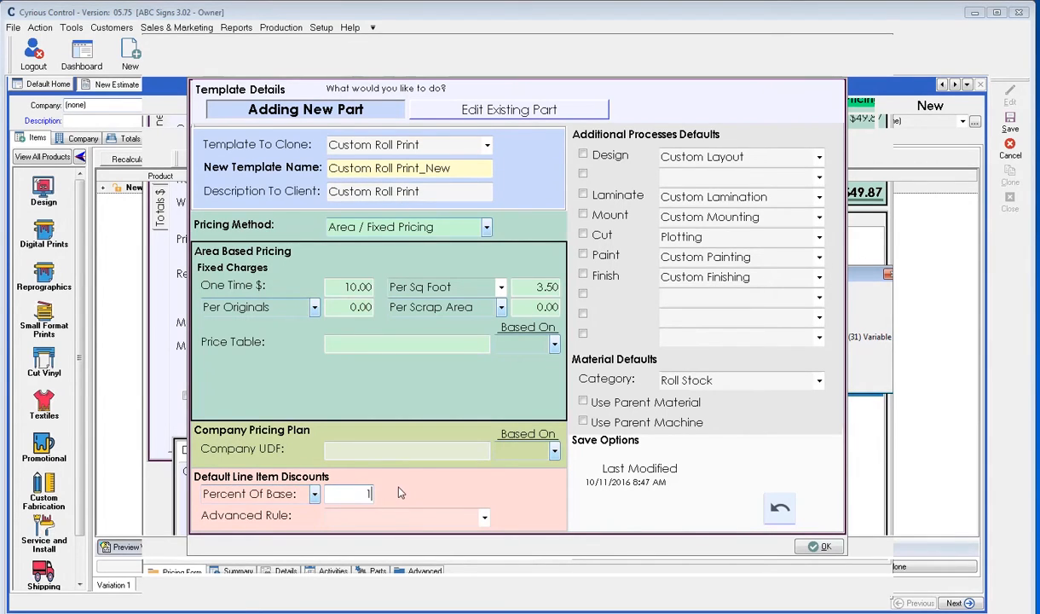
pyautogui.write('10')
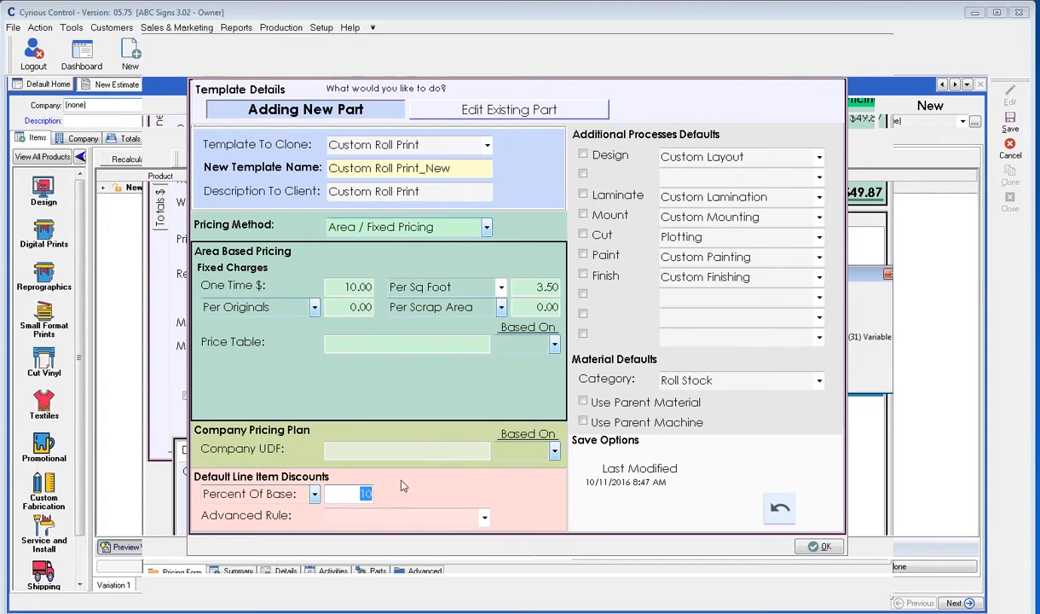
pyautogui.click(313, 494)
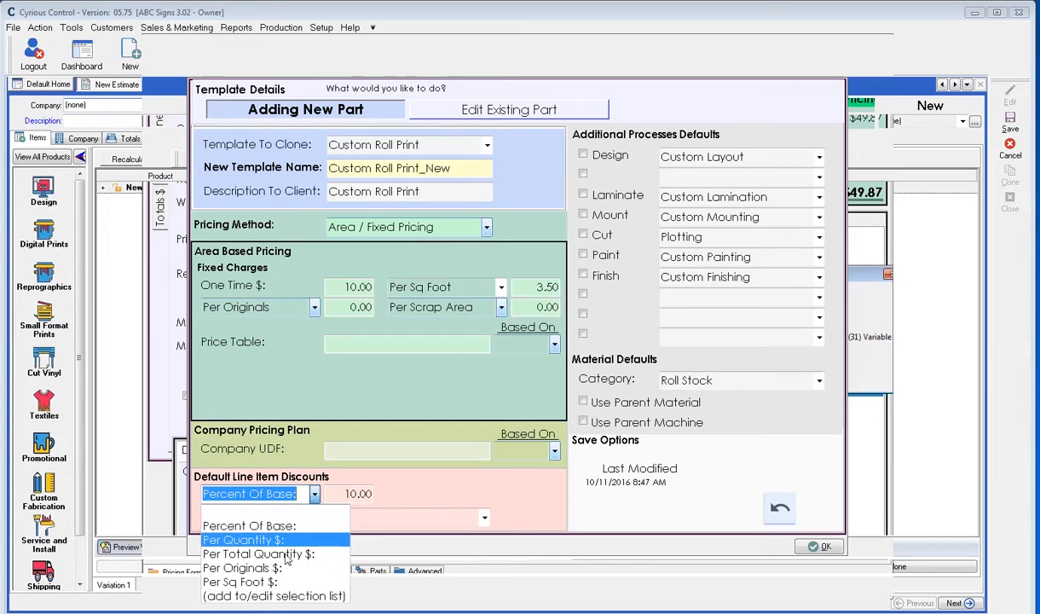
pyautogui.moveTo(258, 554)
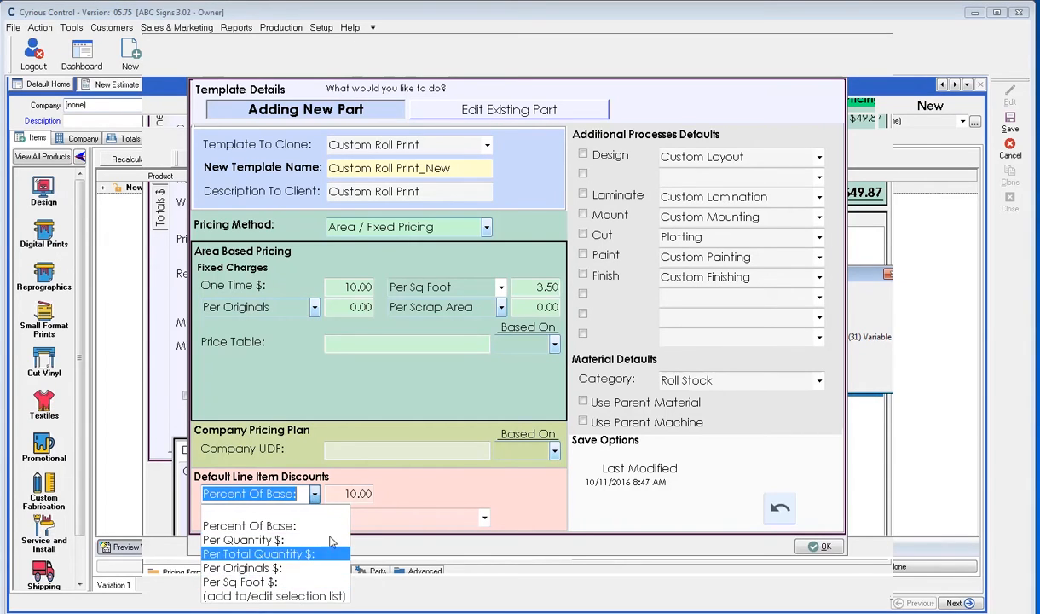
pyautogui.click(249, 525)
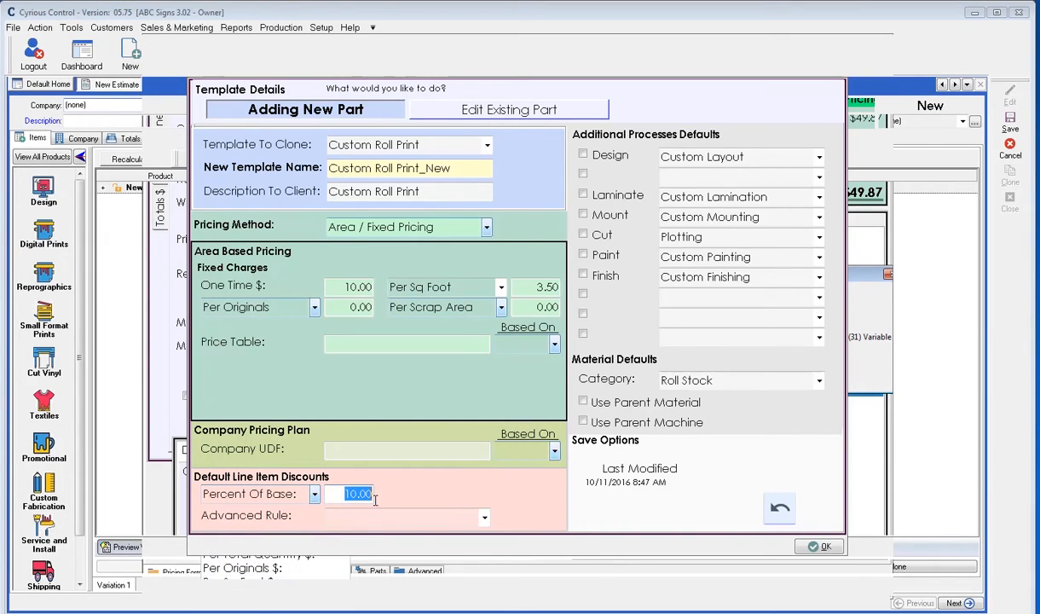
pyautogui.press('Delete')
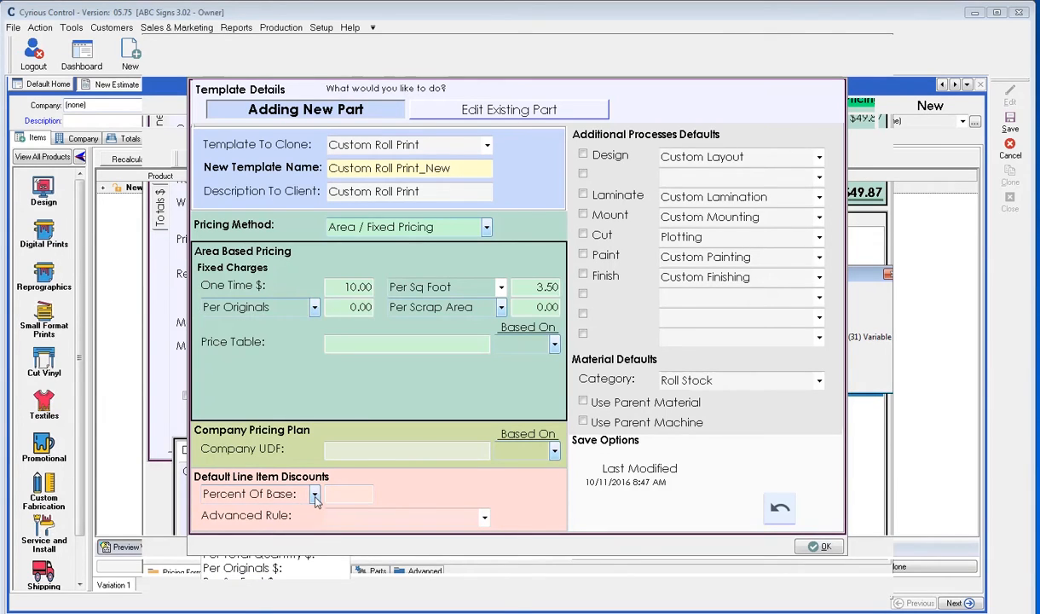
pyautogui.click(315, 494)
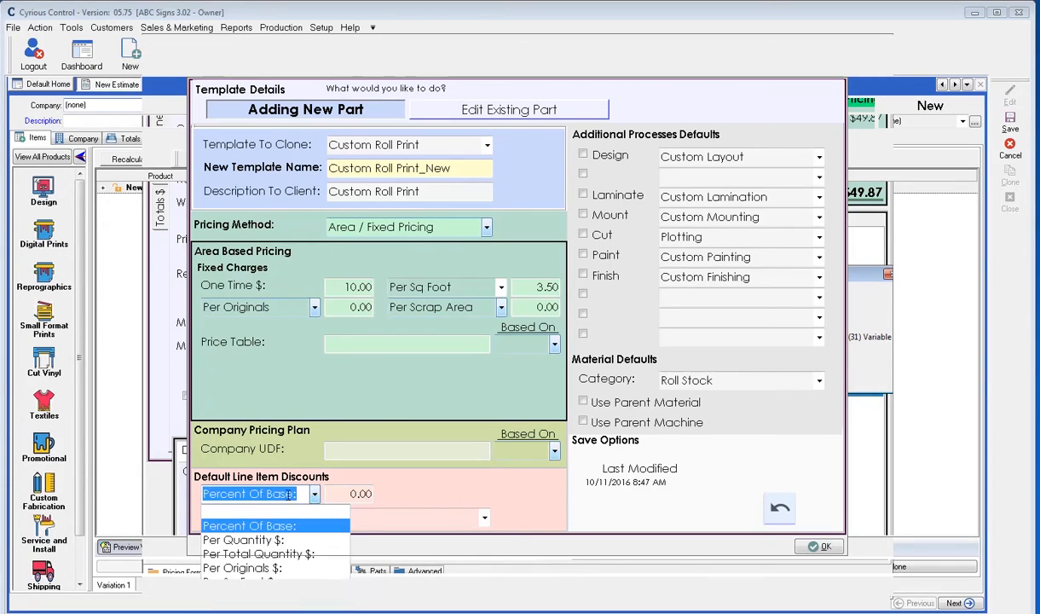
# - View the Advanced Rule options, then close Template Details, leaving the print at $31.00
pyautogui.click(249, 525)
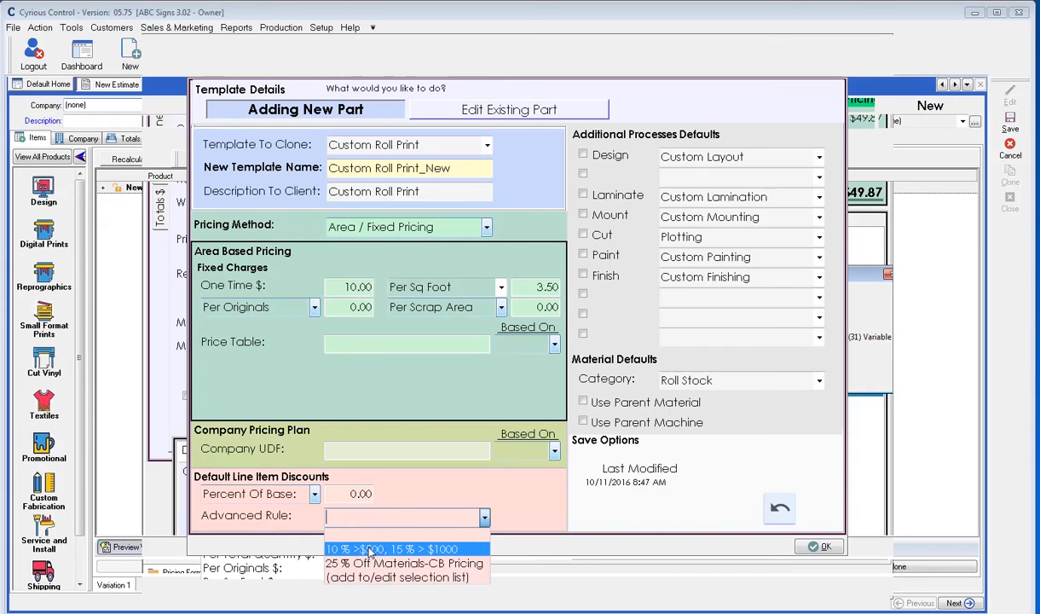
pyautogui.moveTo(435, 554)
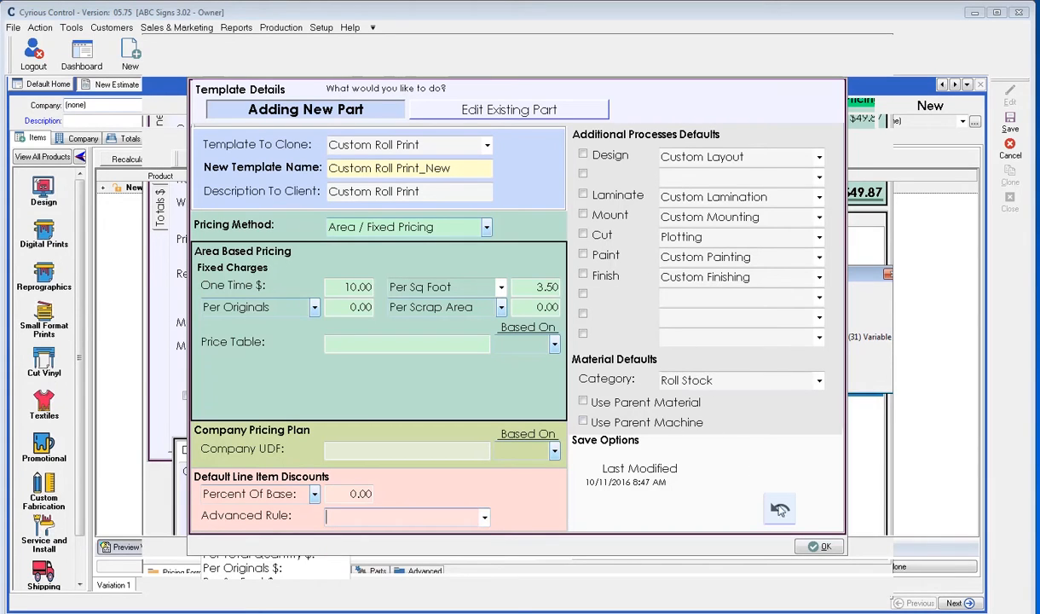
pyautogui.click(818, 546)
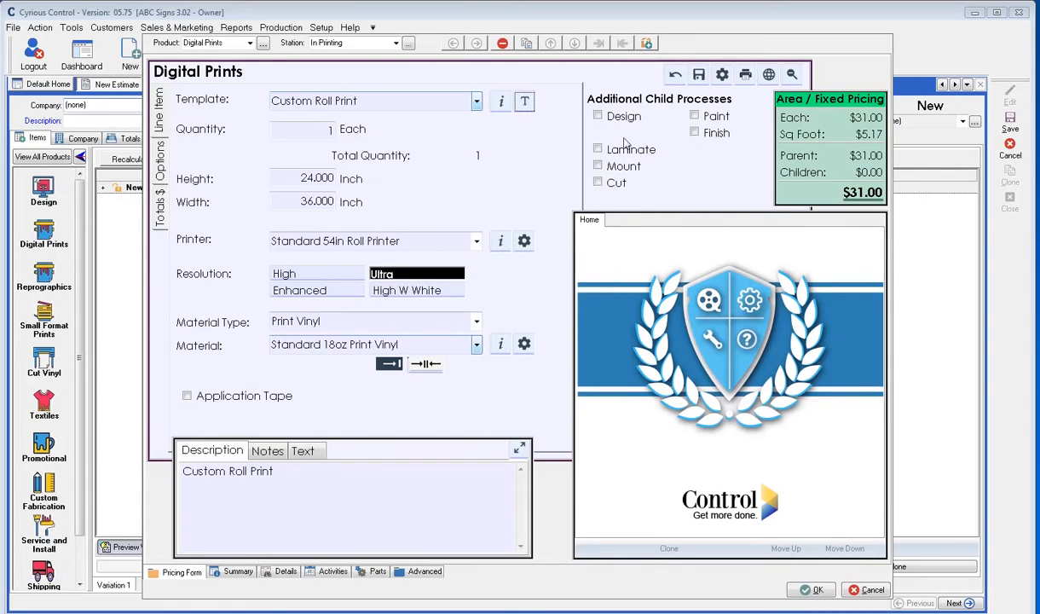
# - Tick Laminate as an additional child process, adding a Laminating section with Custom Lamination
pyautogui.click(597, 148)
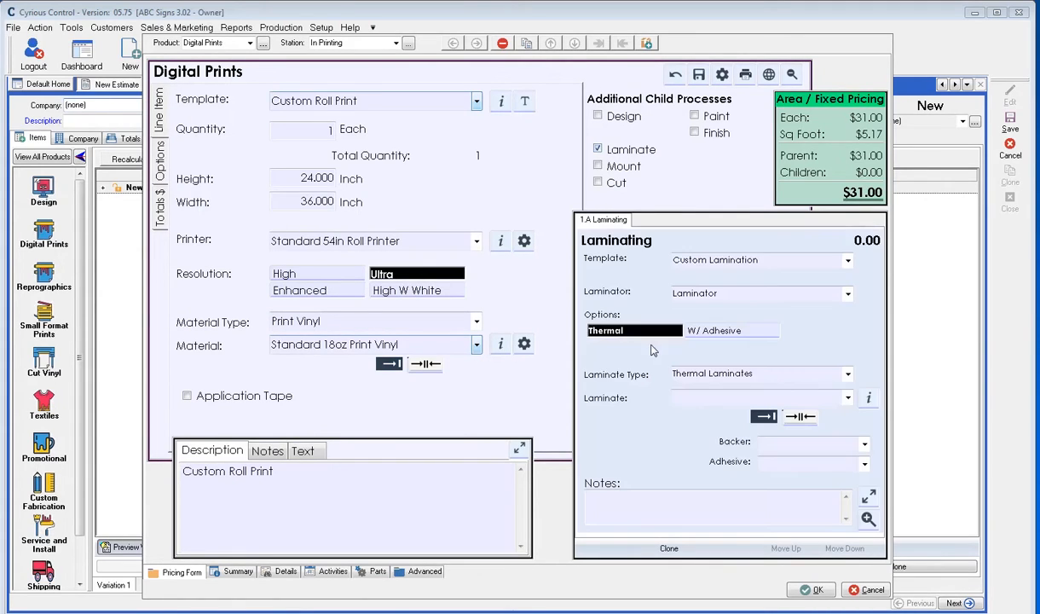
pyautogui.moveTo(514, 380)
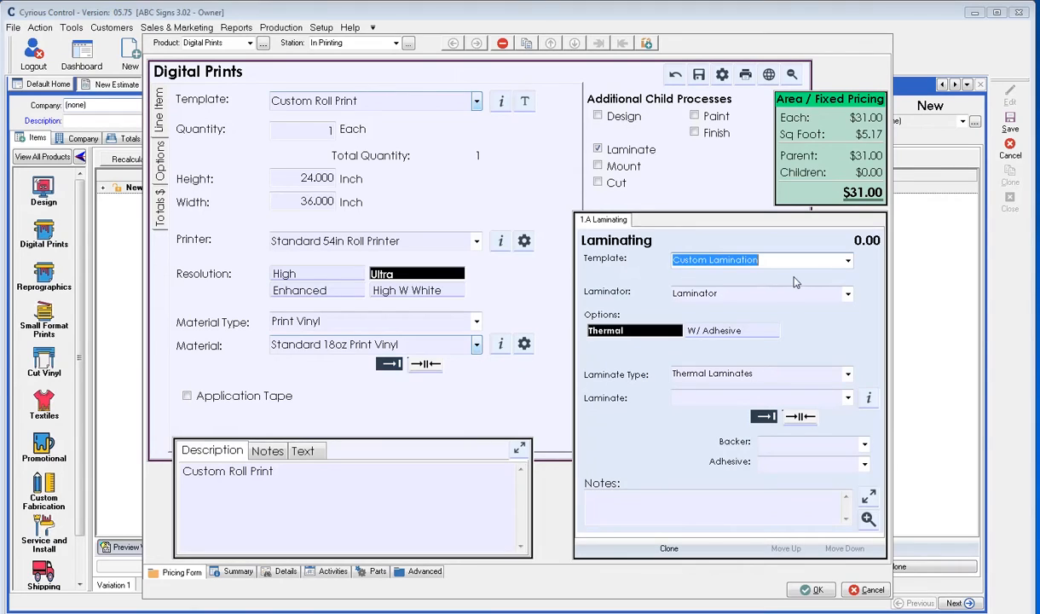
pyautogui.moveTo(751, 271)
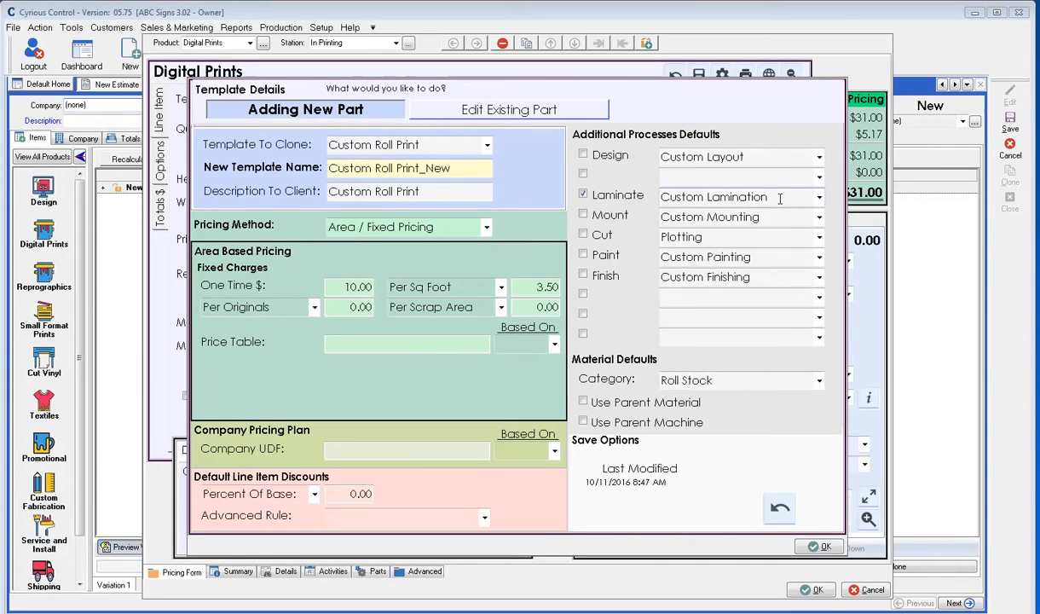
# - Keep Custom Lamination as the default laminate process and save Template Details
pyautogui.doubleClick(714, 197)
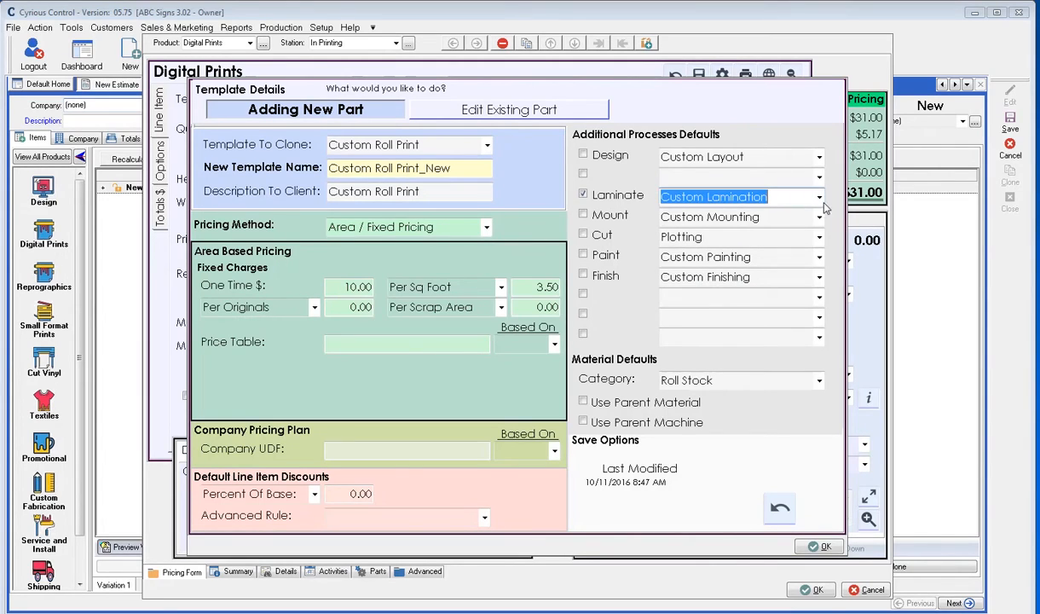
pyautogui.click(818, 196)
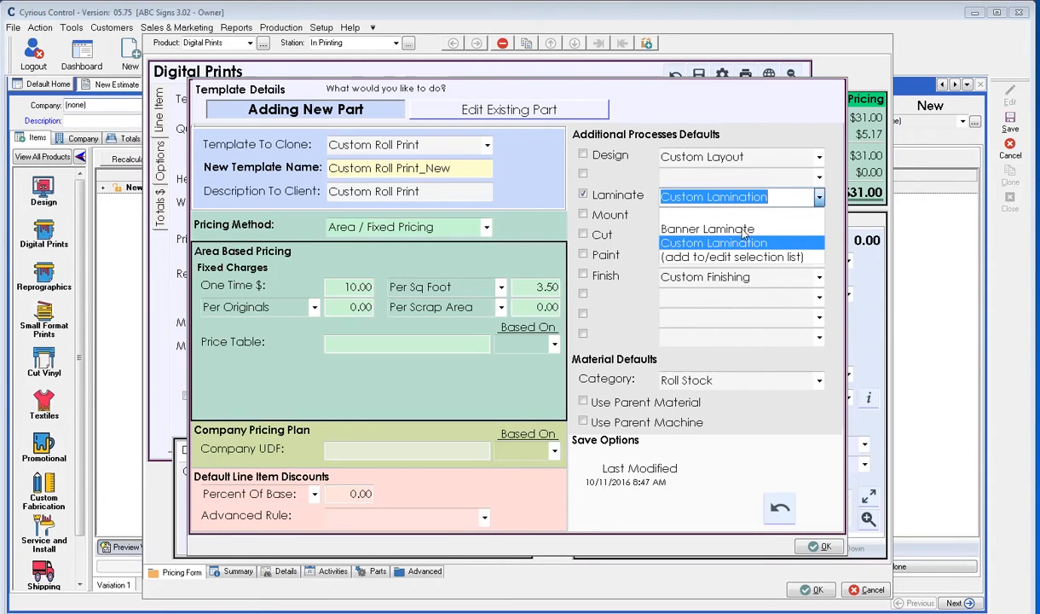
pyautogui.click(713, 243)
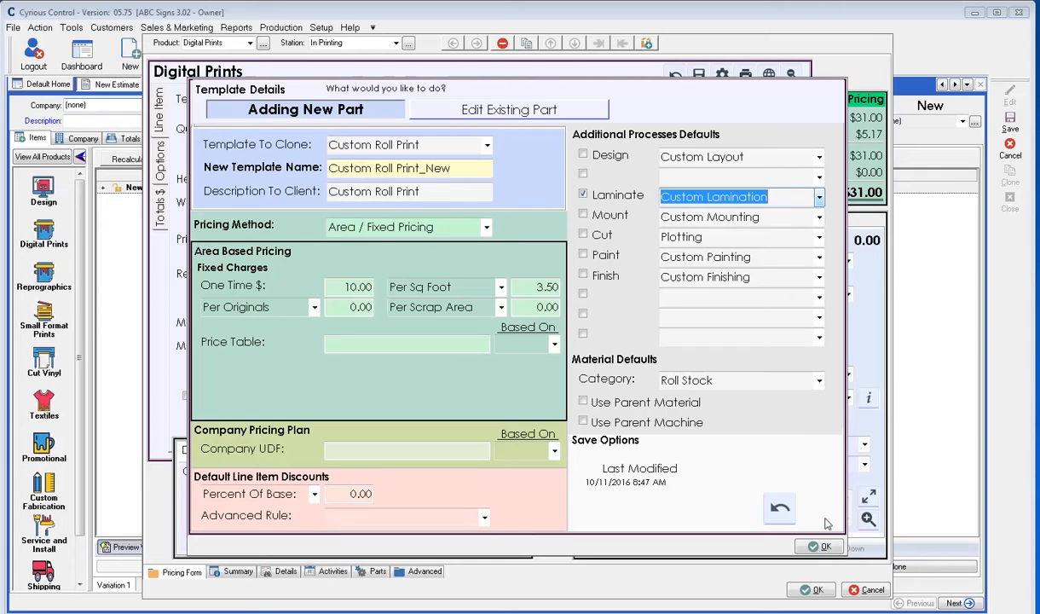
pyautogui.click(819, 547)
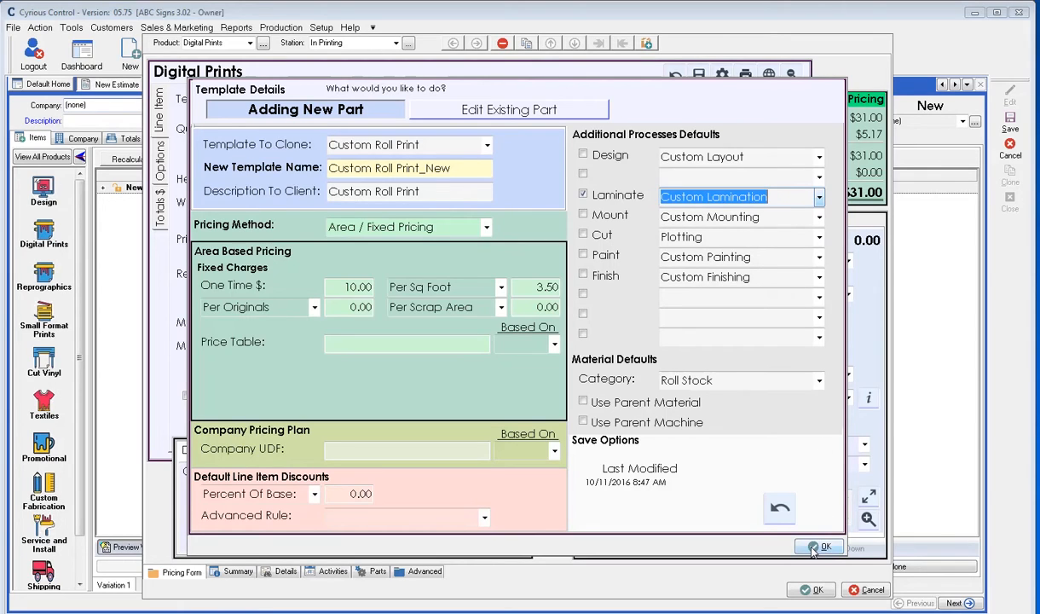
pyautogui.click(818, 547)
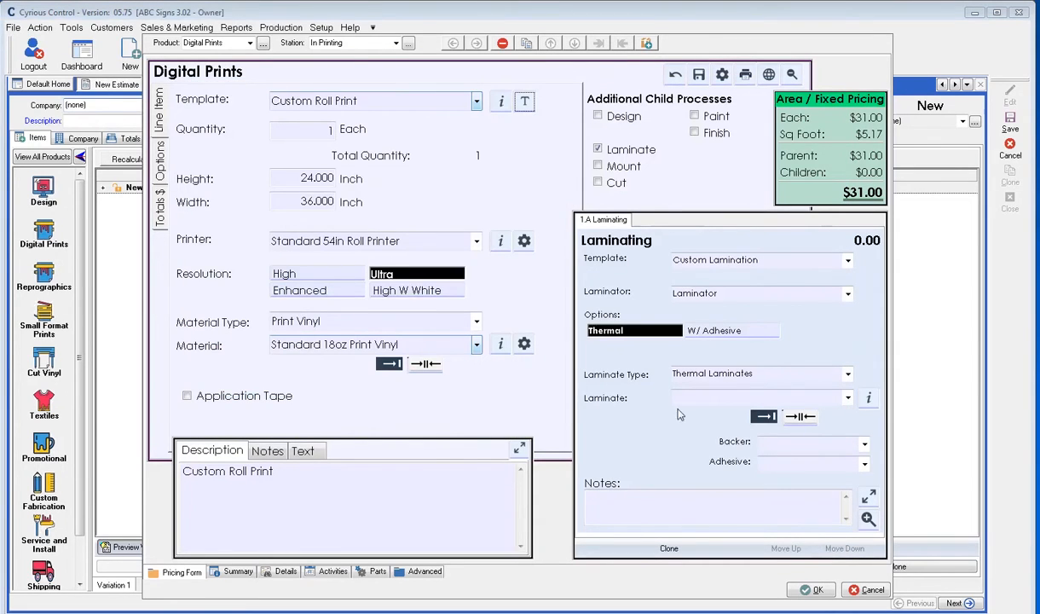
pyautogui.moveTo(865, 505)
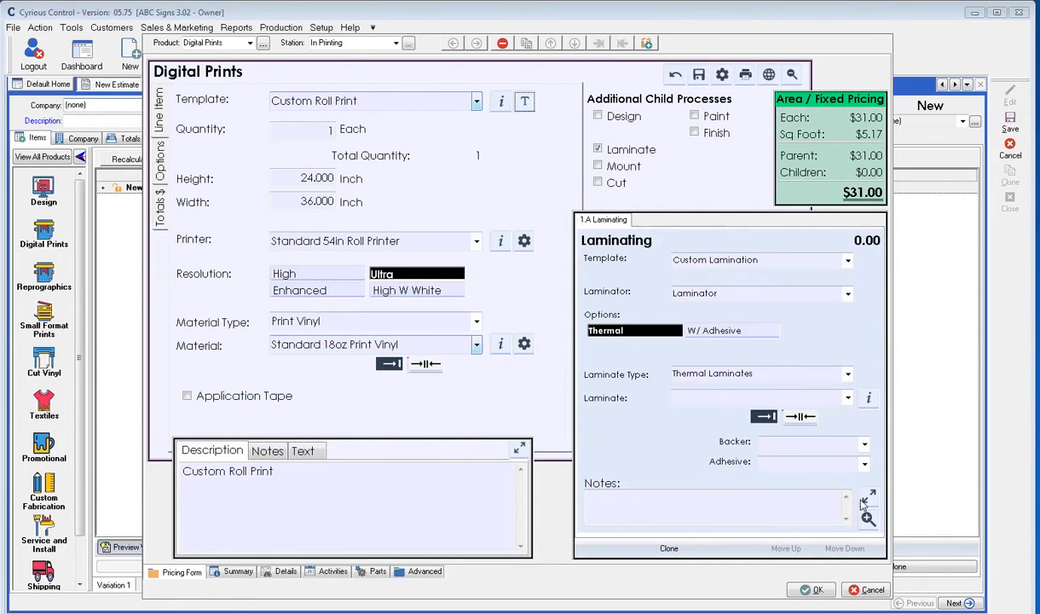
pyautogui.moveTo(871, 501)
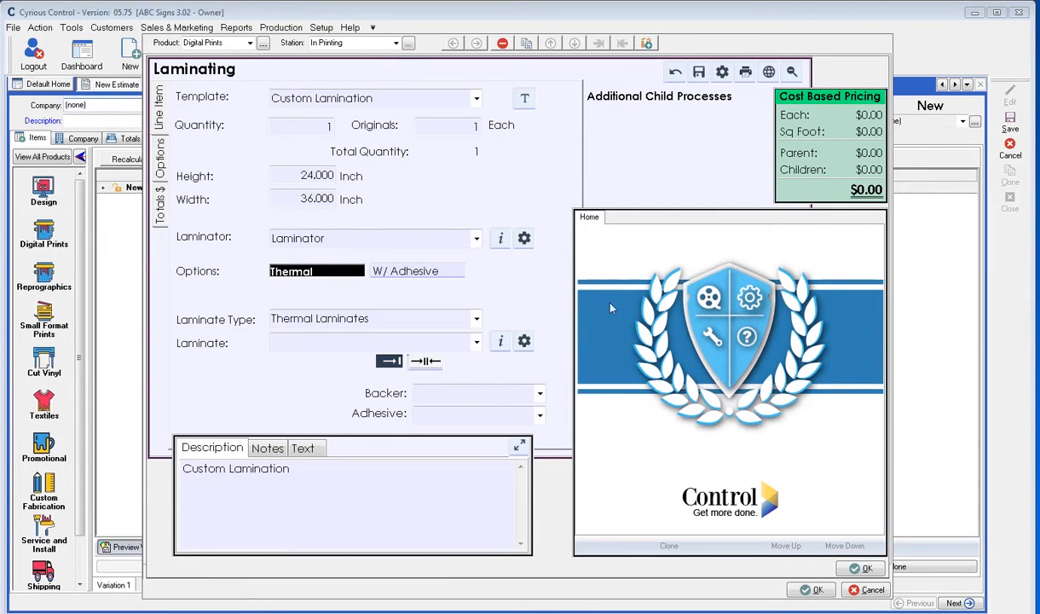
pyautogui.moveTo(542, 185)
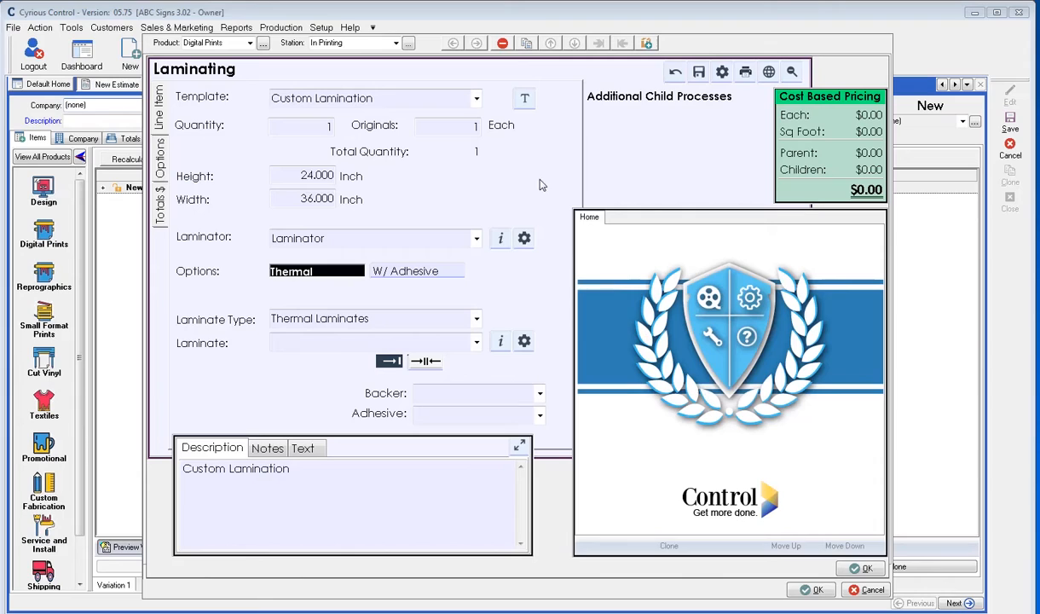
pyautogui.moveTo(538, 195)
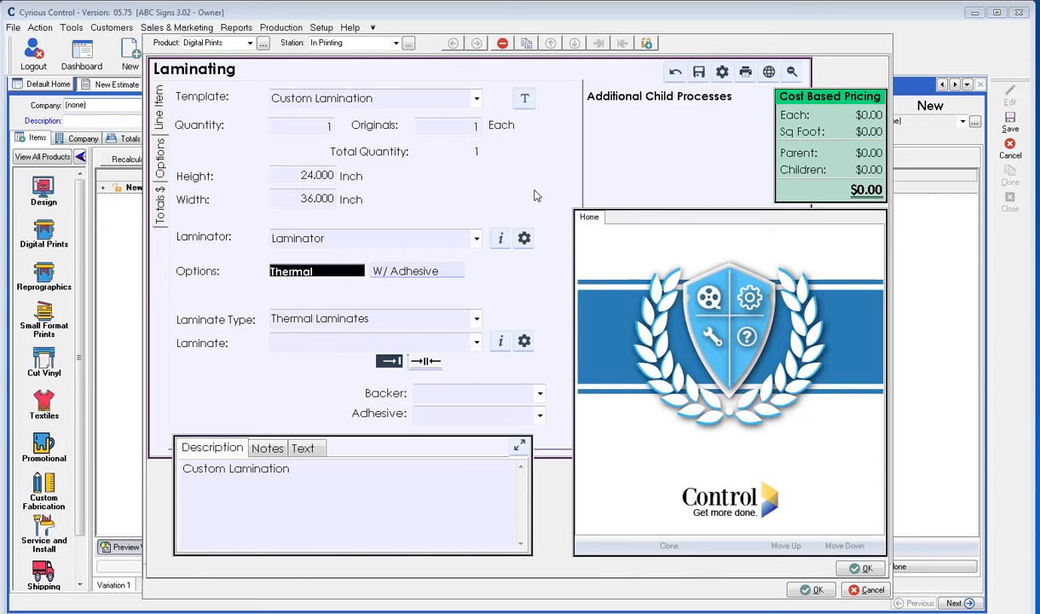
pyautogui.moveTo(539, 202)
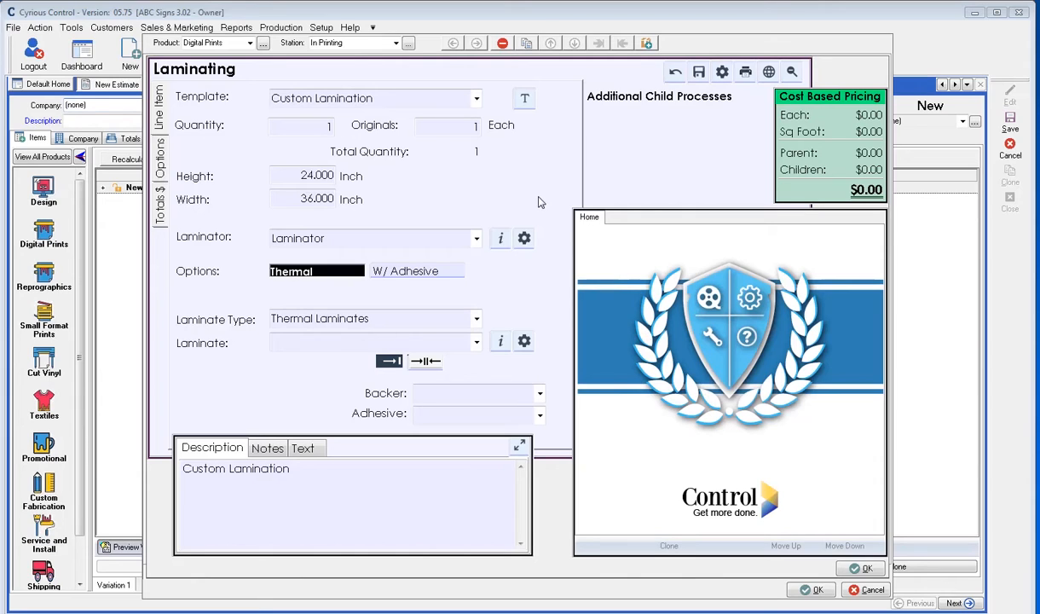
pyautogui.moveTo(529, 186)
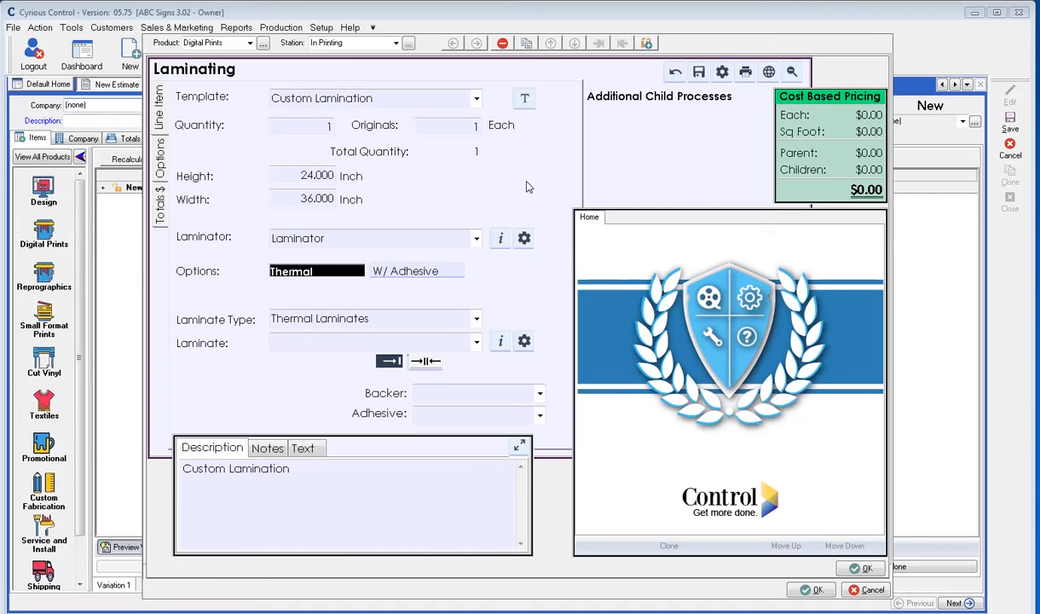
pyautogui.moveTo(415, 191)
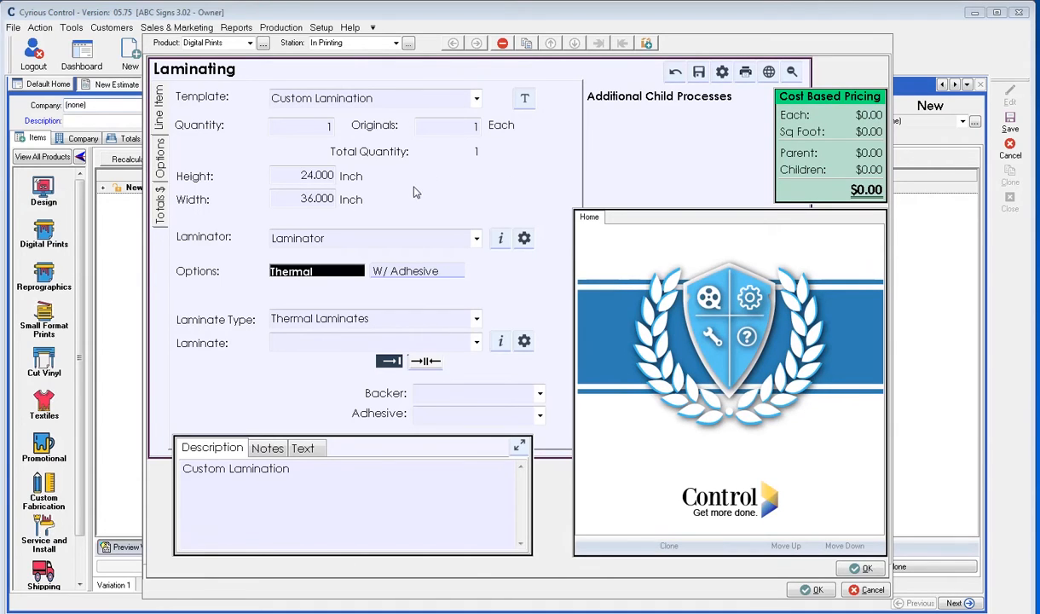
pyautogui.moveTo(323, 285)
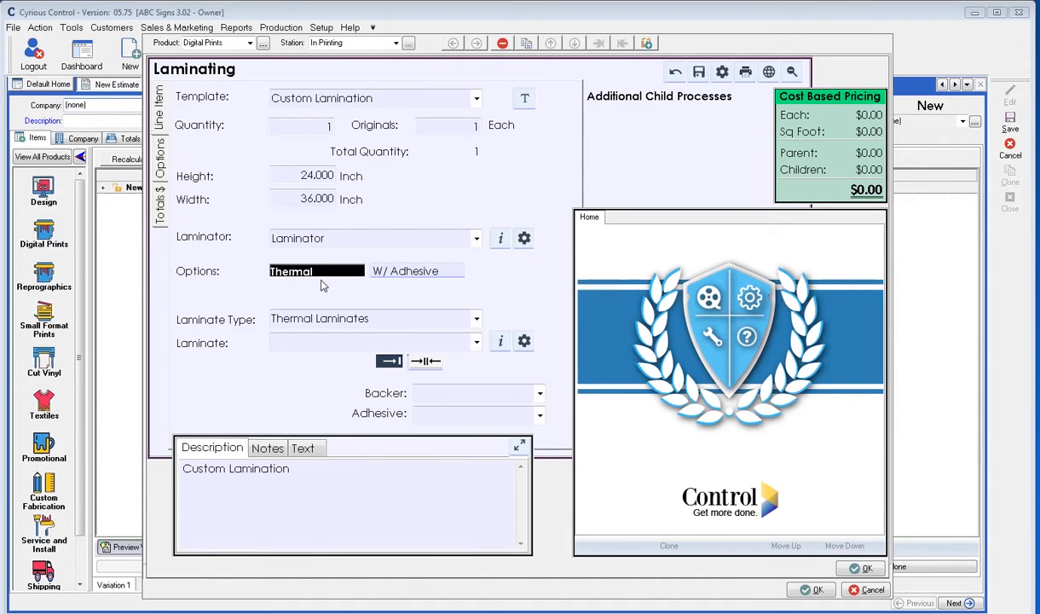
pyautogui.moveTo(367, 273)
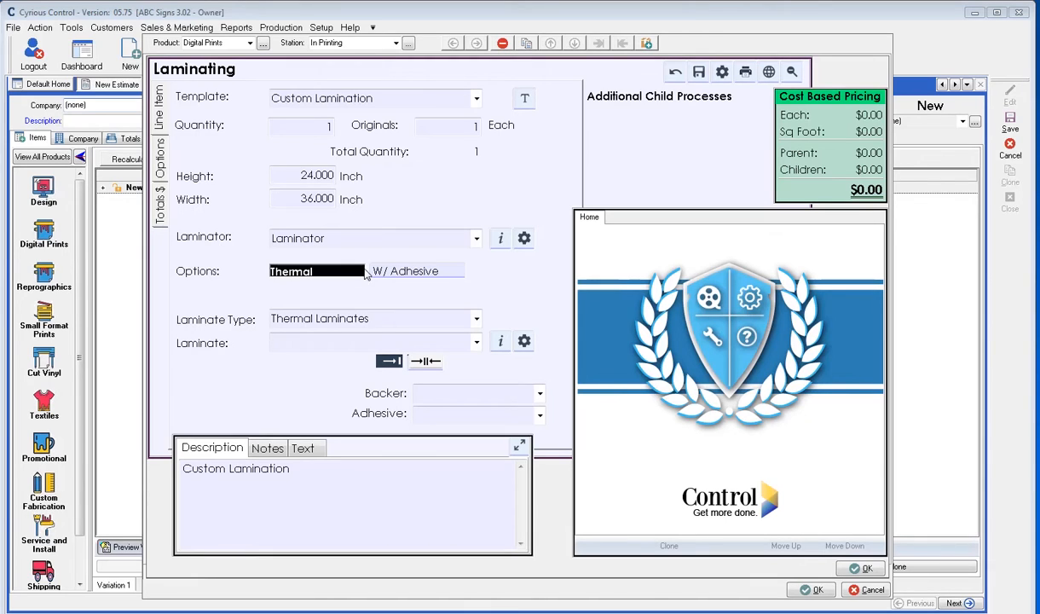
# - Choose Thermal Gloss Laminate in the Laminating form, pricing lamination at $5.50 ($0.92/sq ft)
pyautogui.click(476, 341)
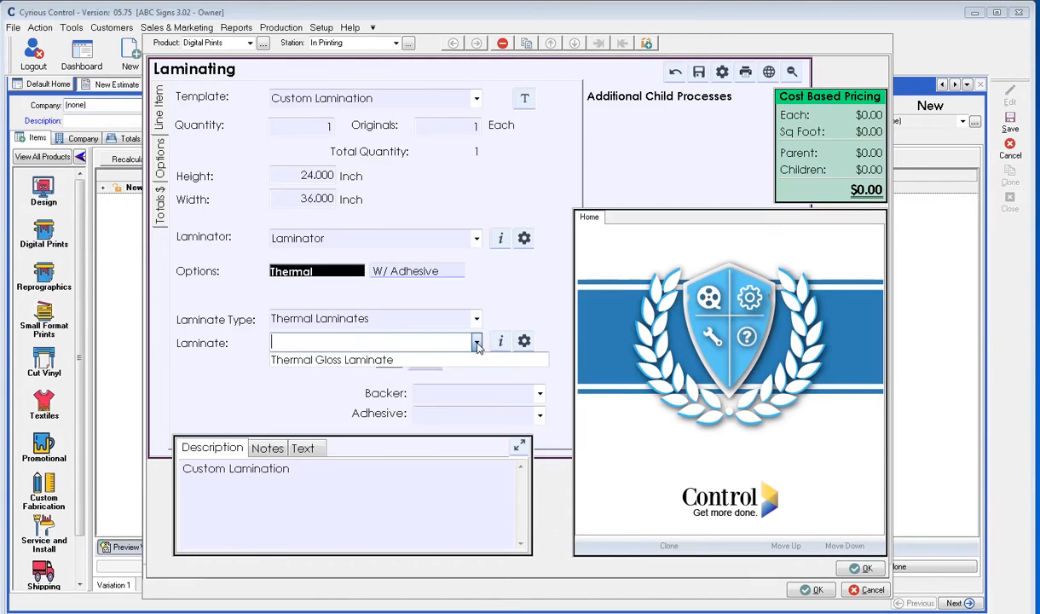
pyautogui.click(475, 342)
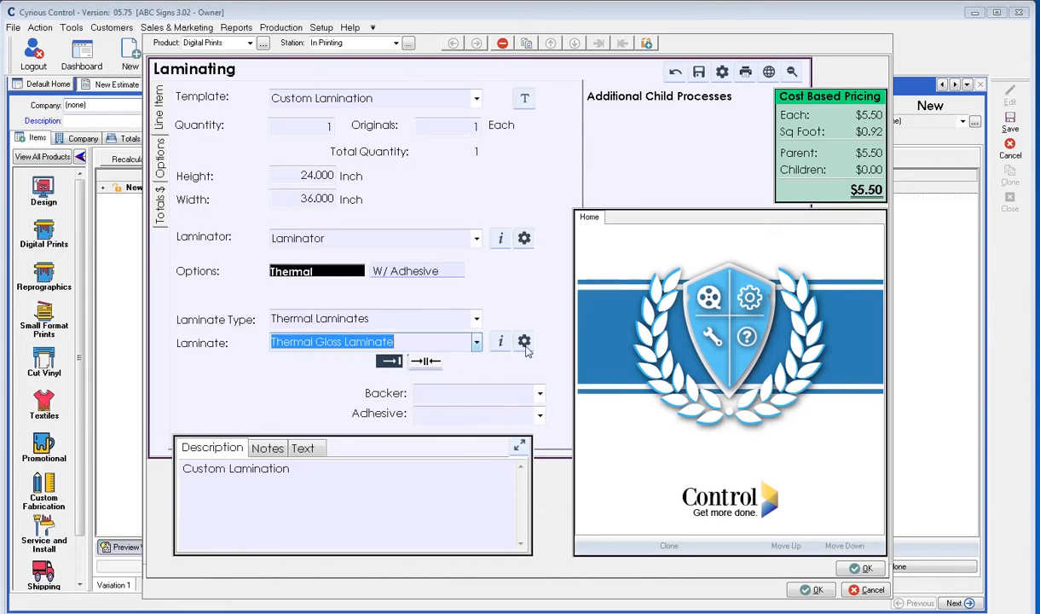
pyautogui.click(524, 342)
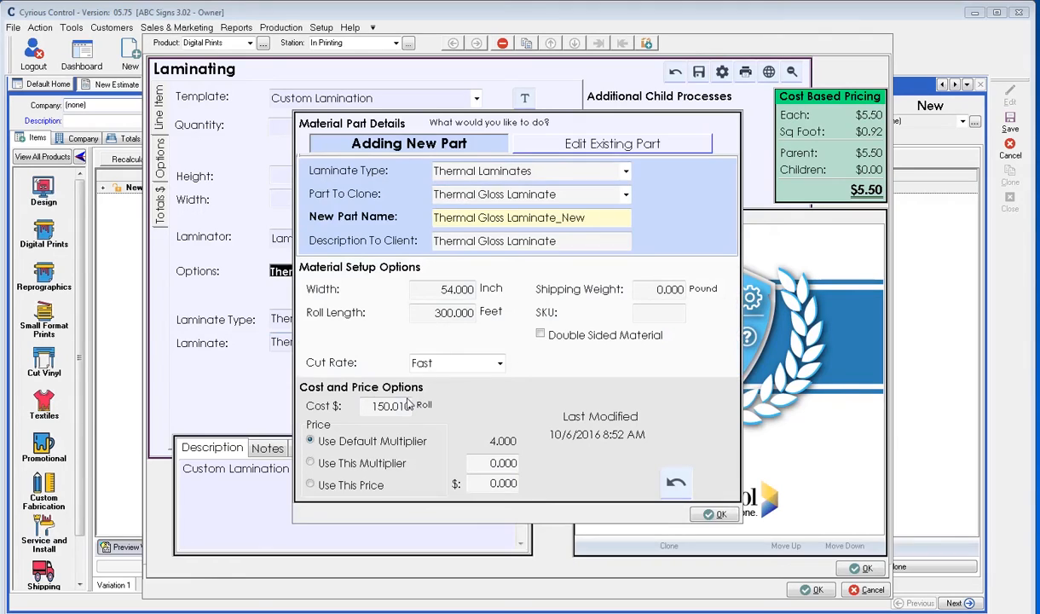
pyautogui.moveTo(487, 322)
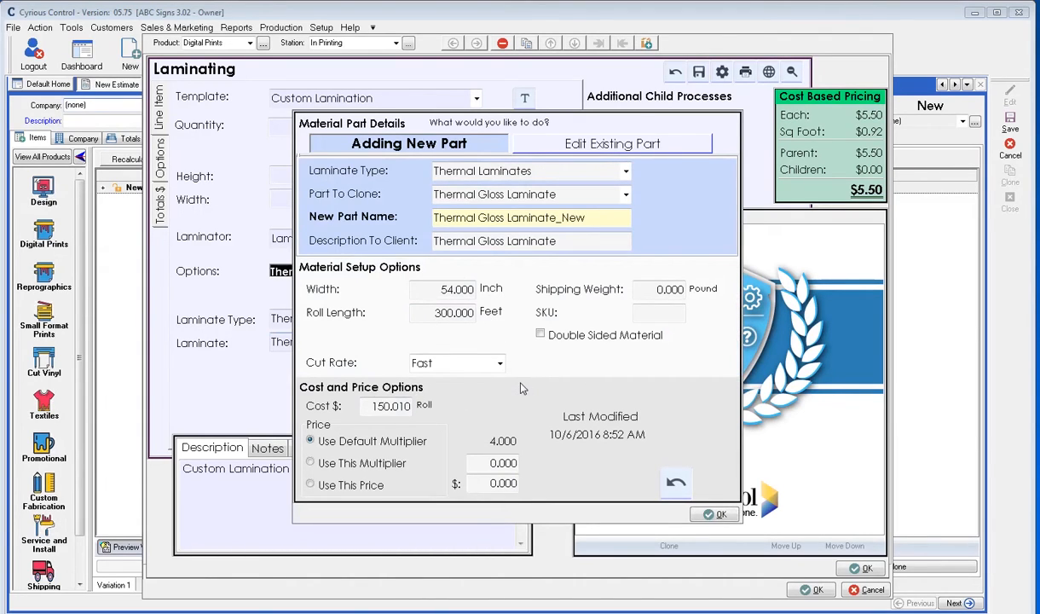
pyautogui.moveTo(493, 387)
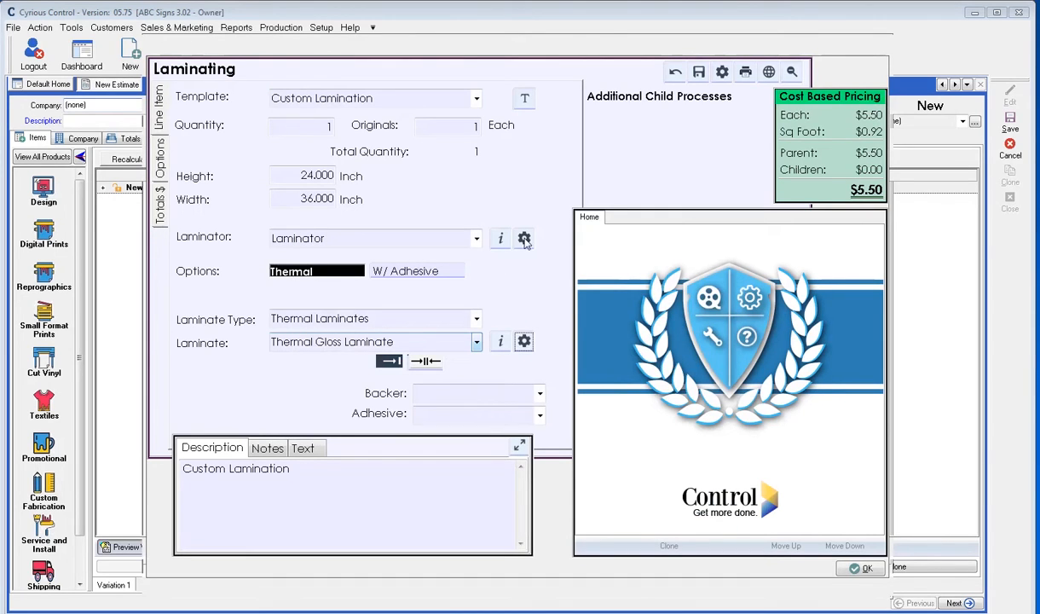
pyautogui.click(524, 238)
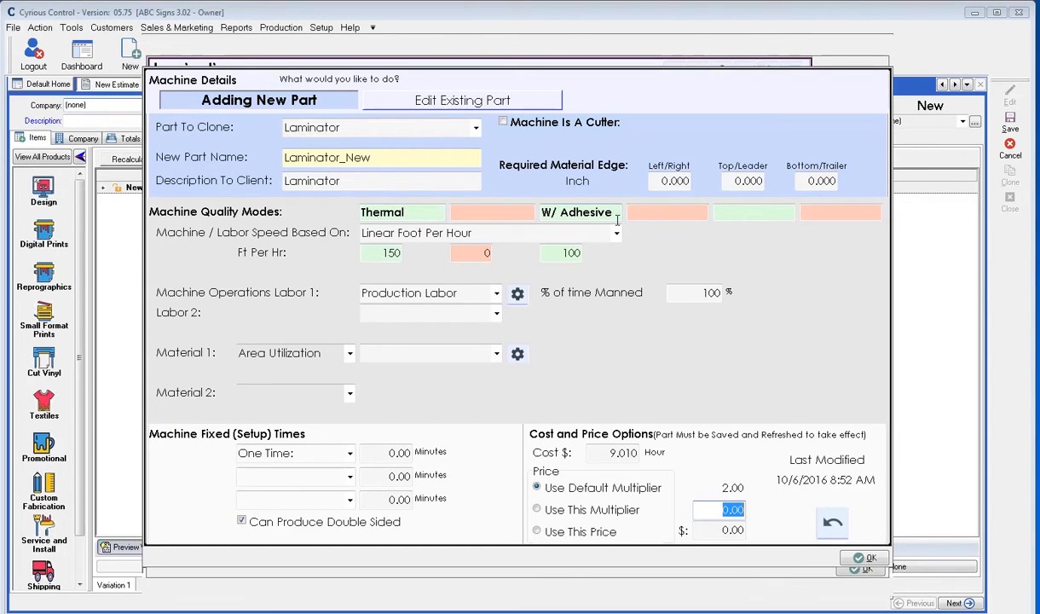
pyautogui.moveTo(849, 243)
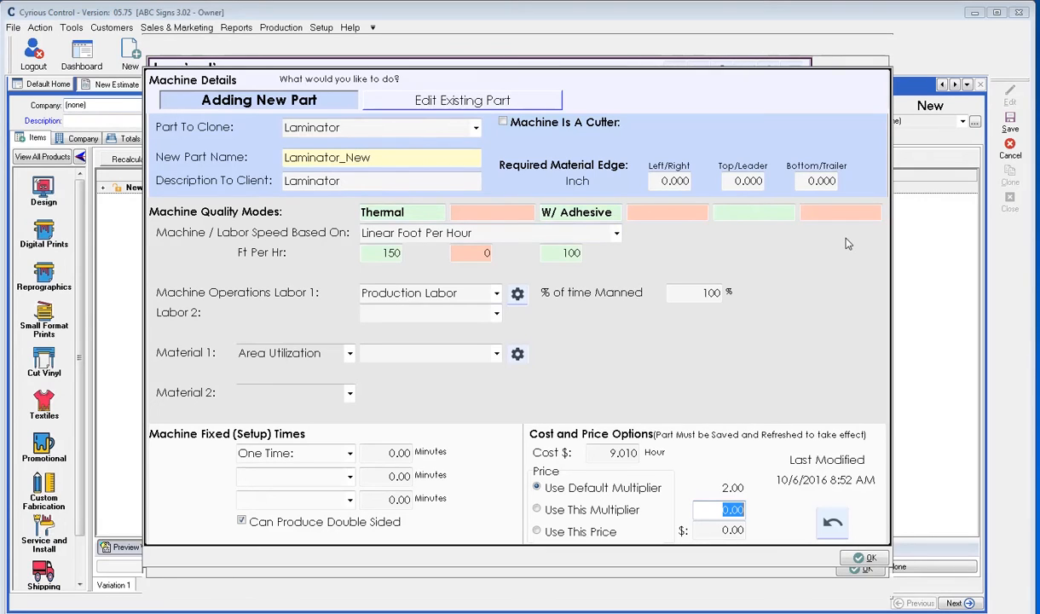
pyautogui.moveTo(818, 243)
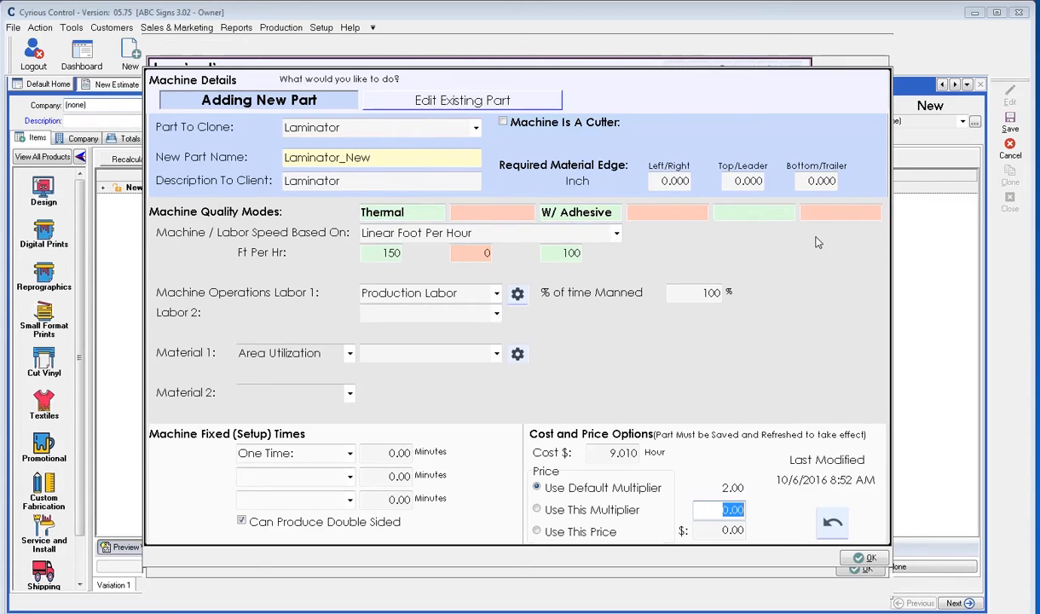
pyautogui.moveTo(800, 241)
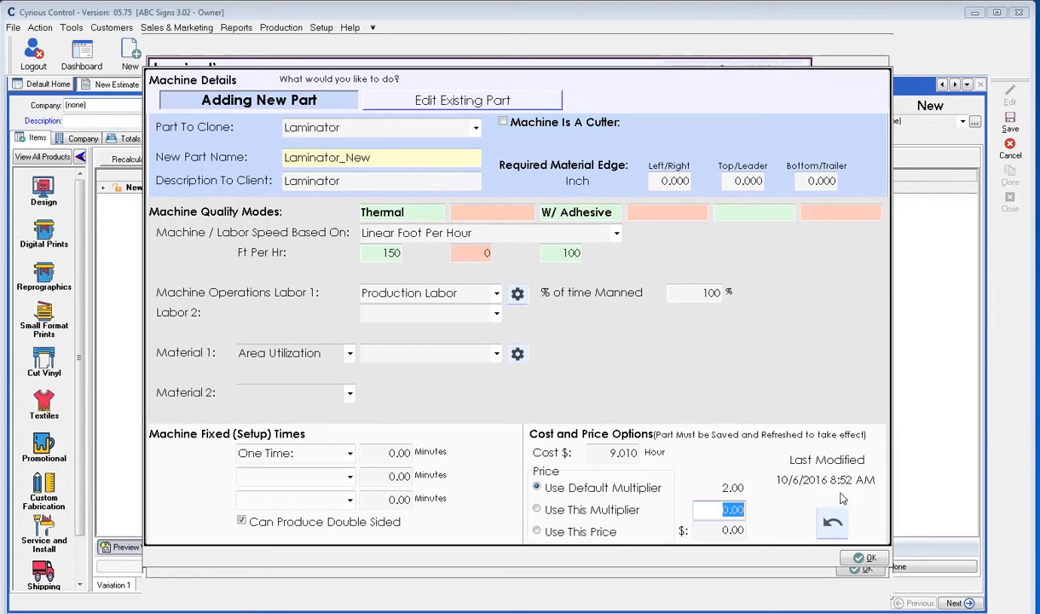
pyautogui.click(864, 567)
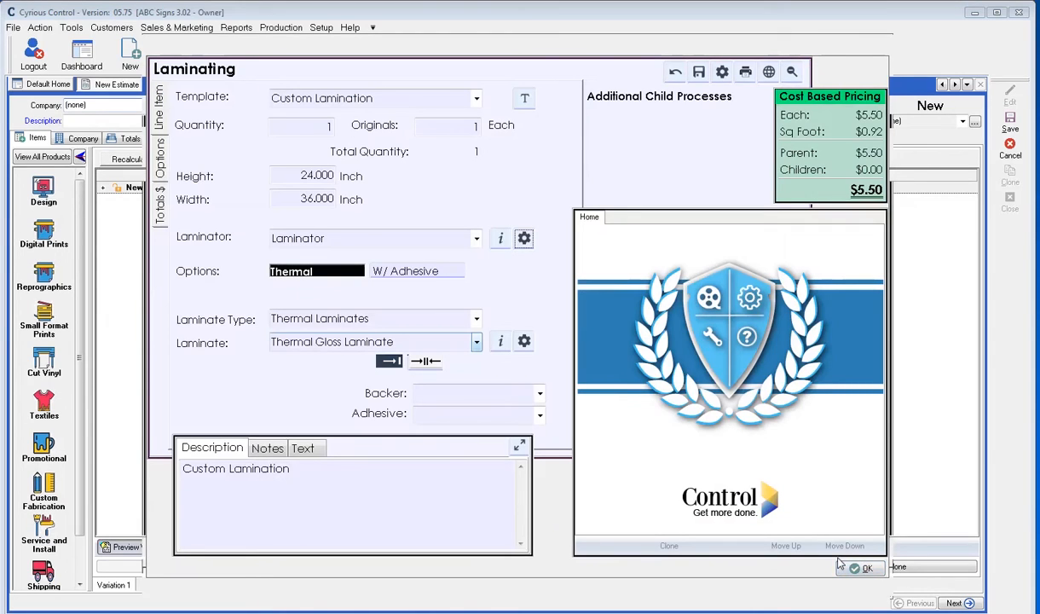
pyautogui.moveTo(580, 384)
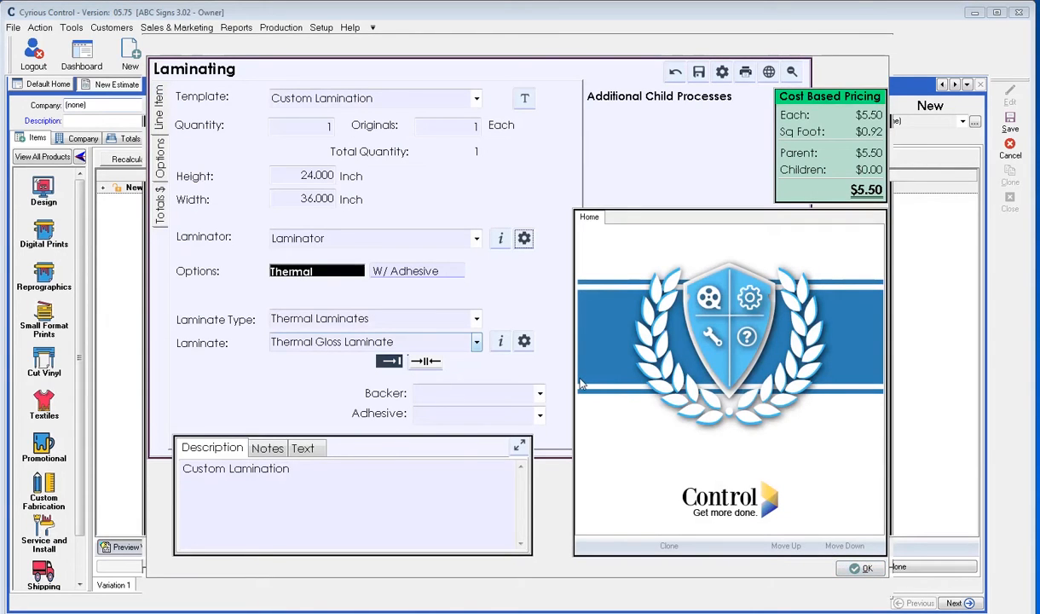
pyautogui.moveTo(431, 281)
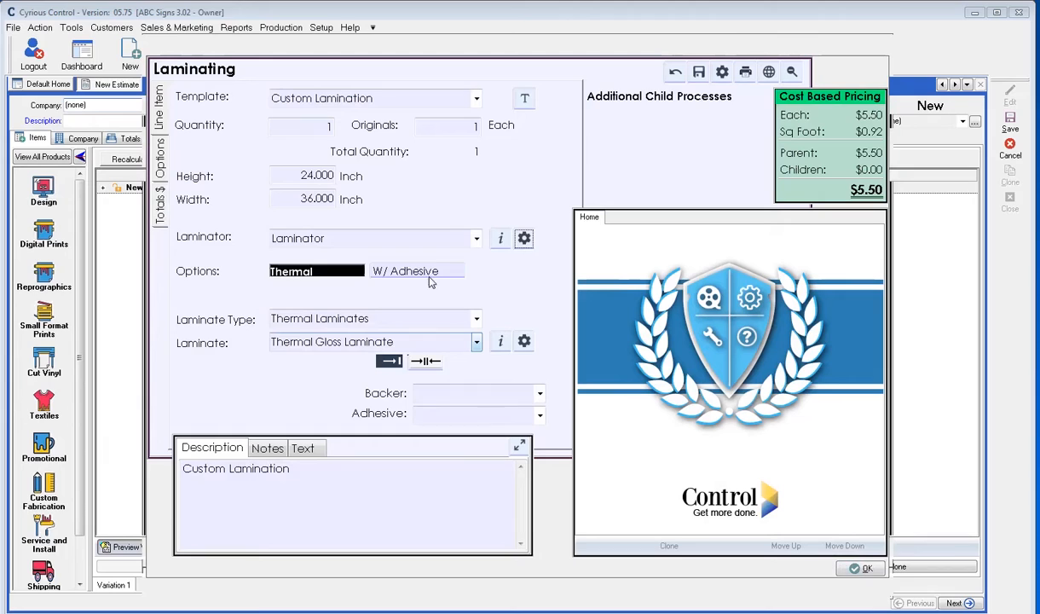
# - Switch lamination to W/ Adhesive ($6.05), then inspect laminate material and Laminator machine details
pyautogui.click(405, 271)
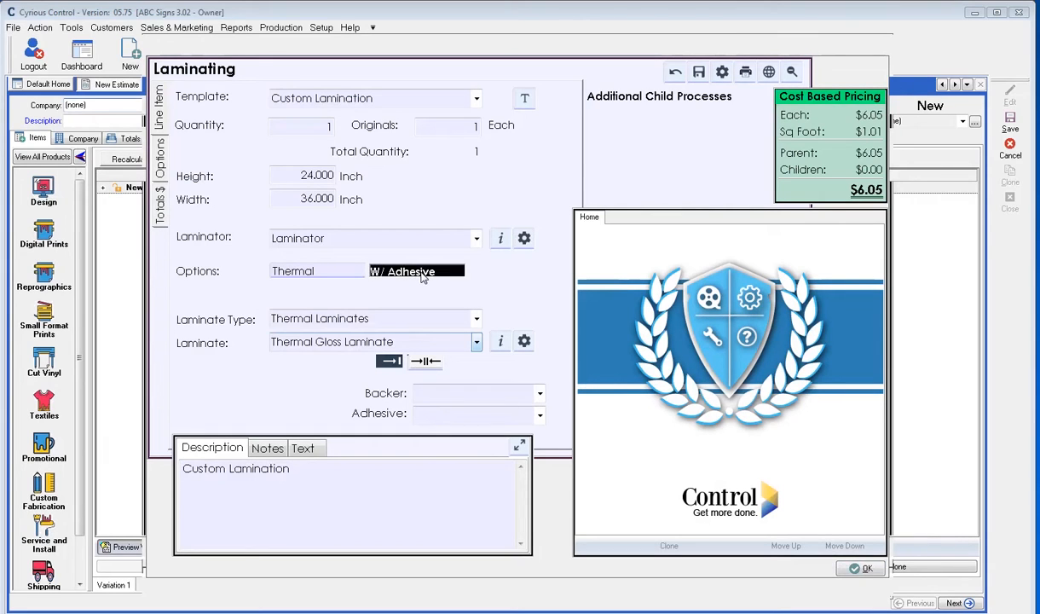
pyautogui.moveTo(526, 345)
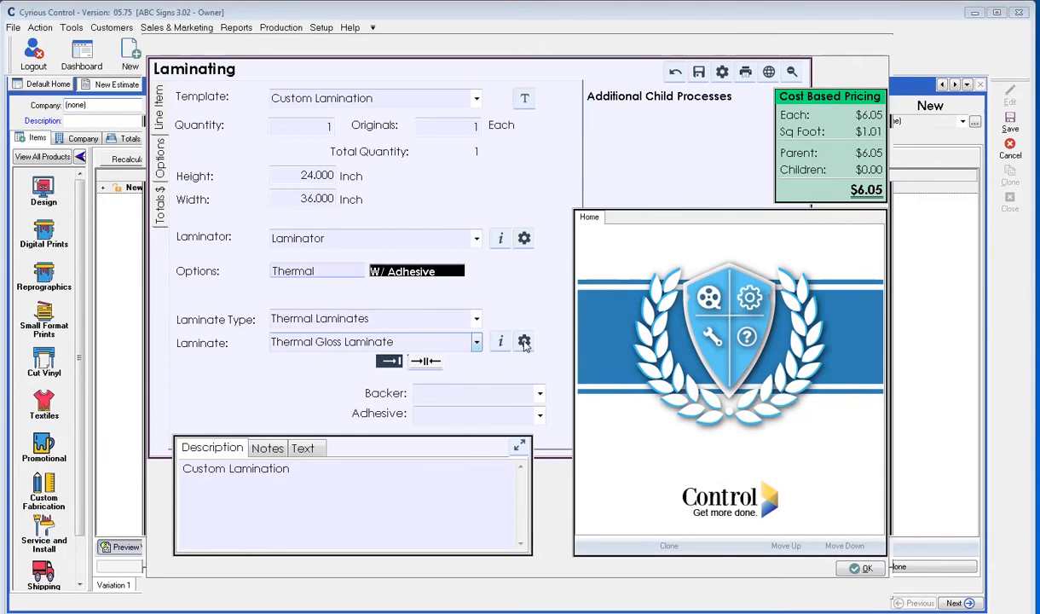
pyautogui.click(524, 342)
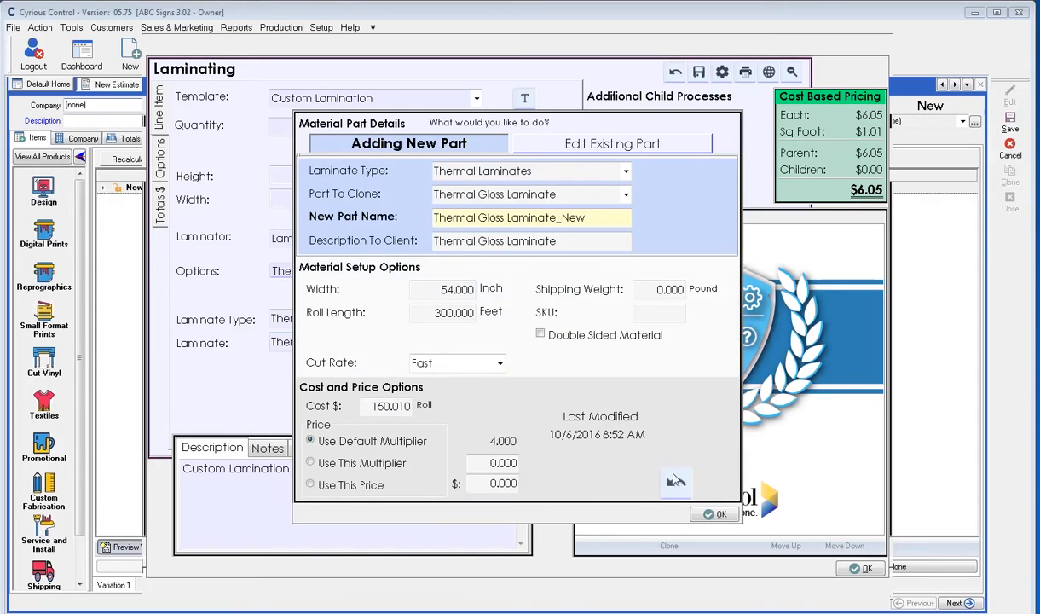
pyautogui.click(714, 514)
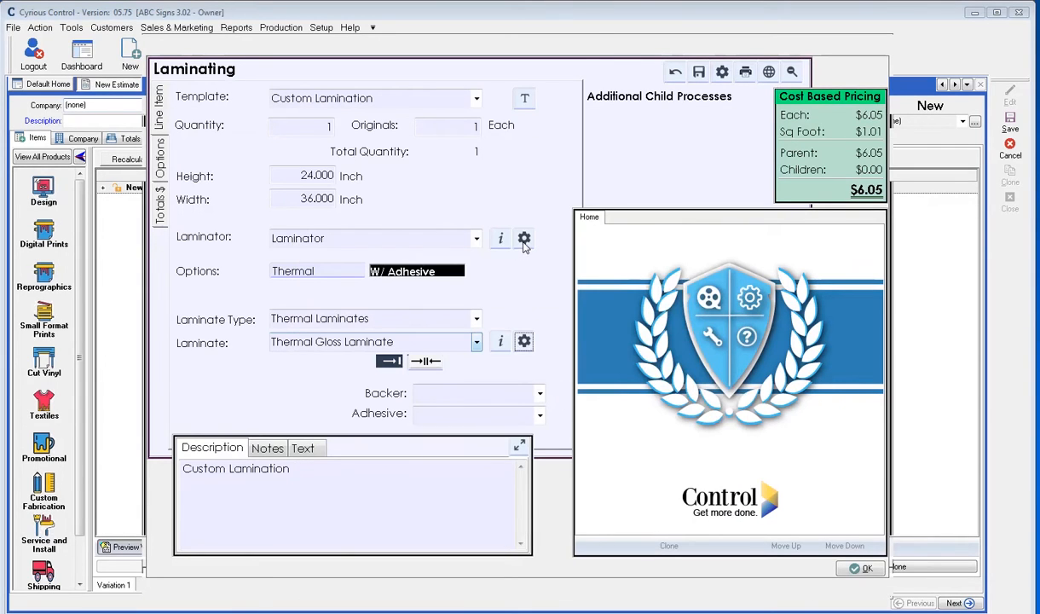
pyautogui.click(525, 238)
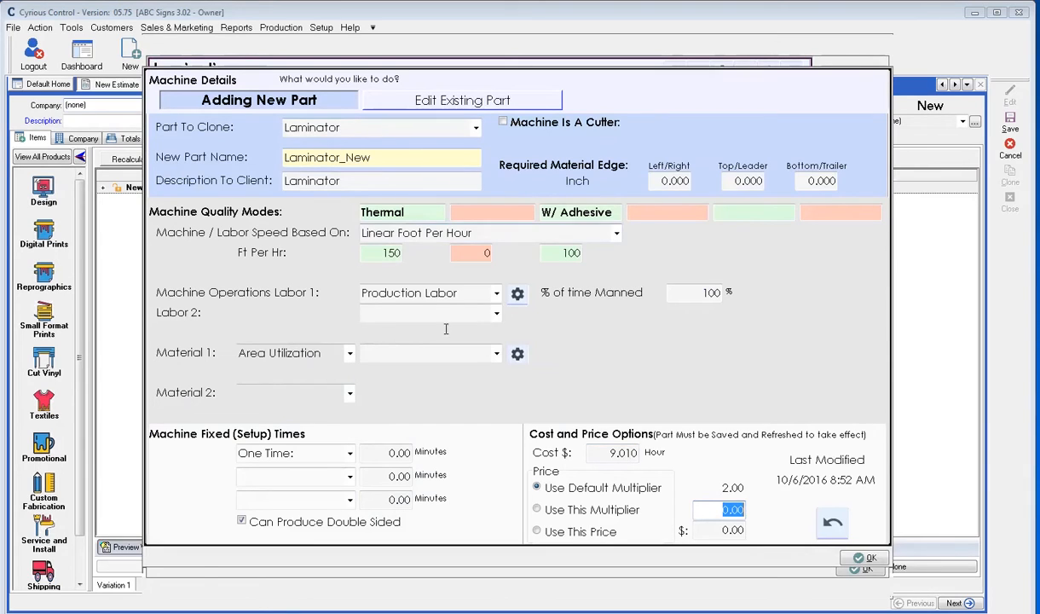
pyautogui.moveTo(350, 353)
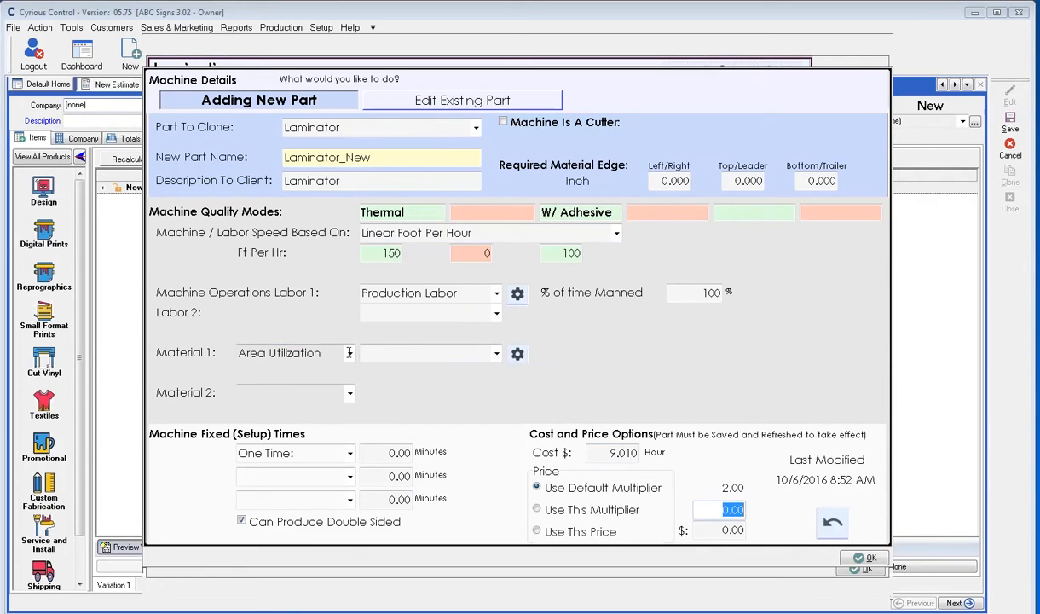
# - Give the Laminator Crate Paper for Material 1, 100% fill and 3-minute one-time setup, then save
pyautogui.click(497, 353)
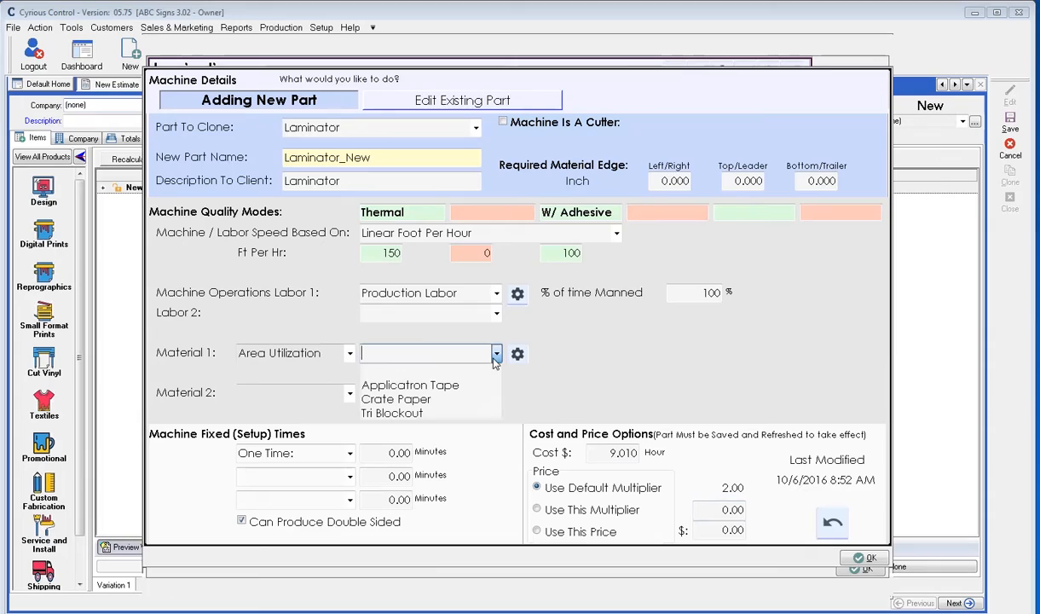
pyautogui.click(496, 354)
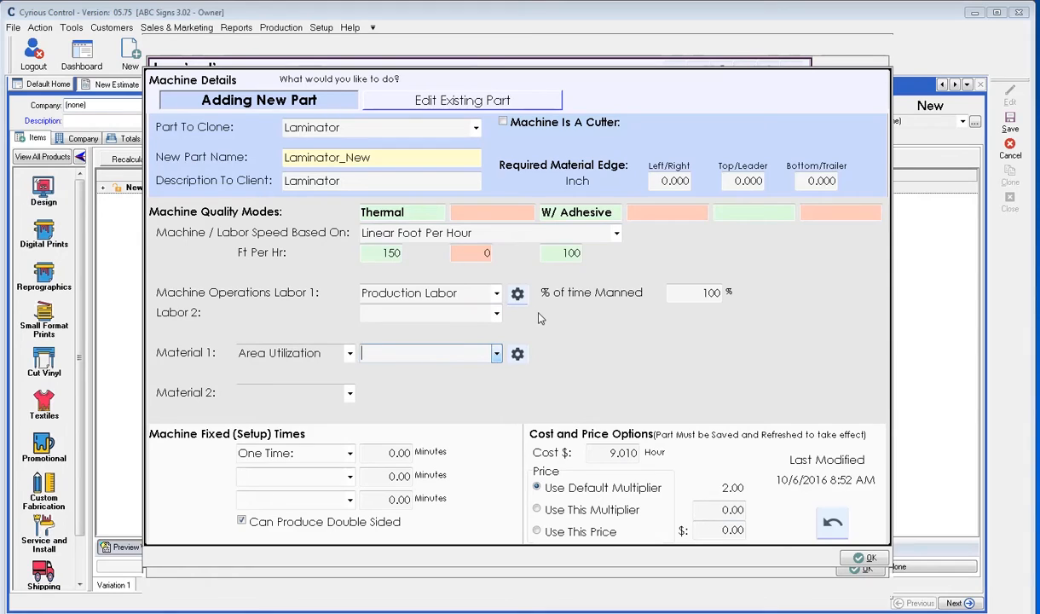
pyautogui.moveTo(535, 351)
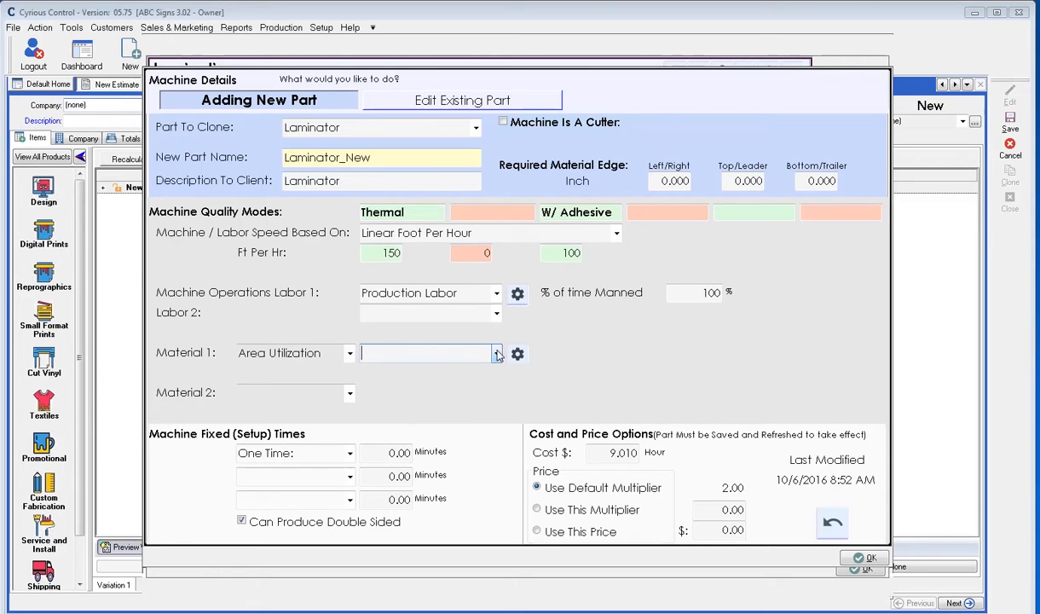
pyautogui.click(497, 353)
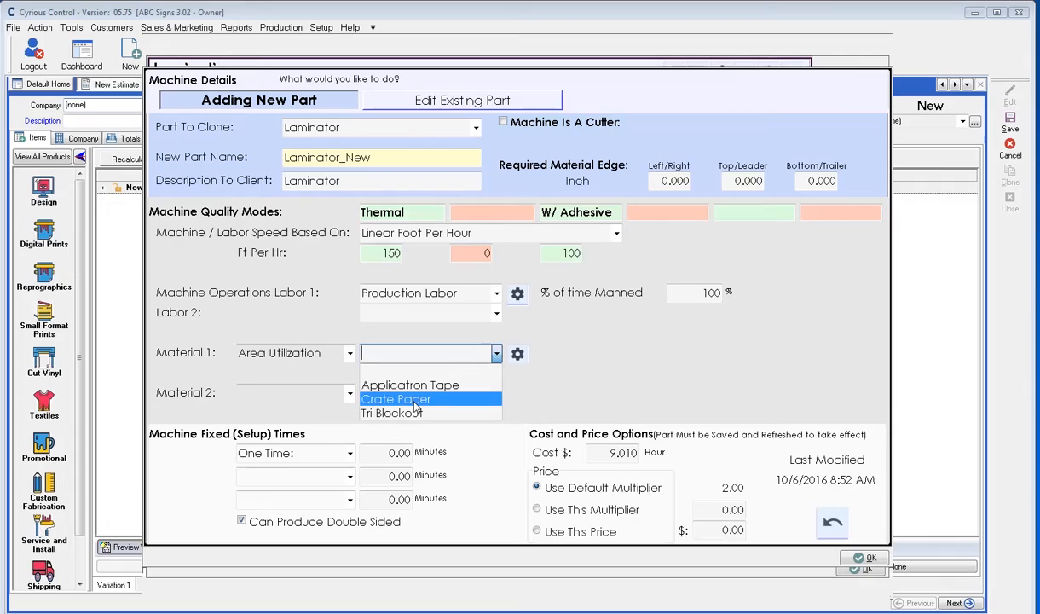
pyautogui.click(396, 398)
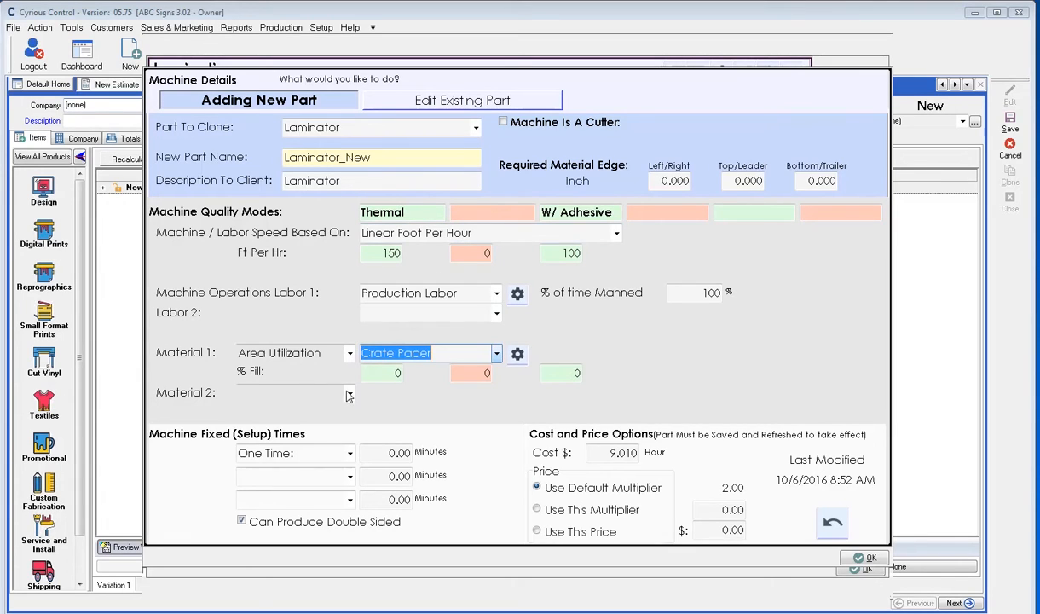
pyautogui.write('100')
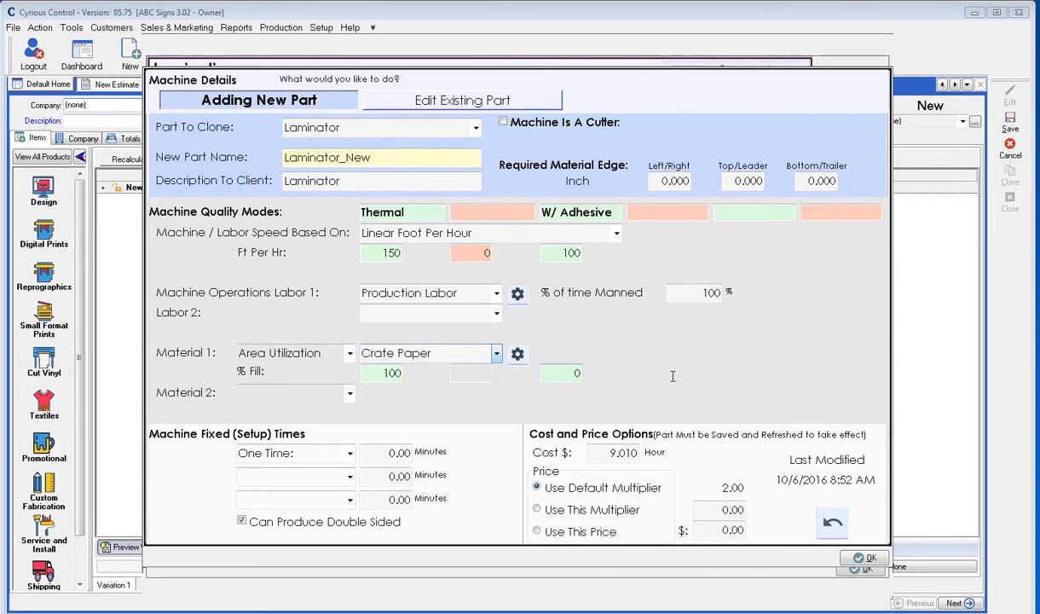
pyautogui.write('100')
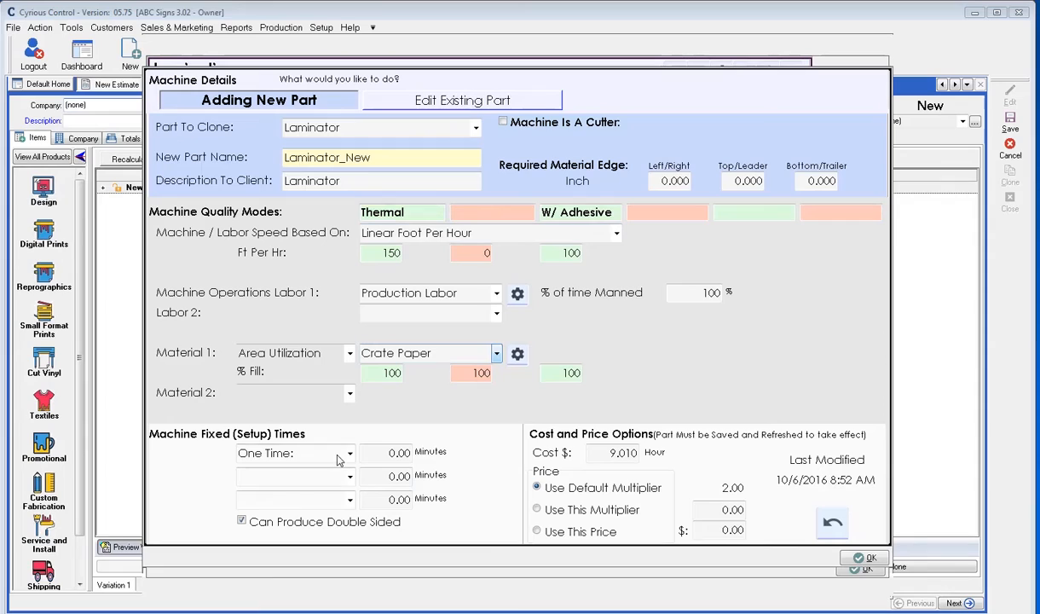
pyautogui.click(384, 453)
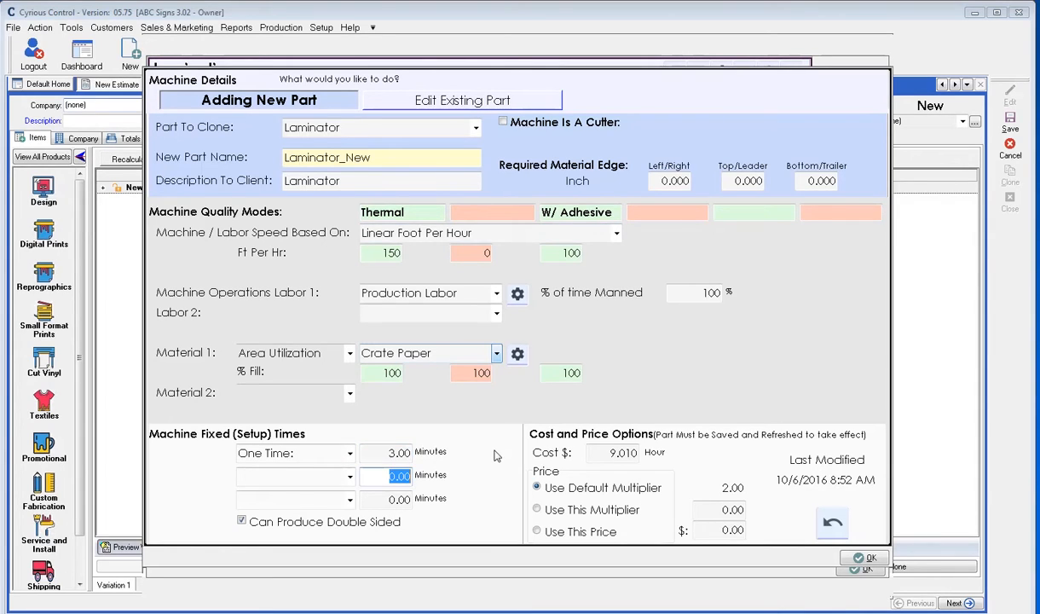
pyautogui.moveTo(582, 450)
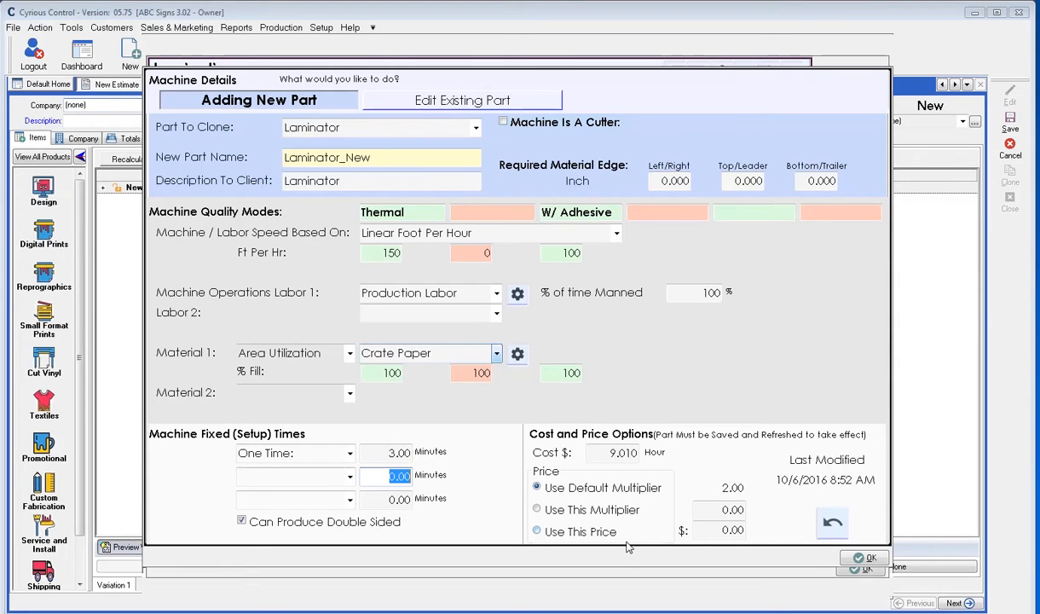
pyautogui.moveTo(632, 532)
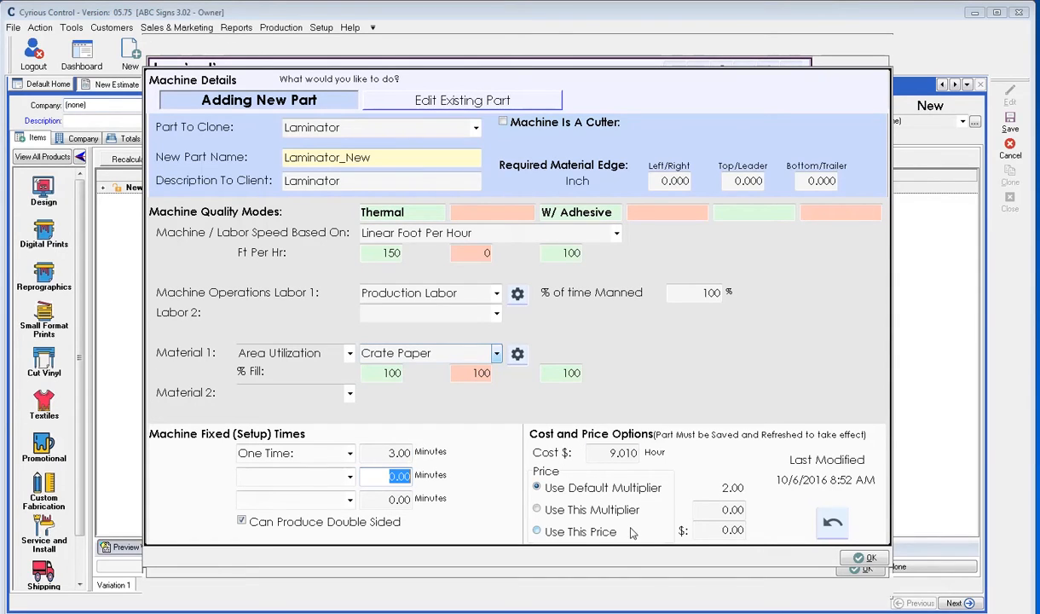
pyautogui.click(462, 100)
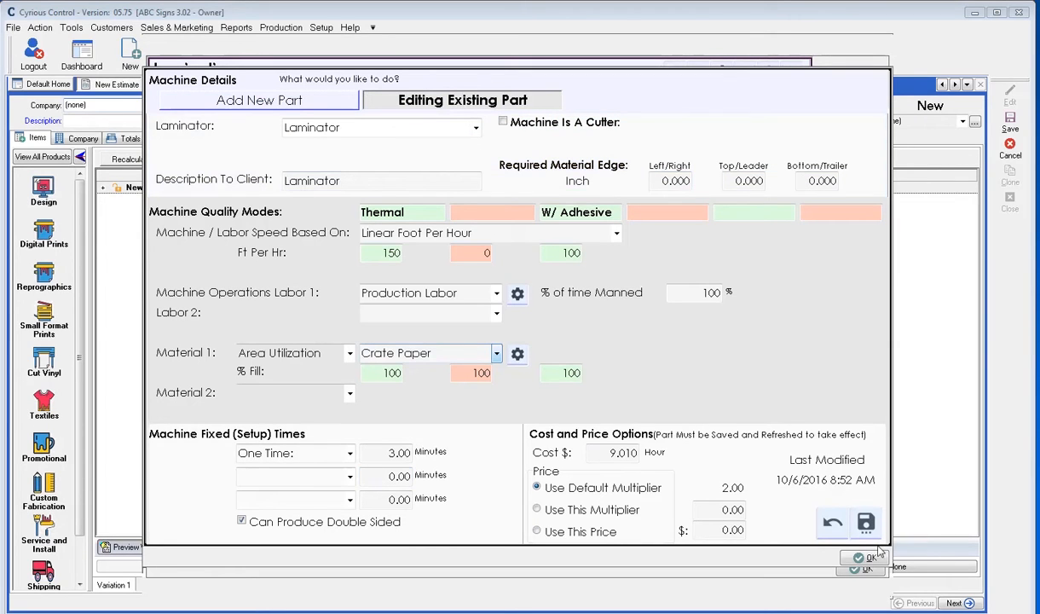
pyautogui.click(865, 557)
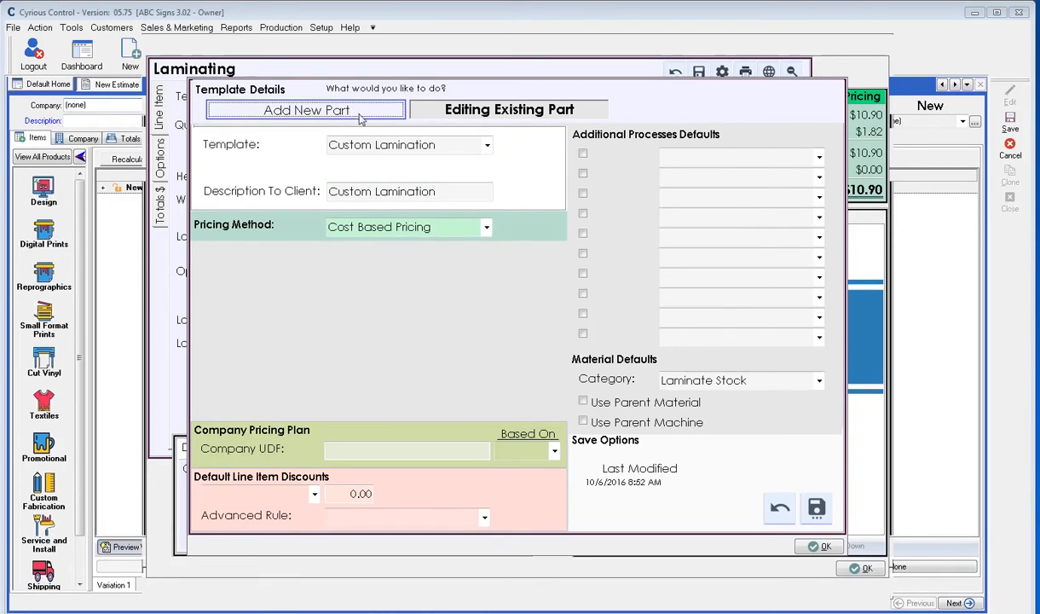
# - Create the Vinyl Lamination template with Area / Fixed Pricing: $5.00 one-time plus $2.00 per sq ft
pyautogui.click(305, 110)
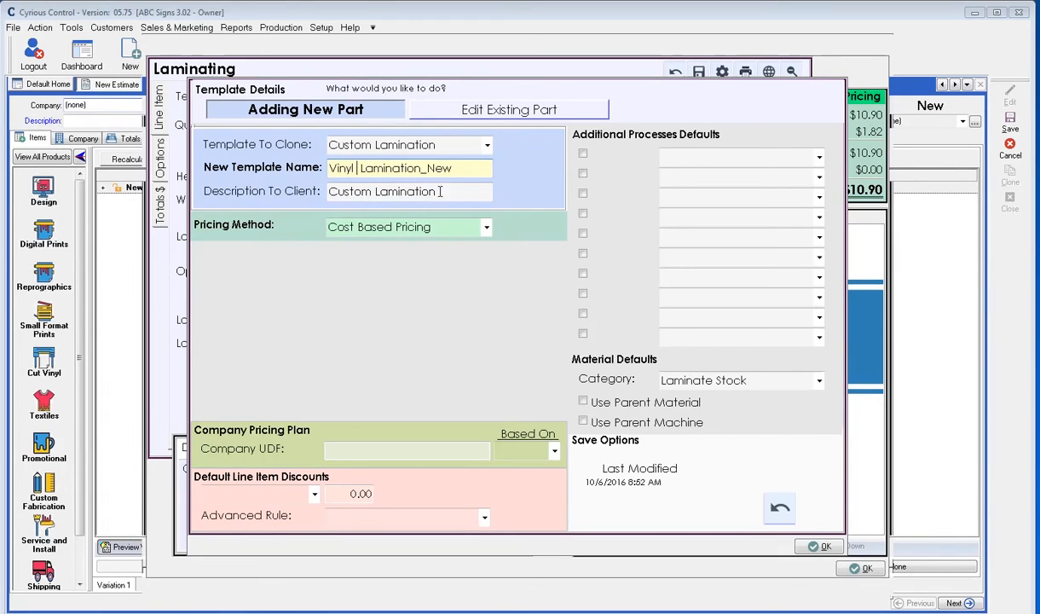
pyautogui.press('backspace')
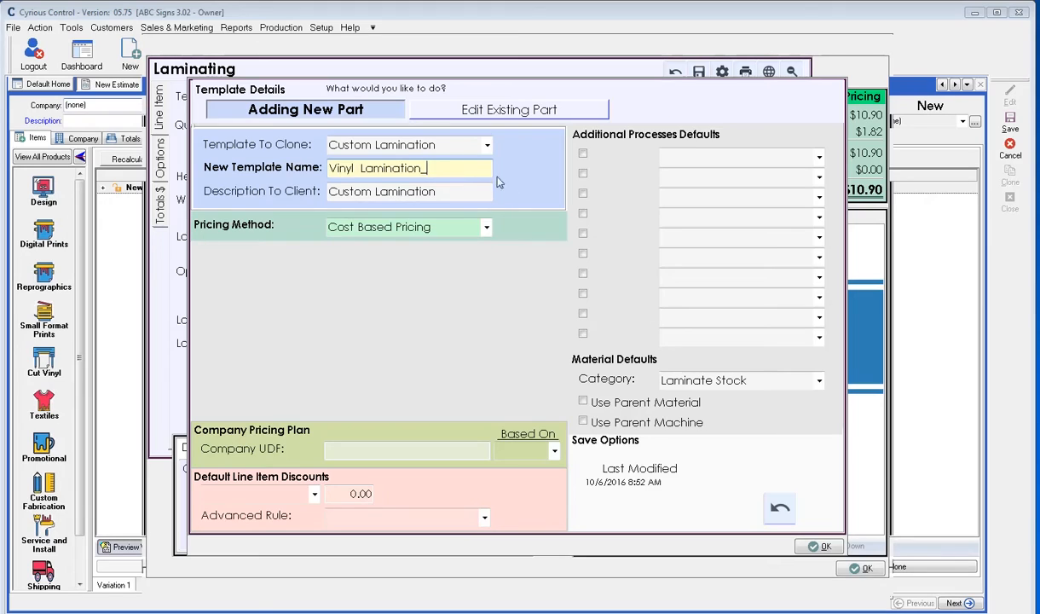
pyautogui.click(410, 191)
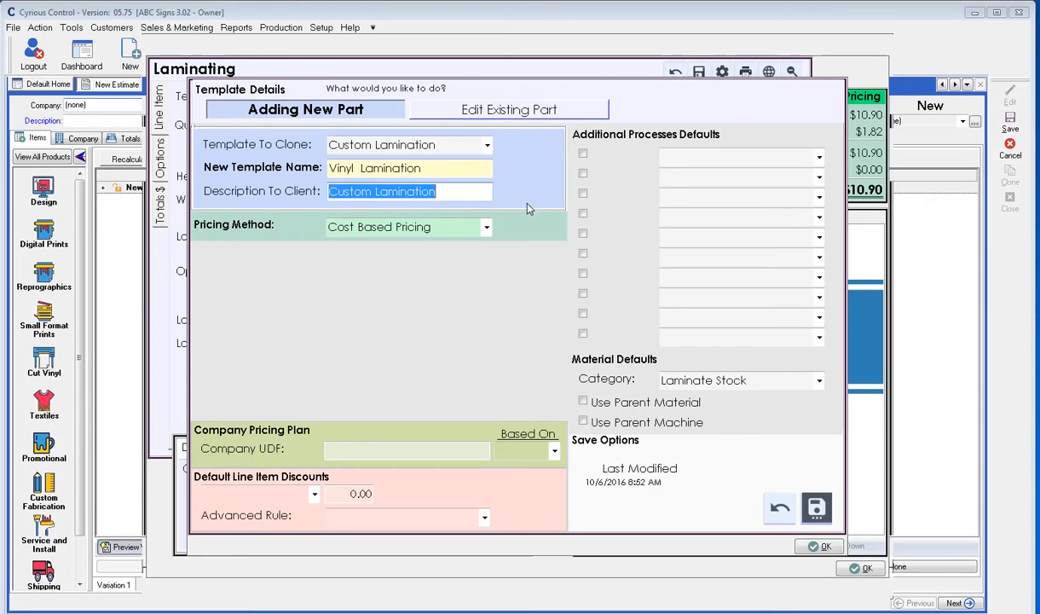
pyautogui.click(486, 227)
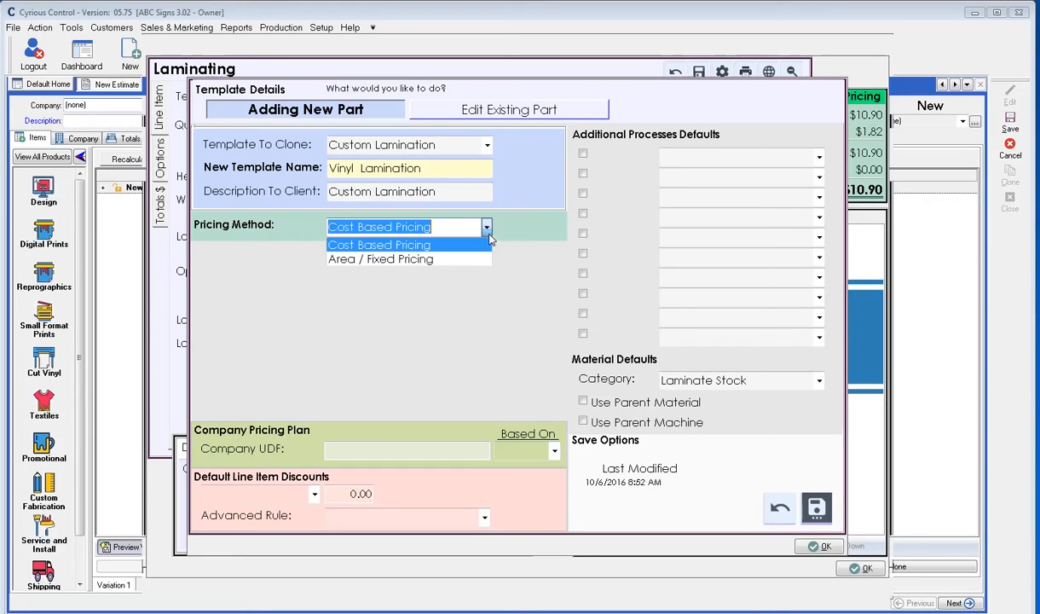
pyautogui.click(380, 258)
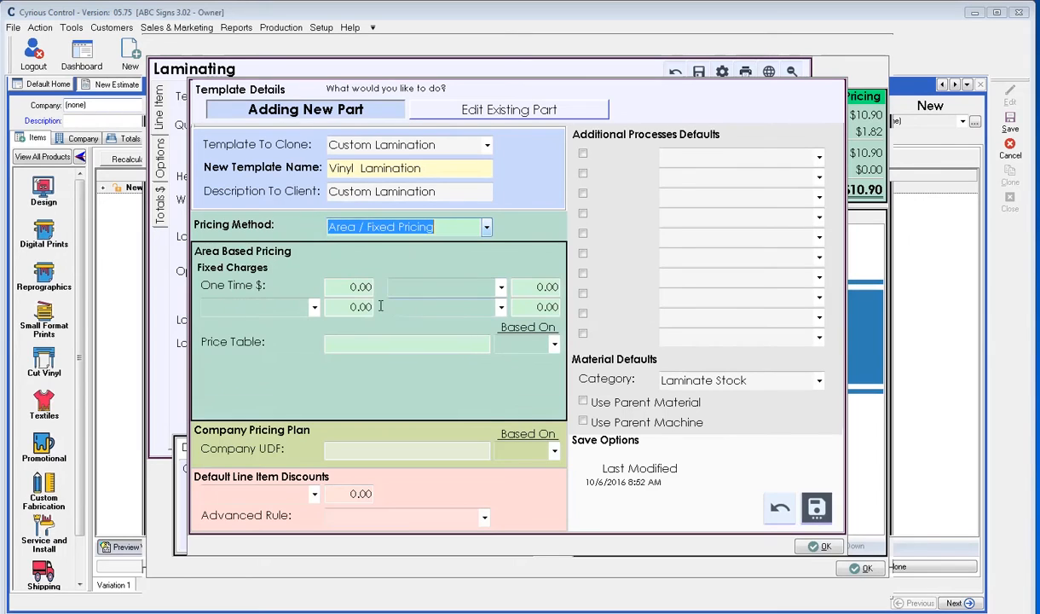
pyautogui.click(314, 307)
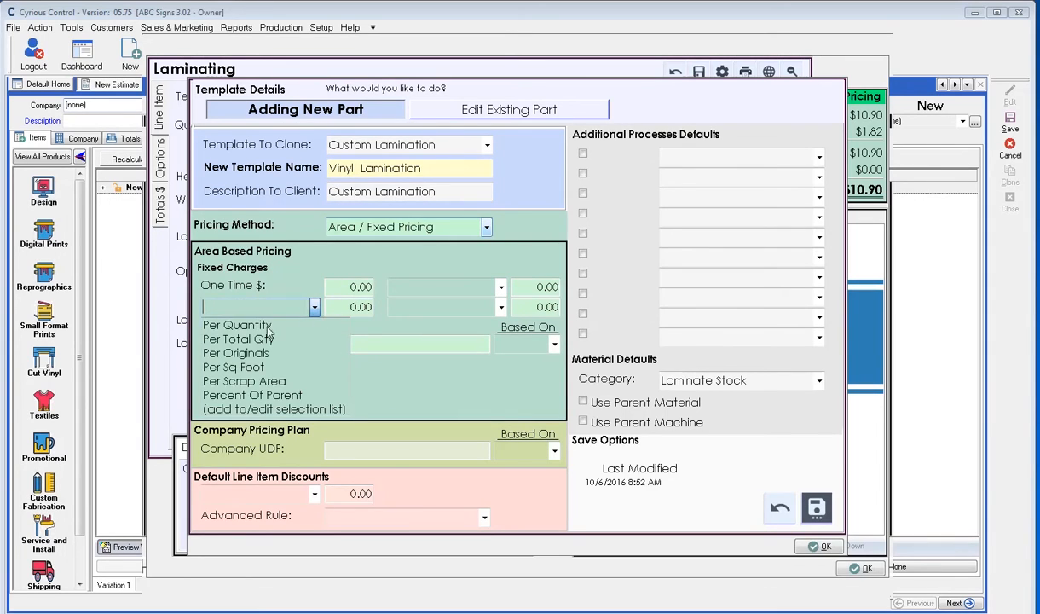
pyautogui.click(232, 367)
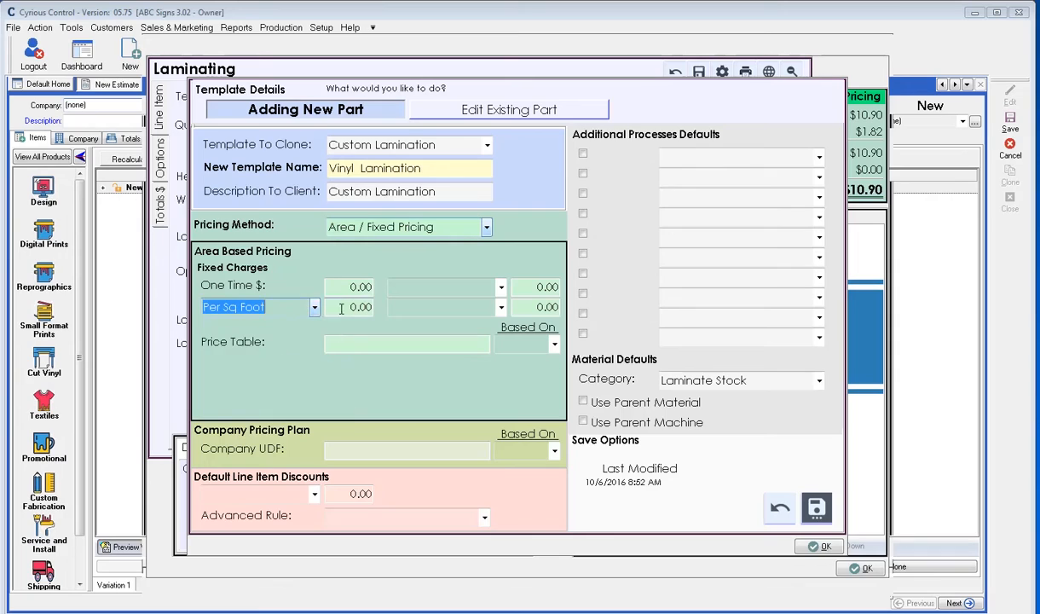
pyautogui.write('2')
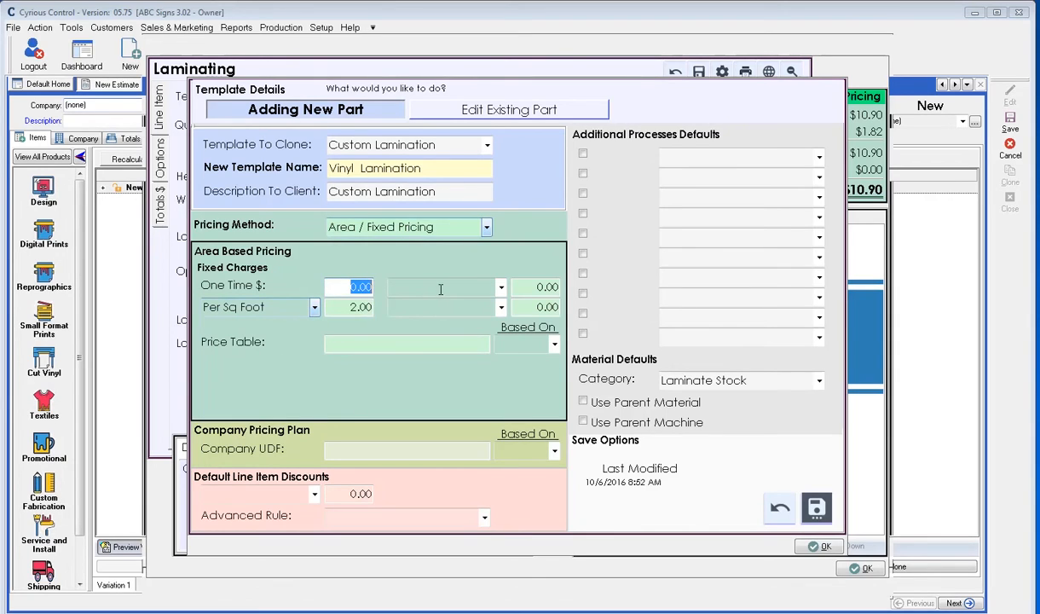
pyautogui.write('5')
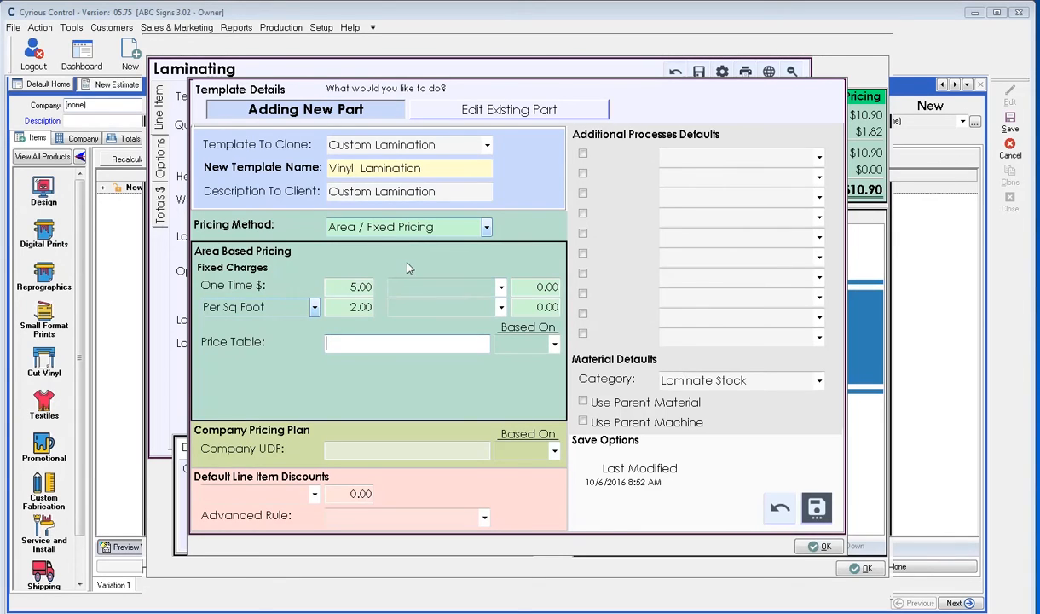
pyautogui.moveTo(678, 366)
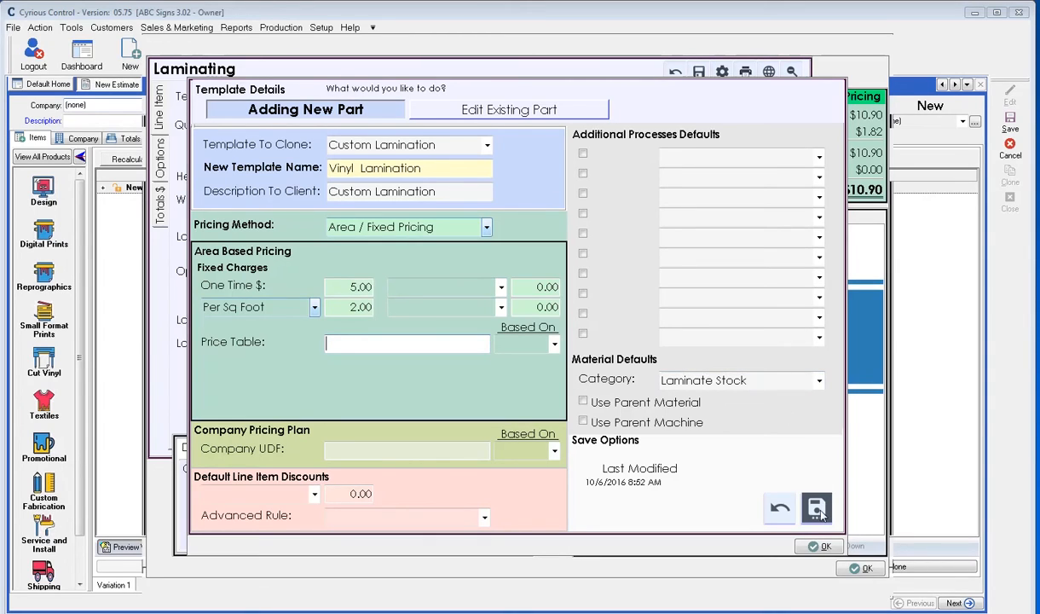
pyautogui.click(407, 343)
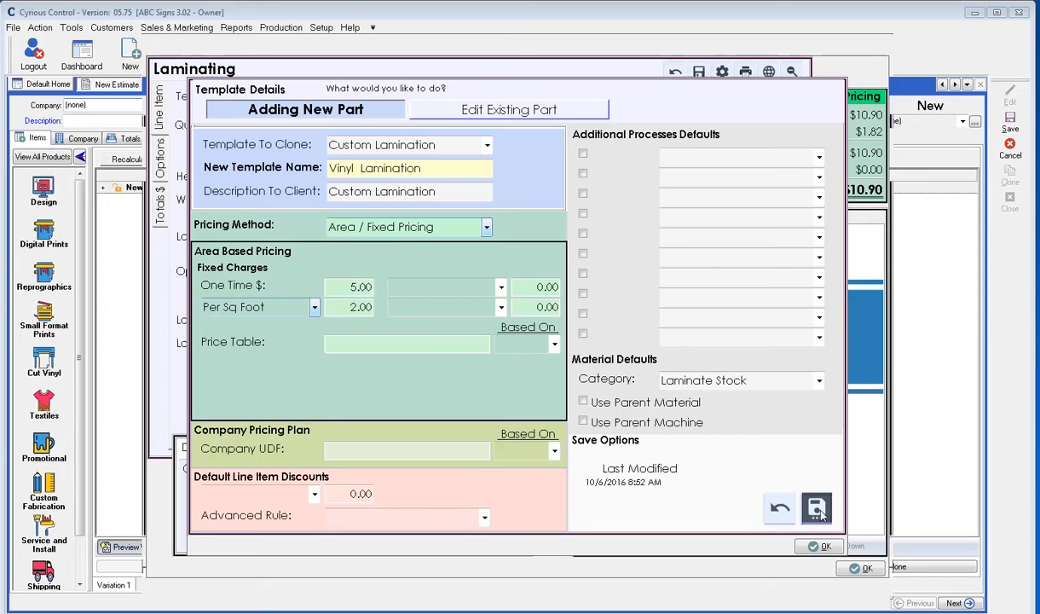
pyautogui.click(816, 509)
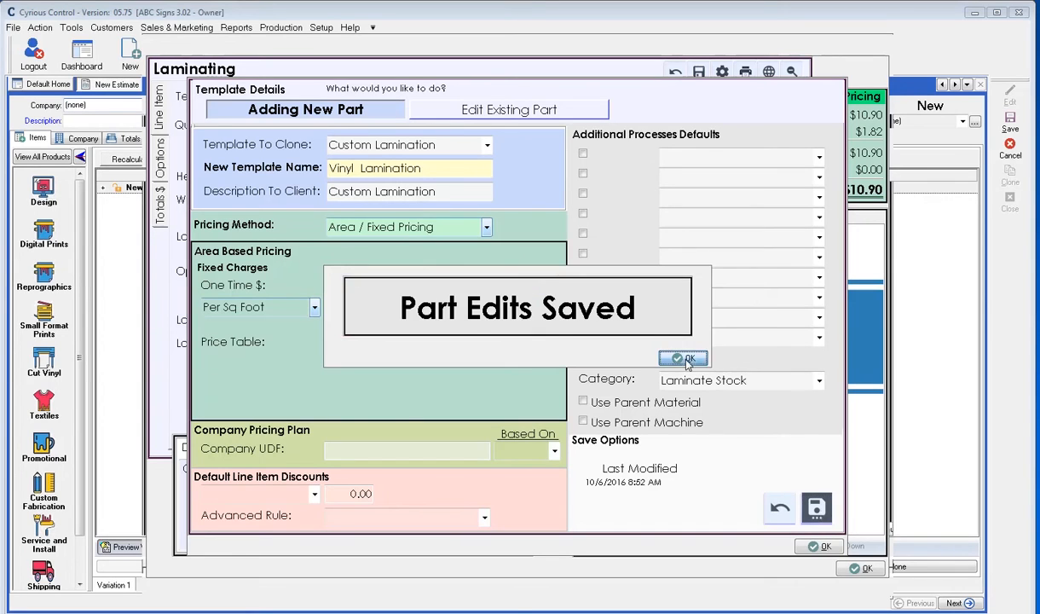
pyautogui.click(684, 357)
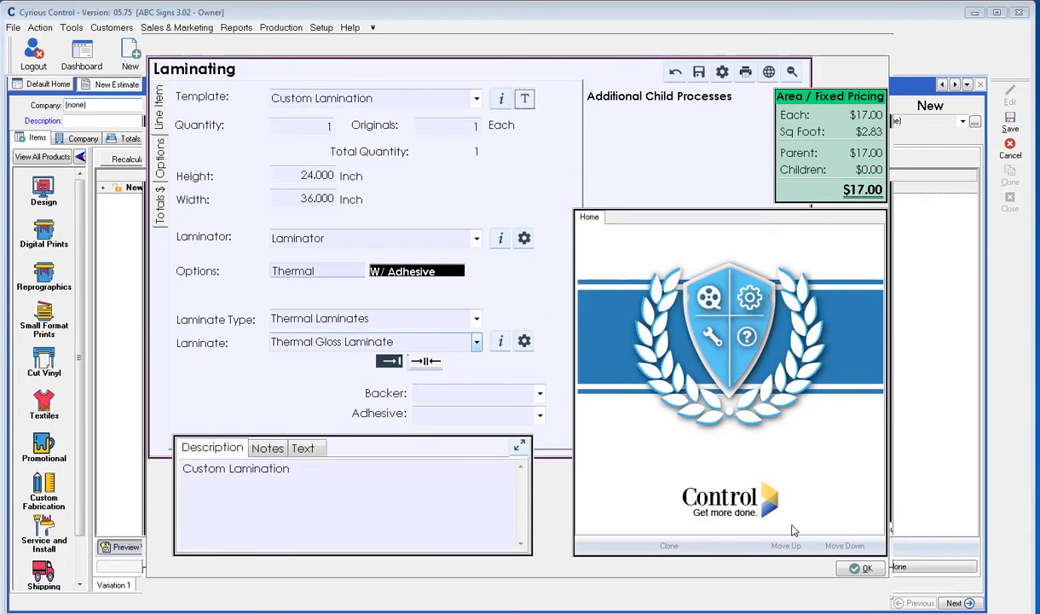
pyautogui.moveTo(491, 336)
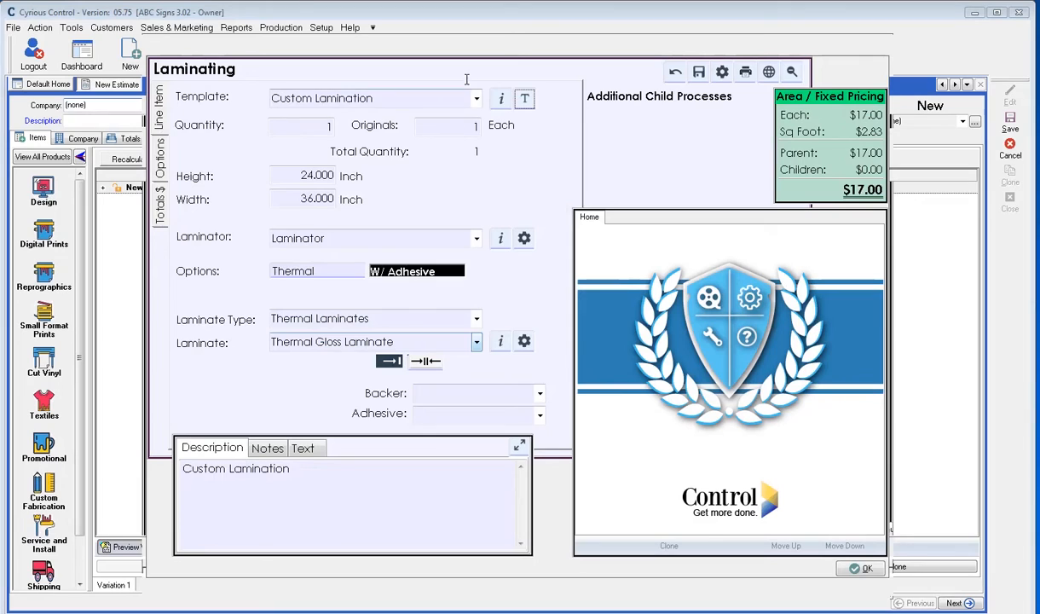
# - Apply the Vinyl Lamination template to the laminating line item
pyautogui.click(476, 98)
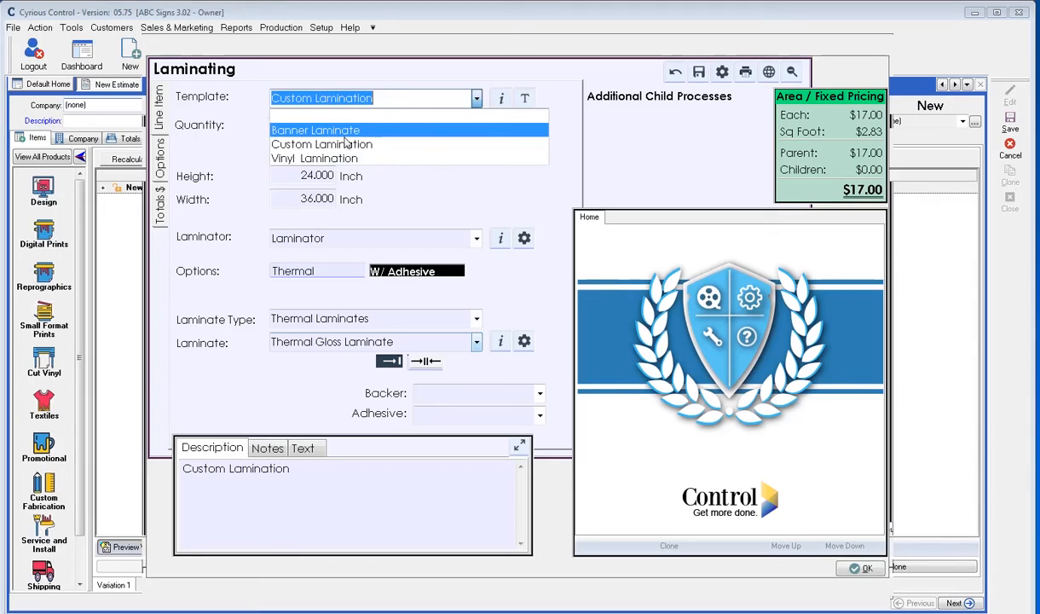
pyautogui.click(316, 158)
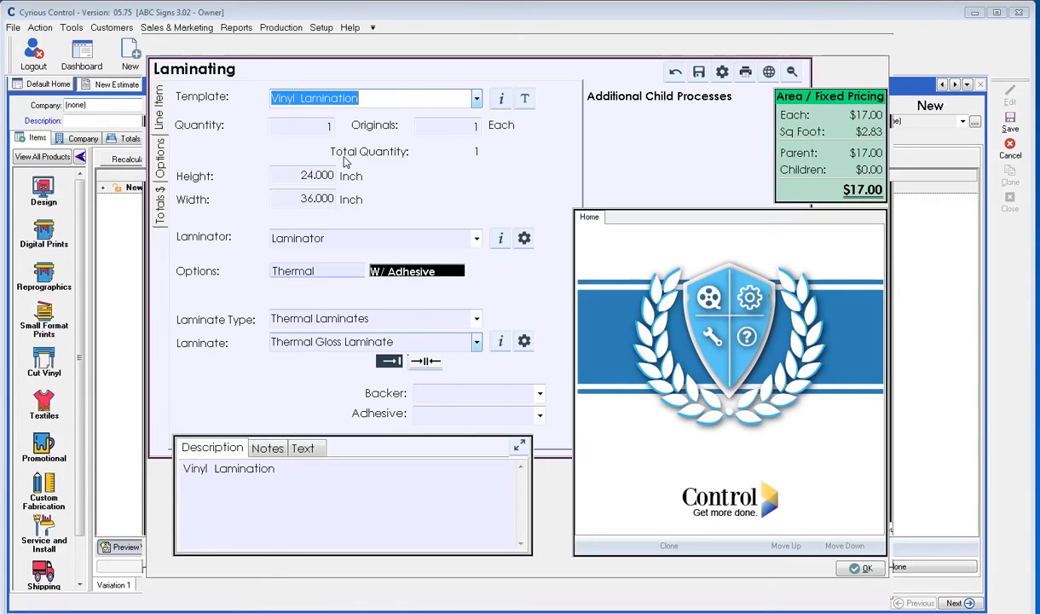
pyautogui.moveTo(305, 173)
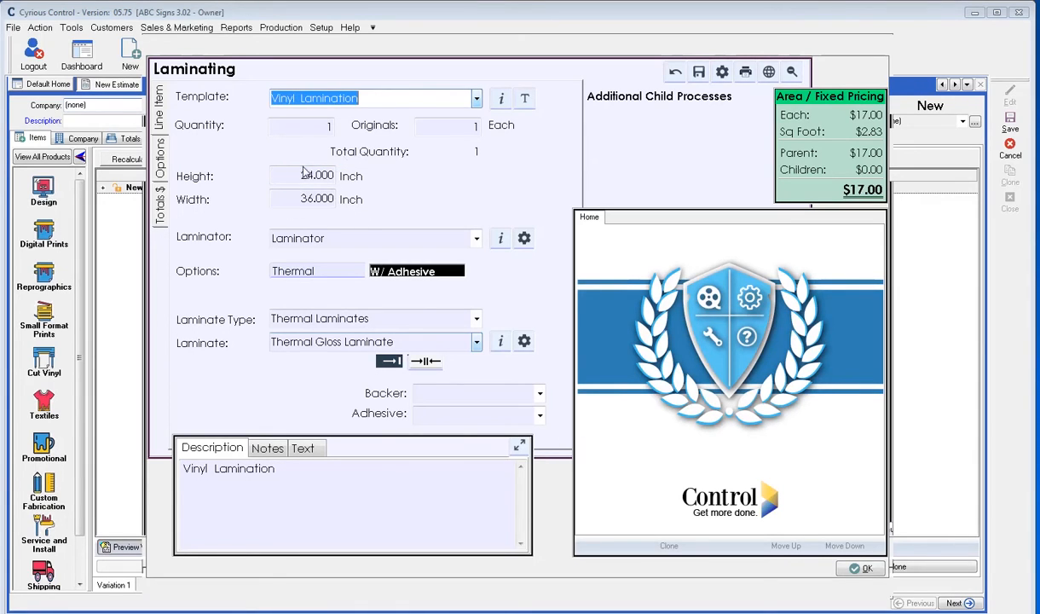
pyautogui.click(317, 176)
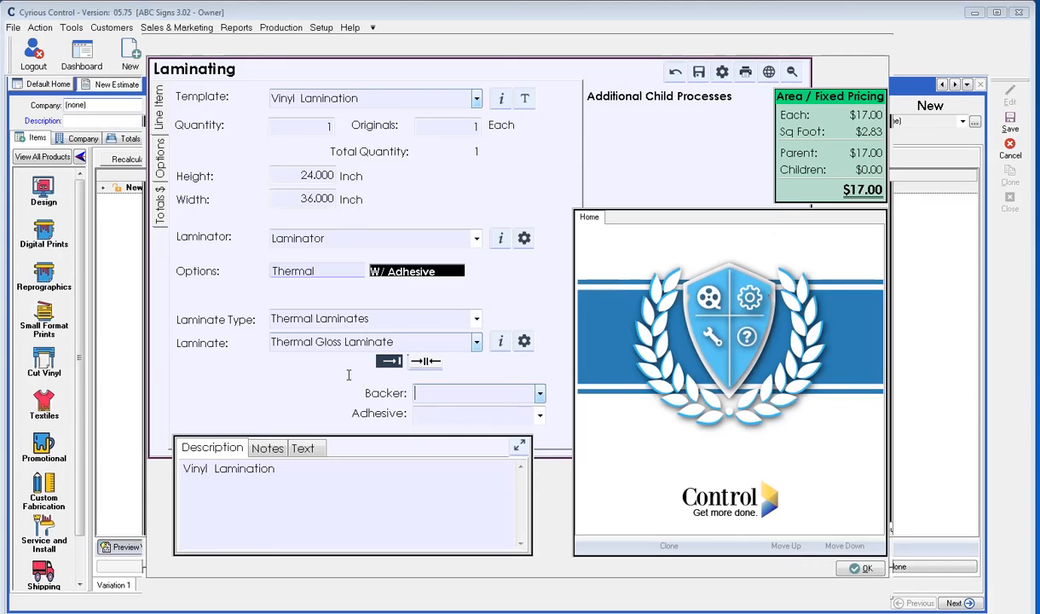
pyautogui.moveTo(699, 72)
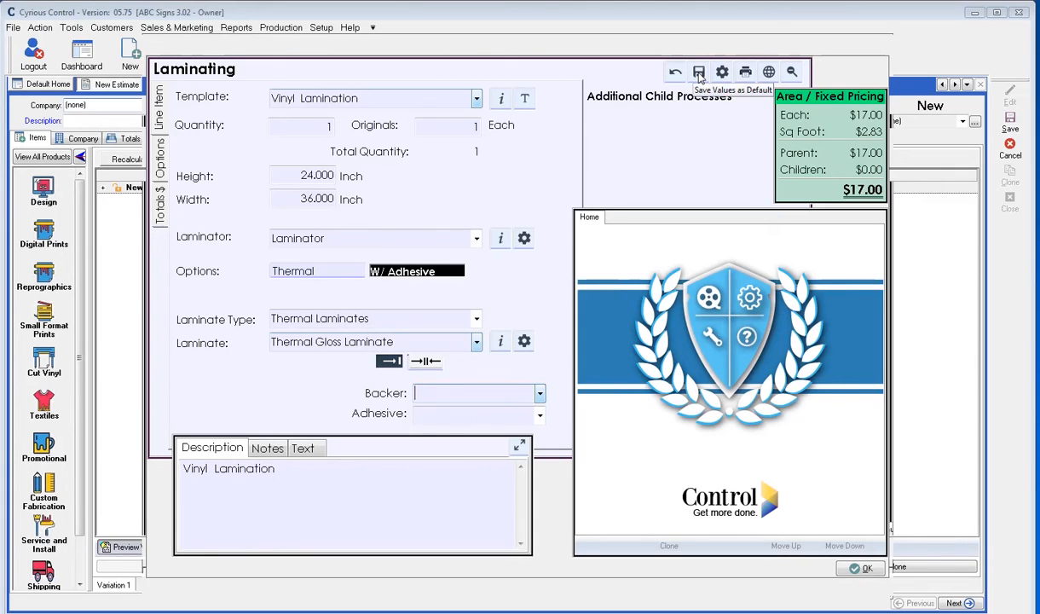
pyautogui.moveTo(378, 239)
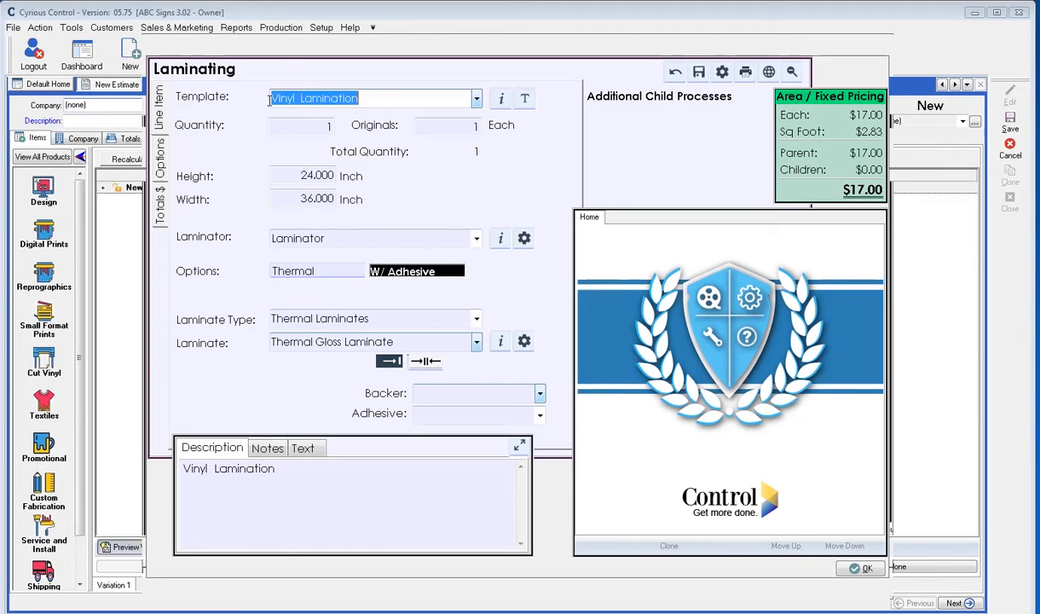
pyautogui.moveTo(412, 108)
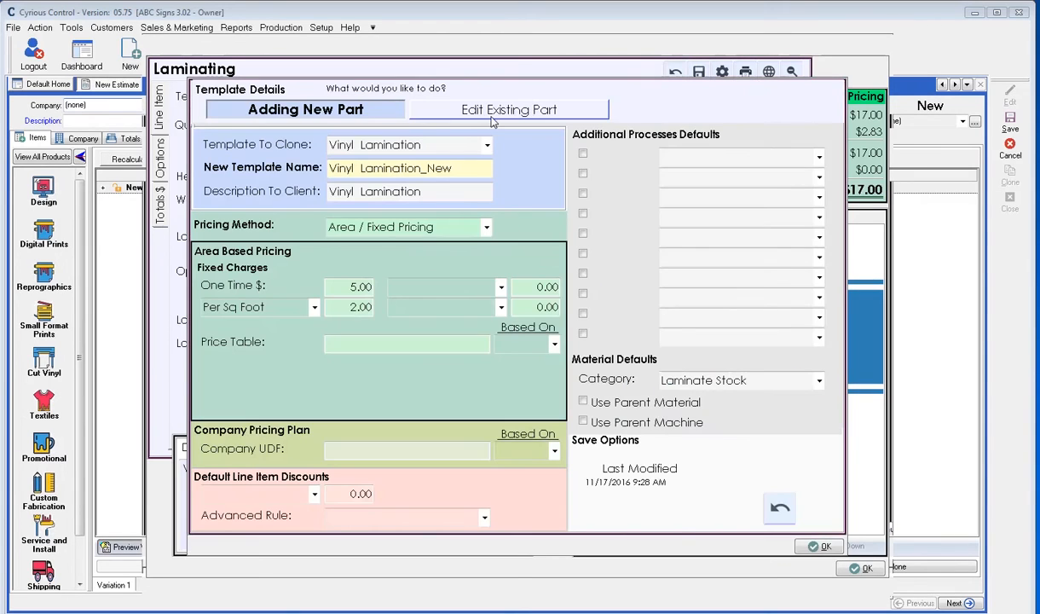
# - Put the Vinyl Lamination template details into Edit Existing Part mode
pyautogui.click(508, 109)
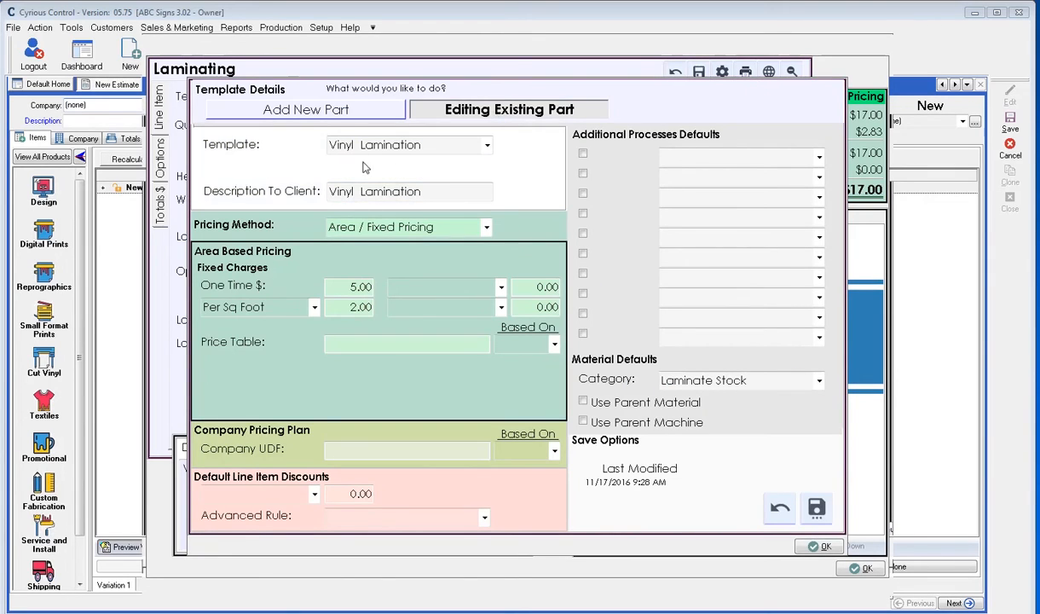
pyautogui.moveTo(631, 471)
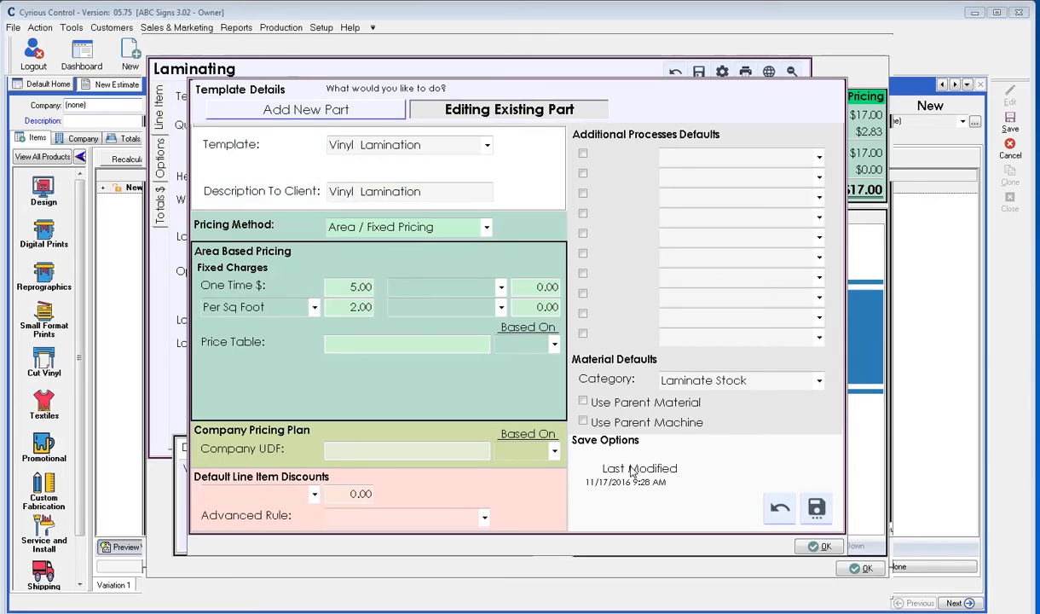
pyautogui.moveTo(844, 429)
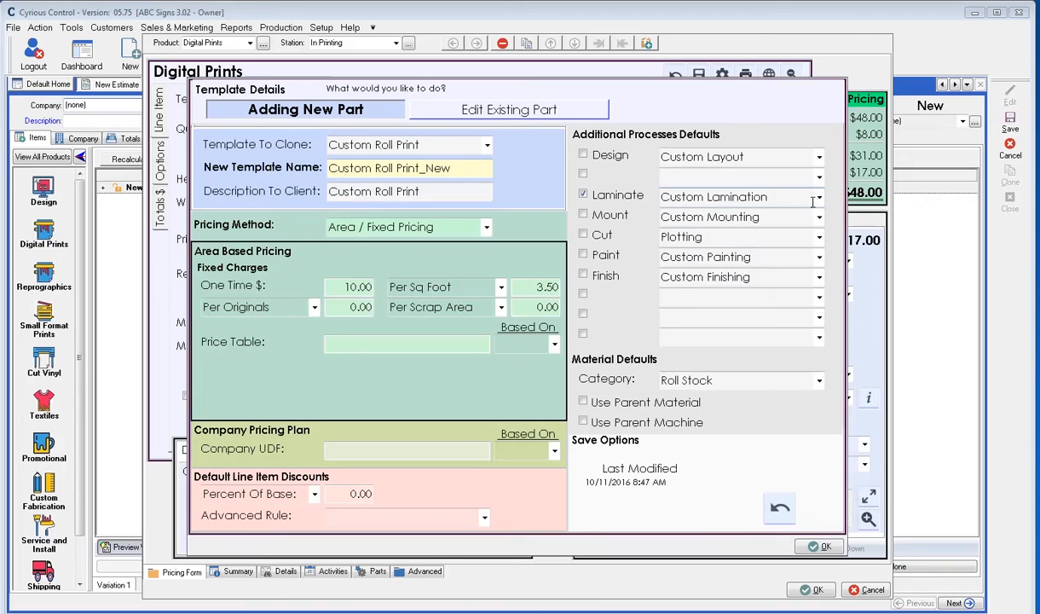
# - Set Vinyl Lamination as Custom Roll Print's default laminate, uncheck Laminate, and save the template
pyautogui.click(817, 197)
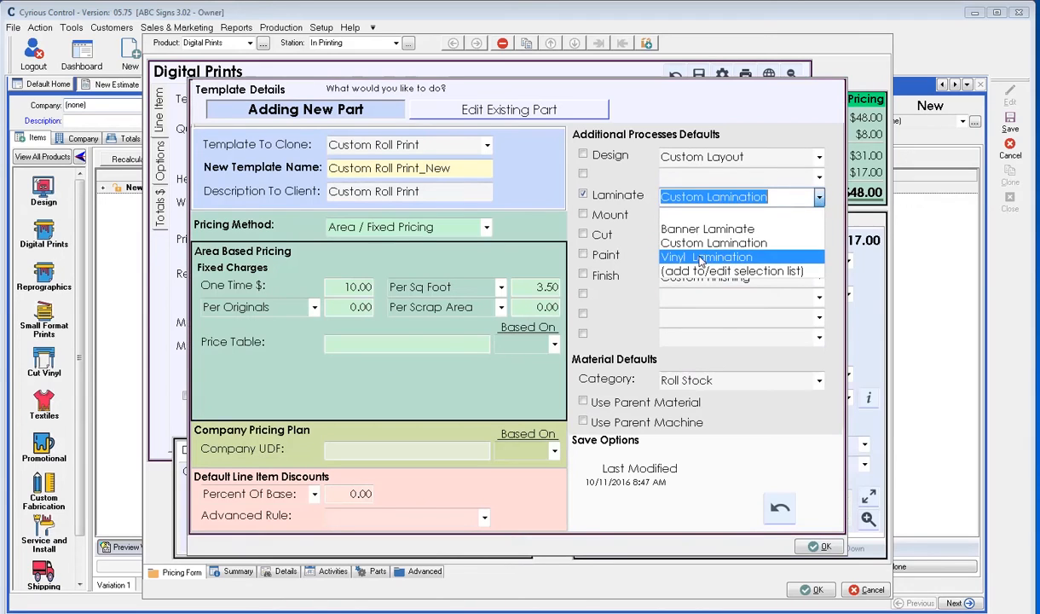
pyautogui.click(707, 255)
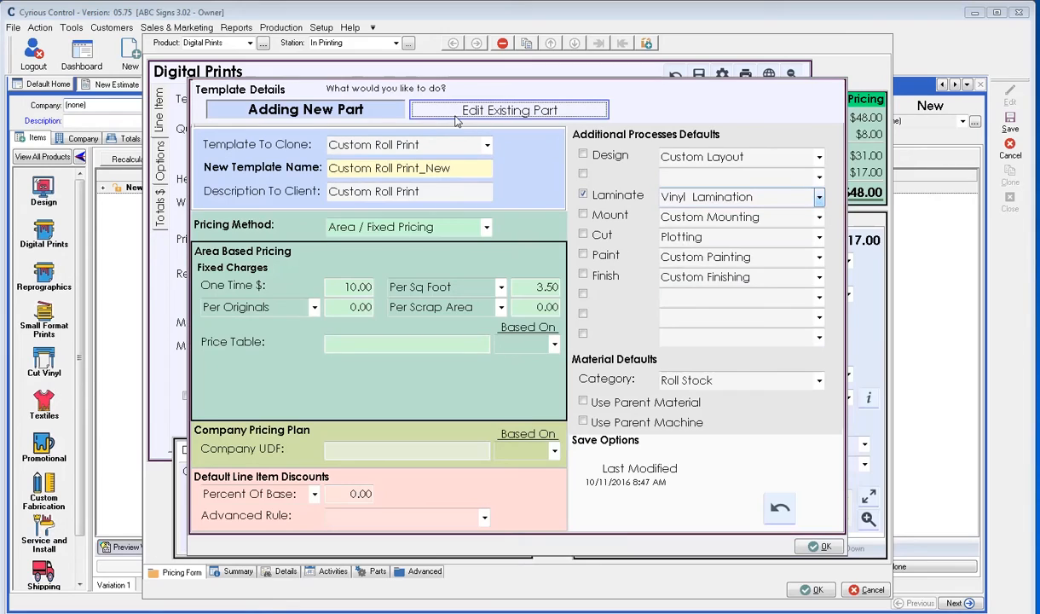
pyautogui.click(509, 109)
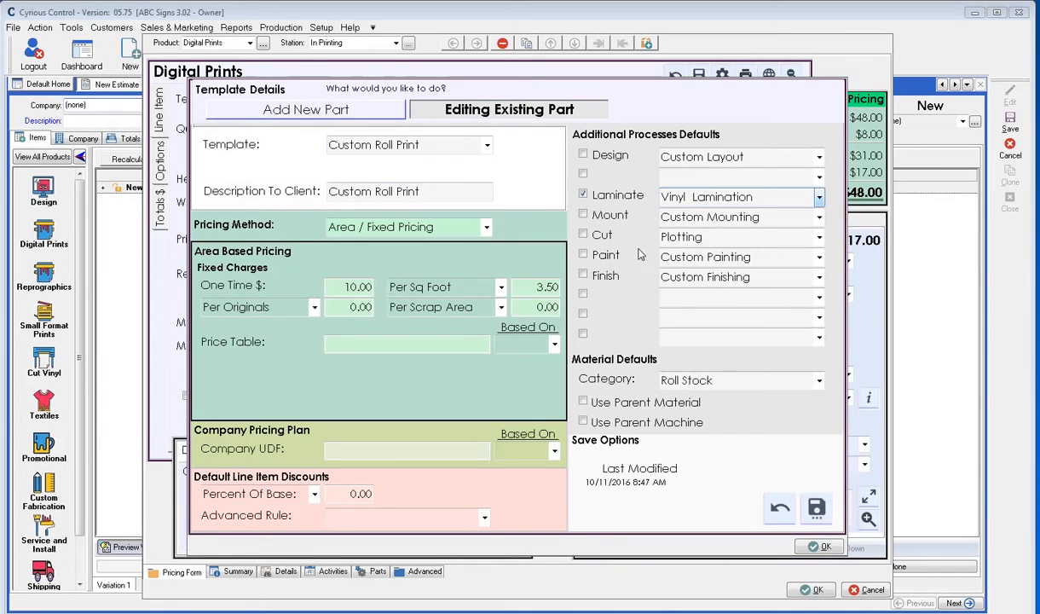
pyautogui.moveTo(786, 207)
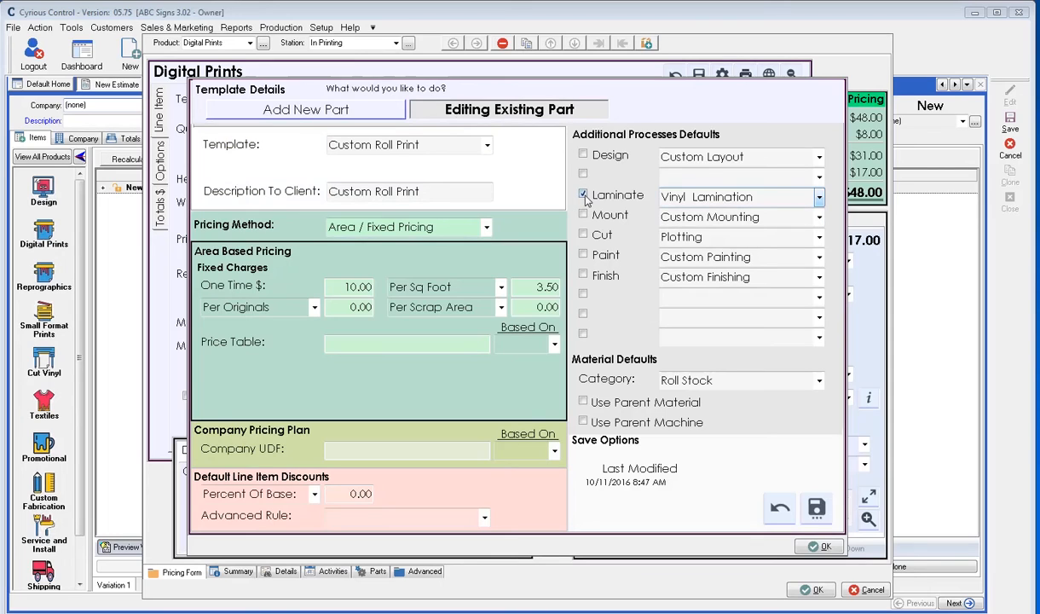
pyautogui.click(583, 194)
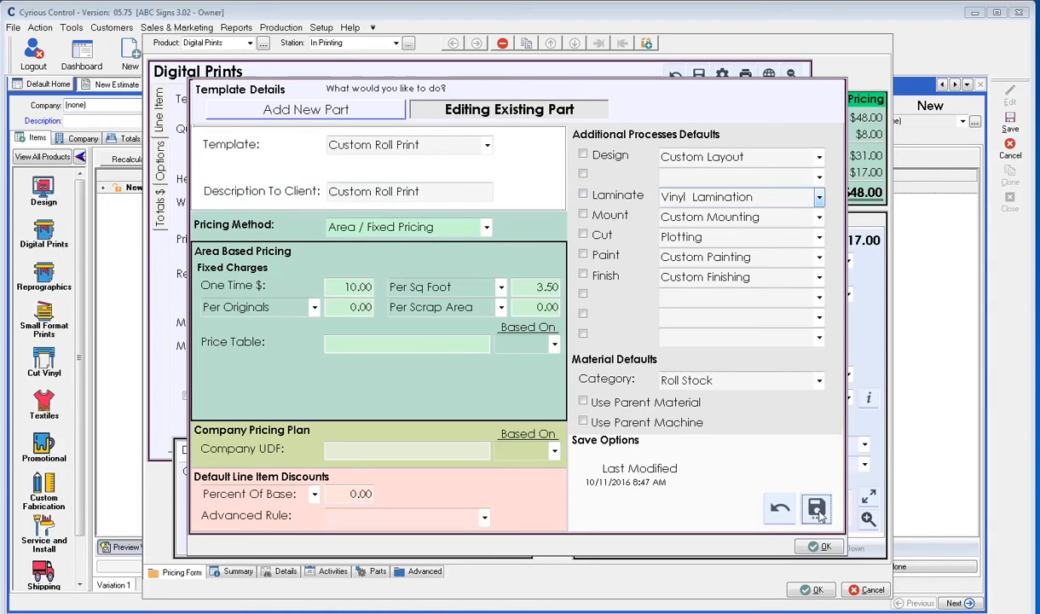
pyautogui.click(816, 508)
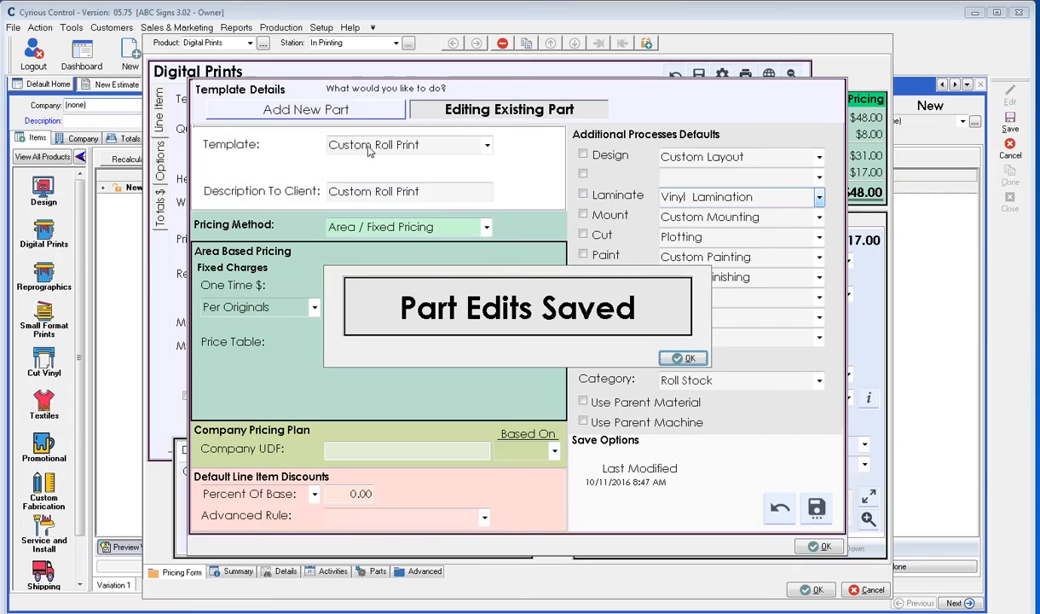
pyautogui.moveTo(665, 208)
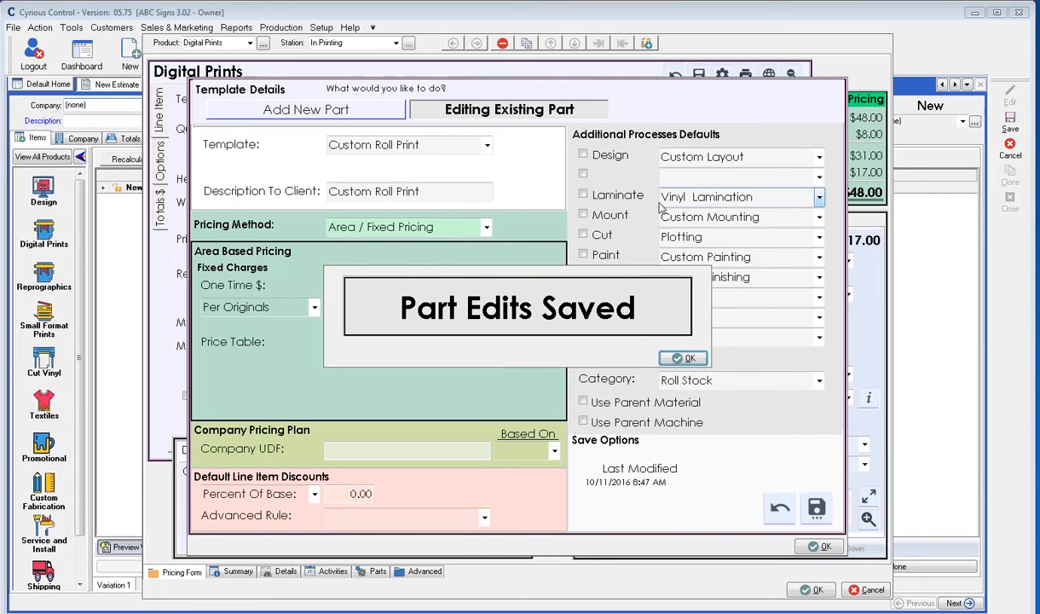
pyautogui.moveTo(791, 213)
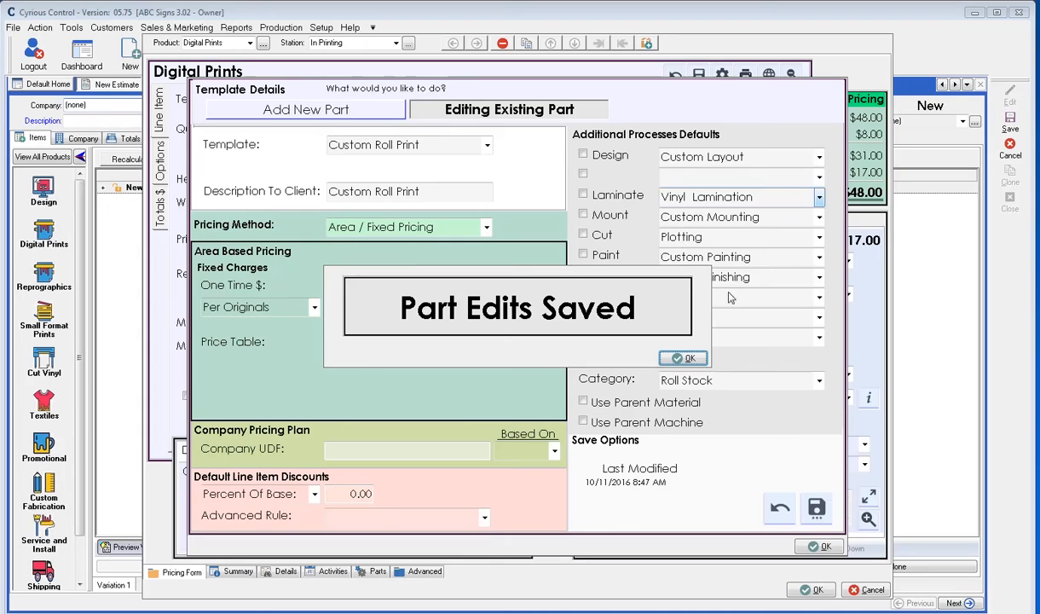
pyautogui.click(684, 357)
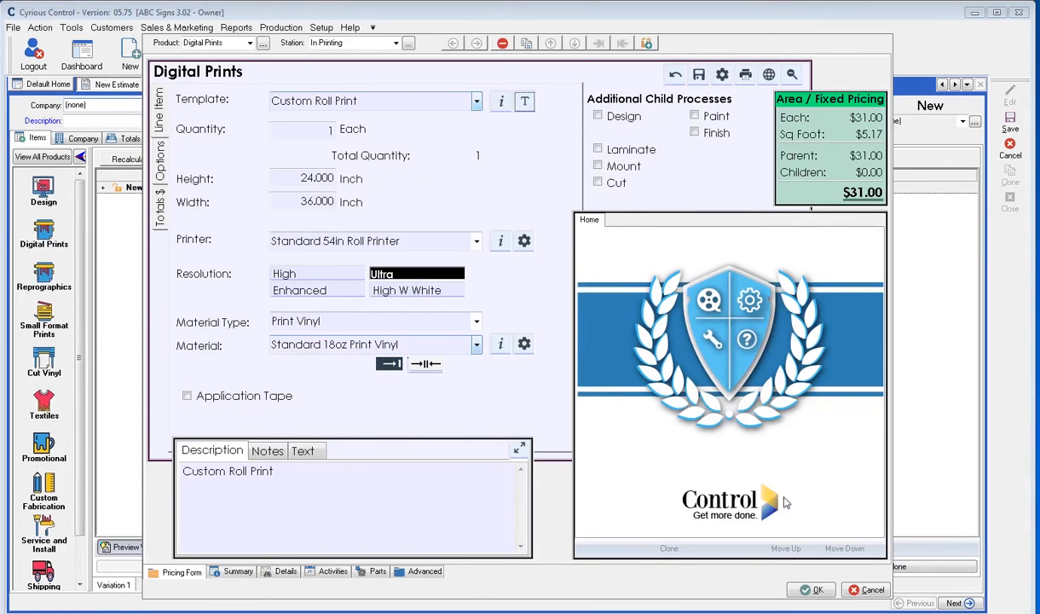
# - Start a new Digital Prints item and check Laminate as a child process
pyautogui.click(811, 589)
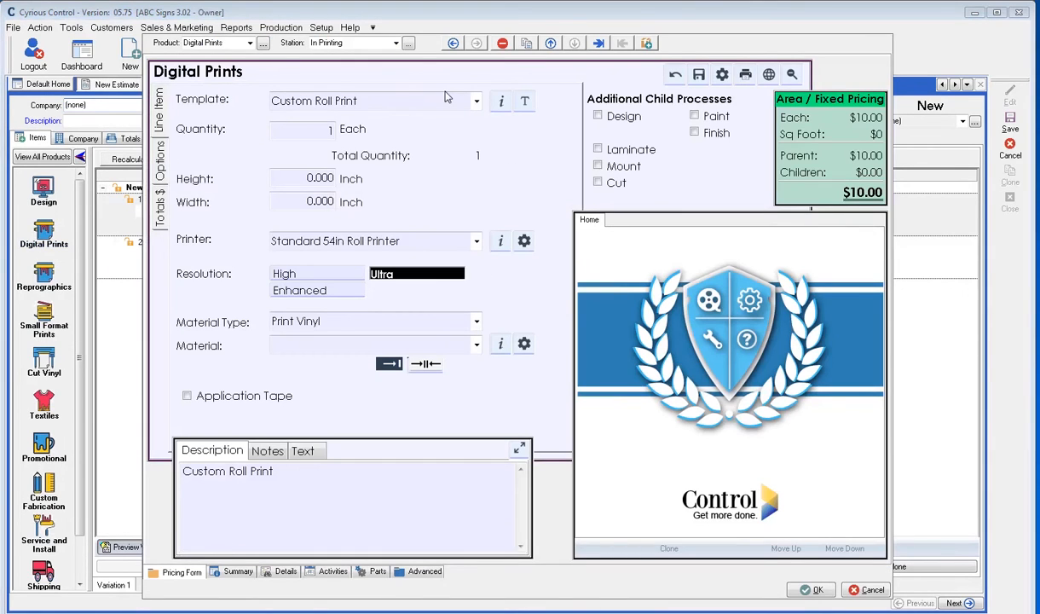
pyautogui.click(598, 149)
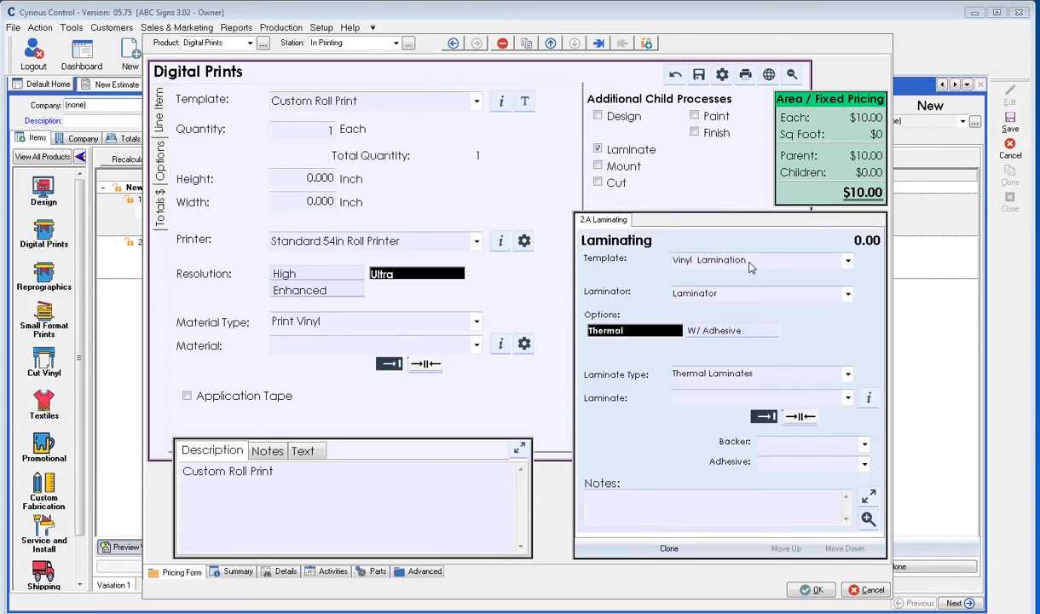
pyautogui.moveTo(904, 243)
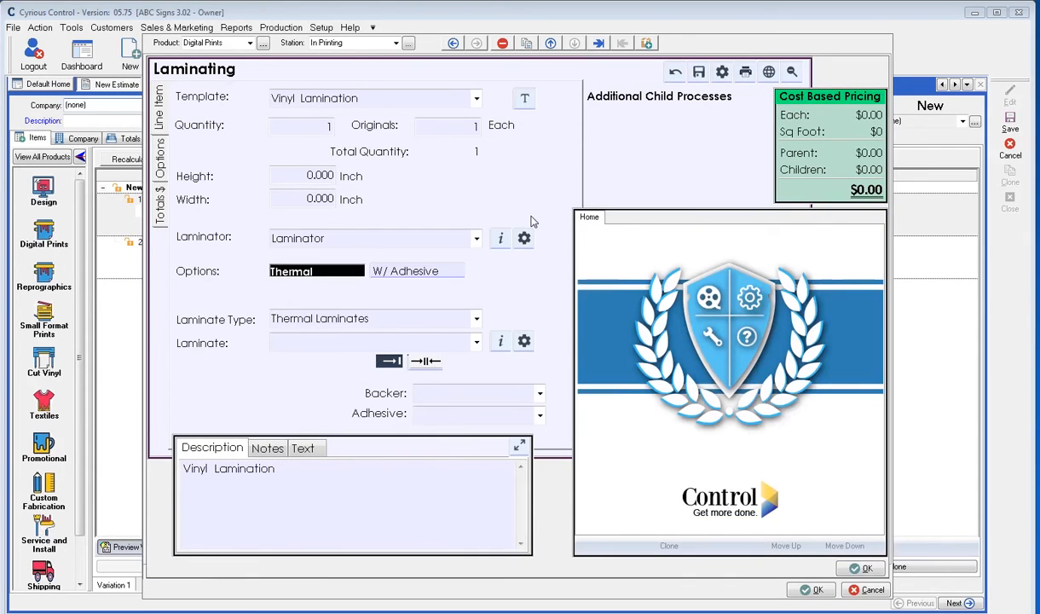
pyautogui.moveTo(523, 238)
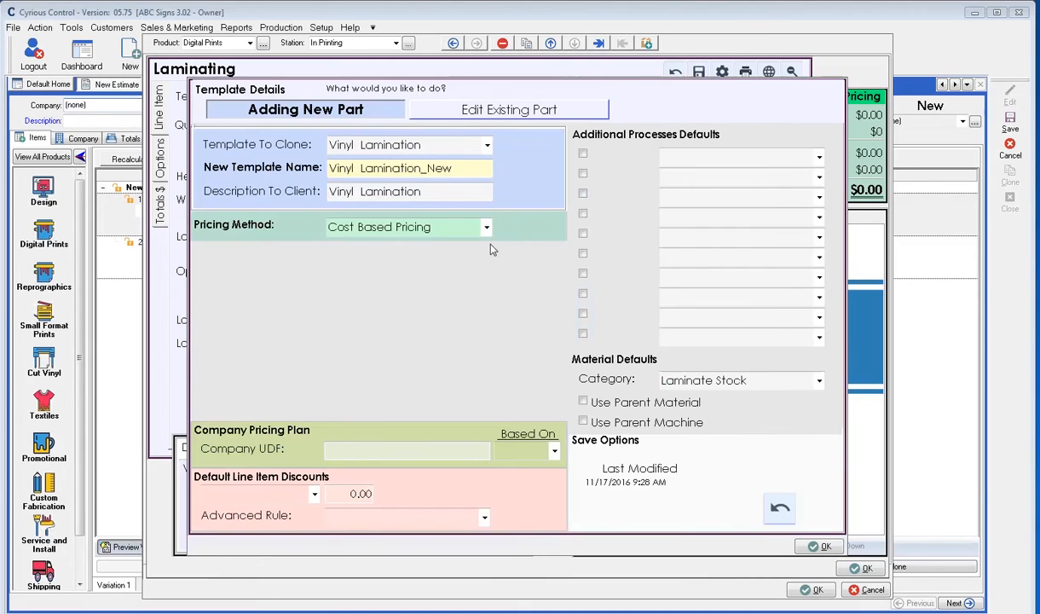
# - Switch Vinyl Lamination to Area / Fixed Pricing at $2.00 per square foot and save it
pyautogui.click(486, 227)
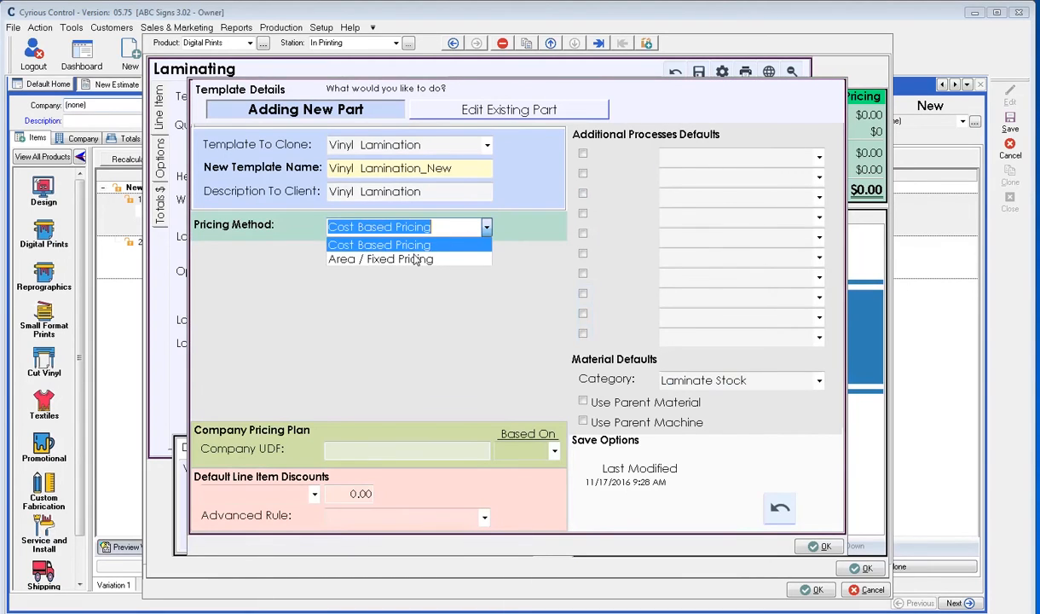
pyautogui.click(380, 259)
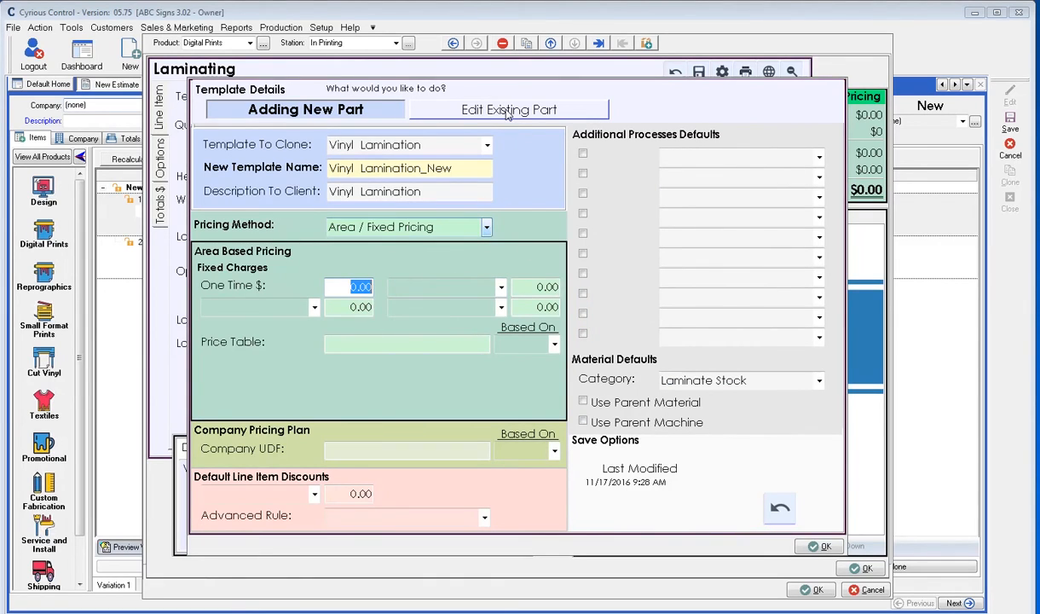
pyautogui.click(509, 109)
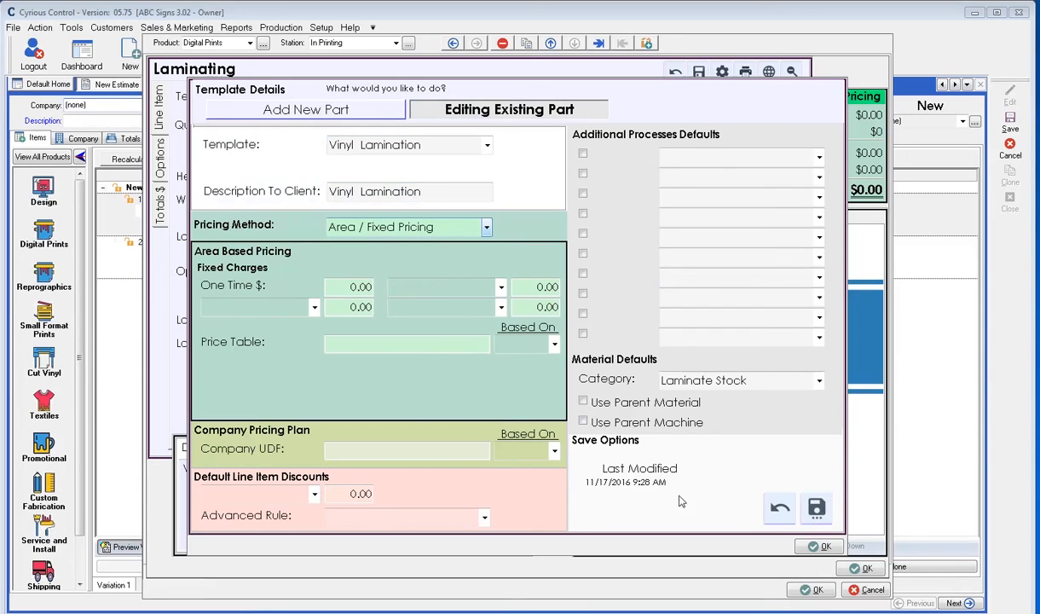
pyautogui.click(314, 307)
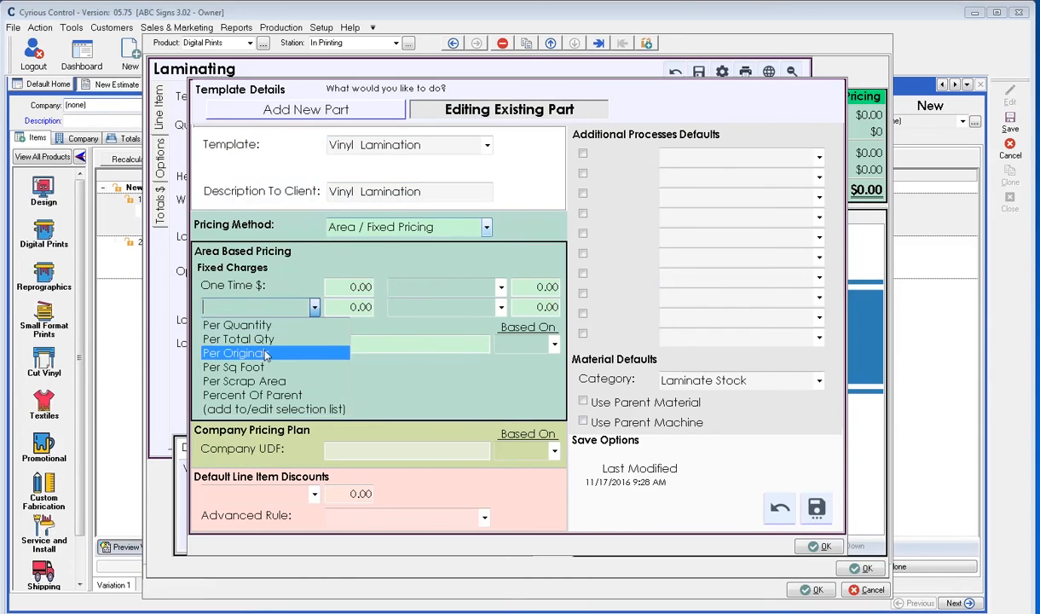
pyautogui.click(233, 367)
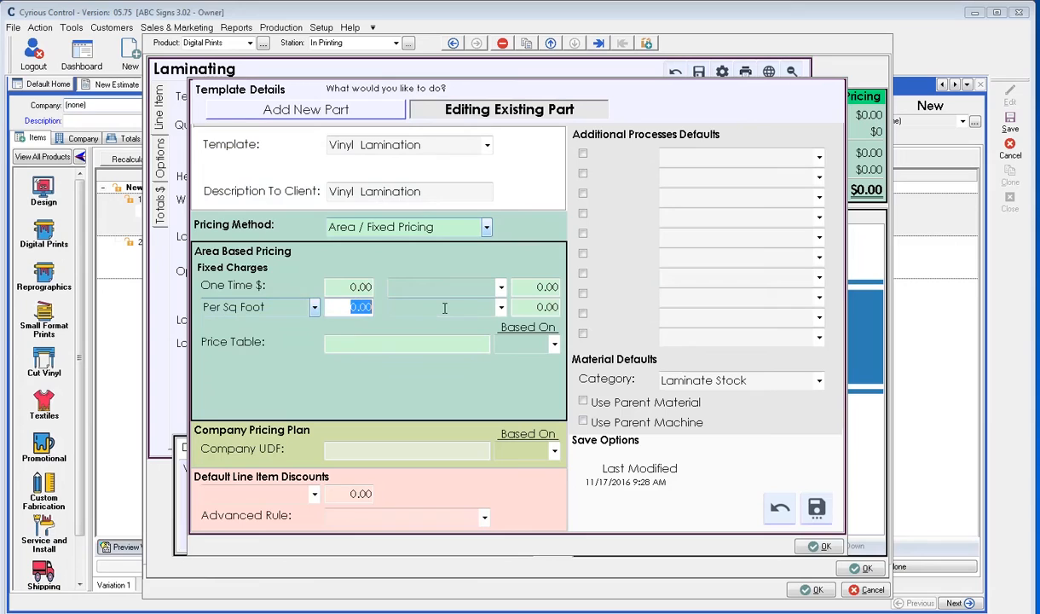
pyautogui.write('2')
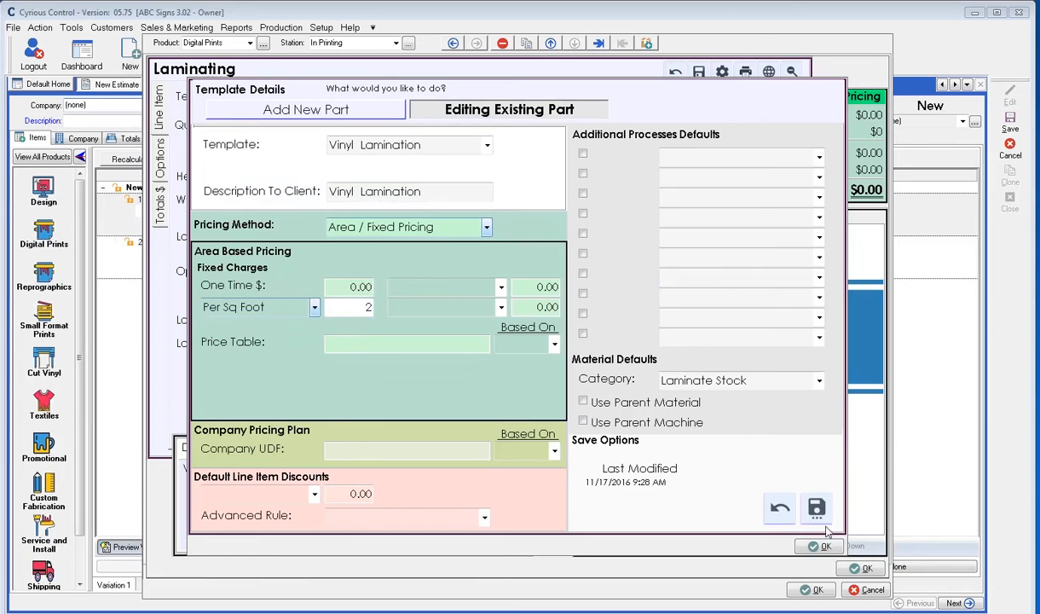
pyautogui.click(816, 508)
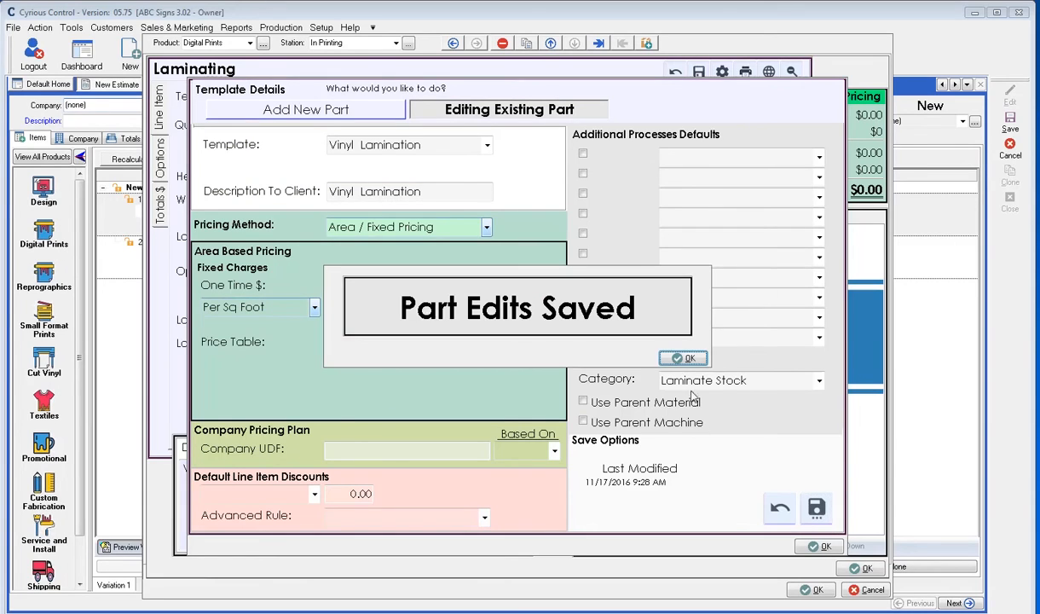
pyautogui.click(684, 357)
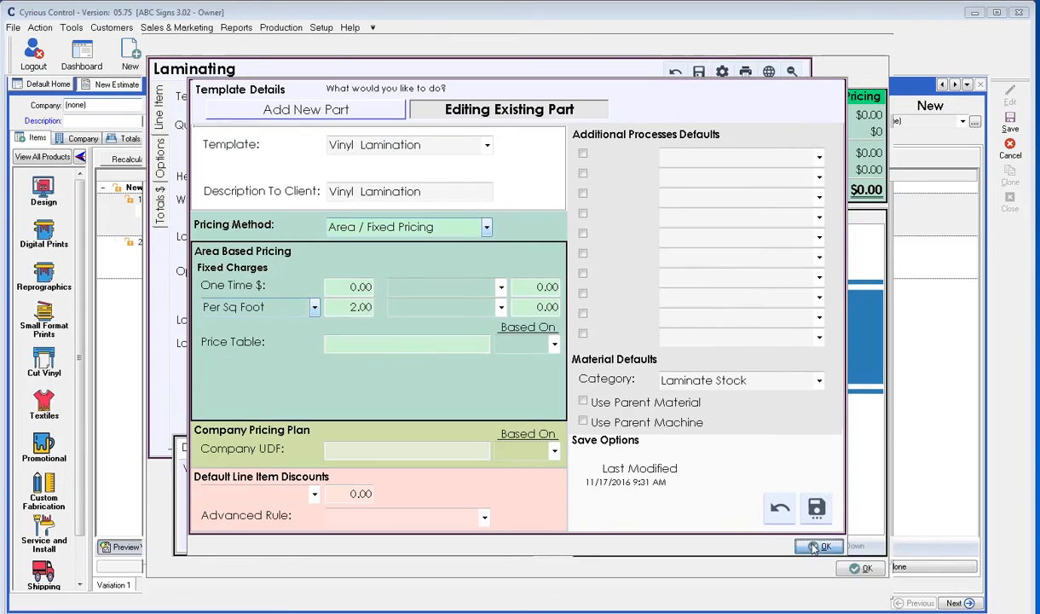
pyautogui.click(820, 546)
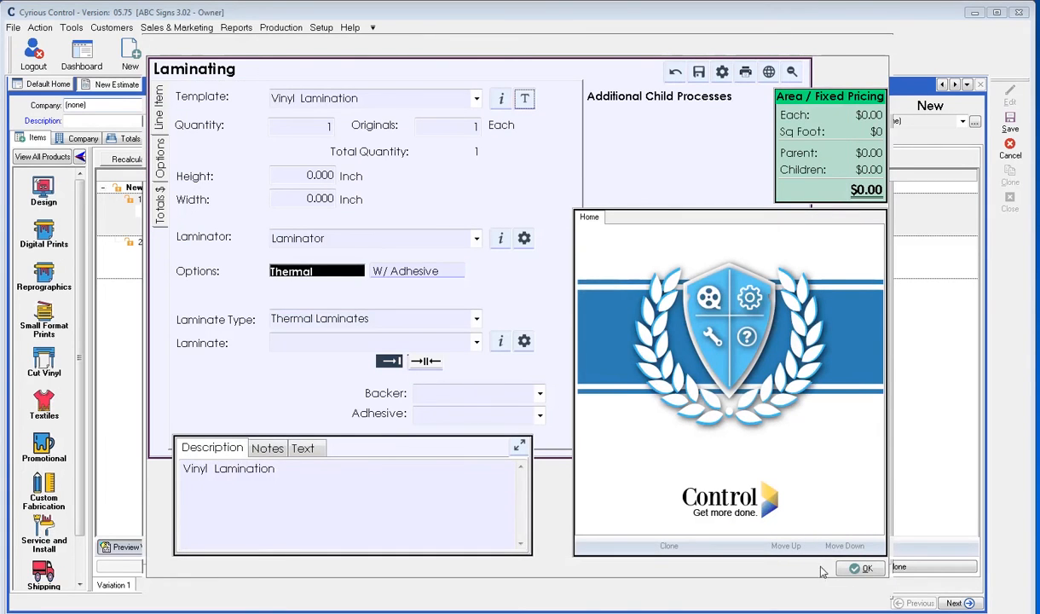
# - Return to the print item and choose Standard 10oz Print Vinyl as its material
pyautogui.click(867, 568)
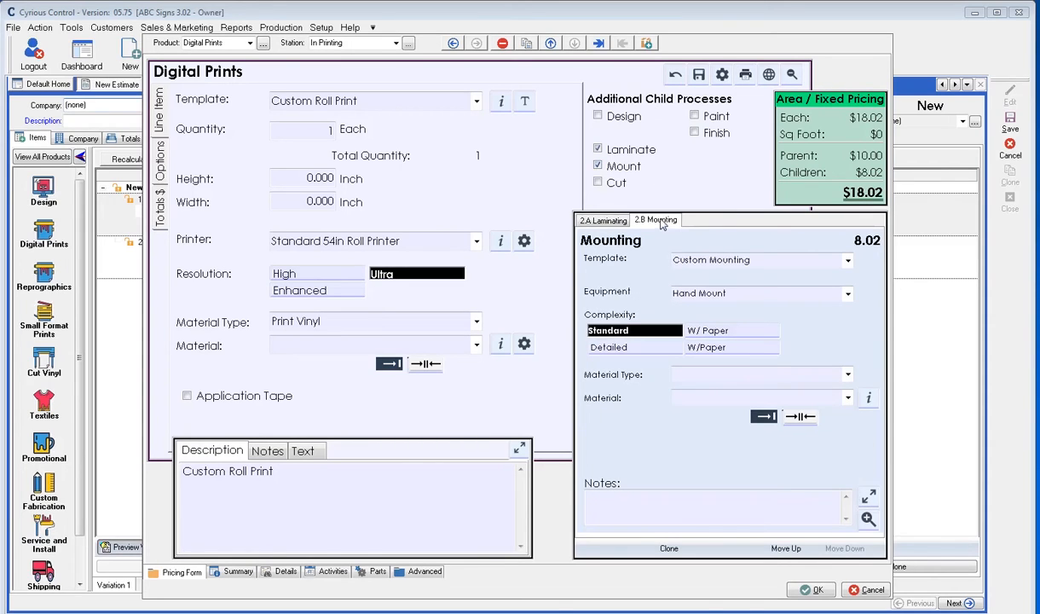
pyautogui.moveTo(758, 364)
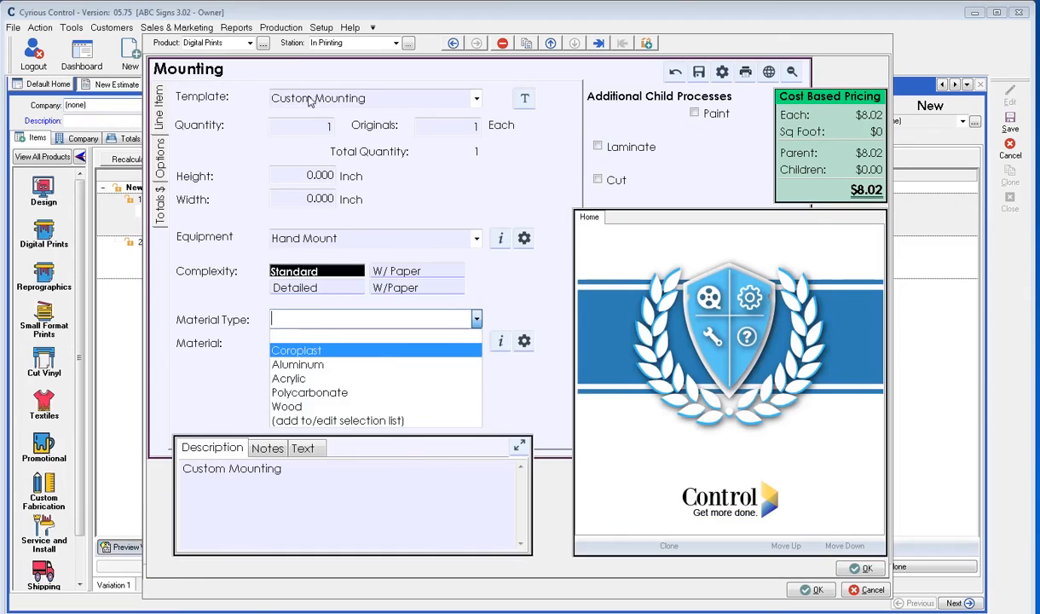
pyautogui.moveTo(467, 158)
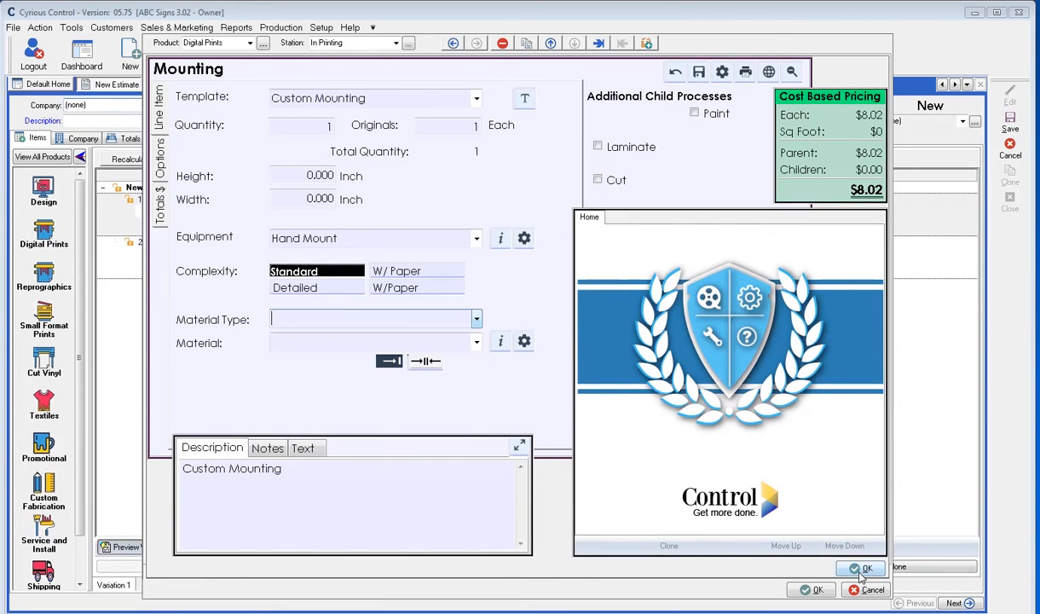
pyautogui.click(862, 569)
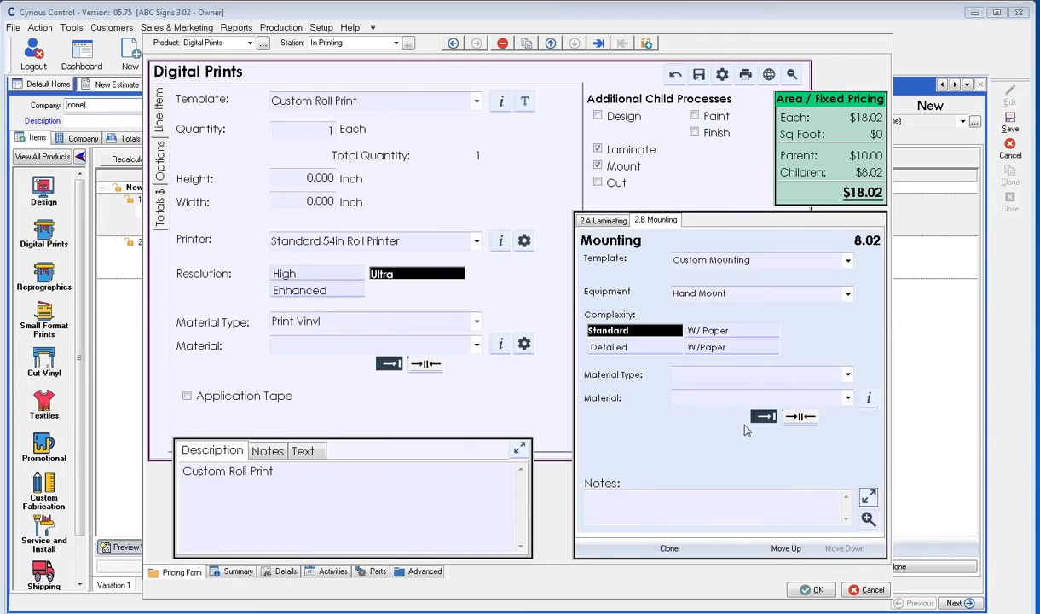
pyautogui.click(477, 344)
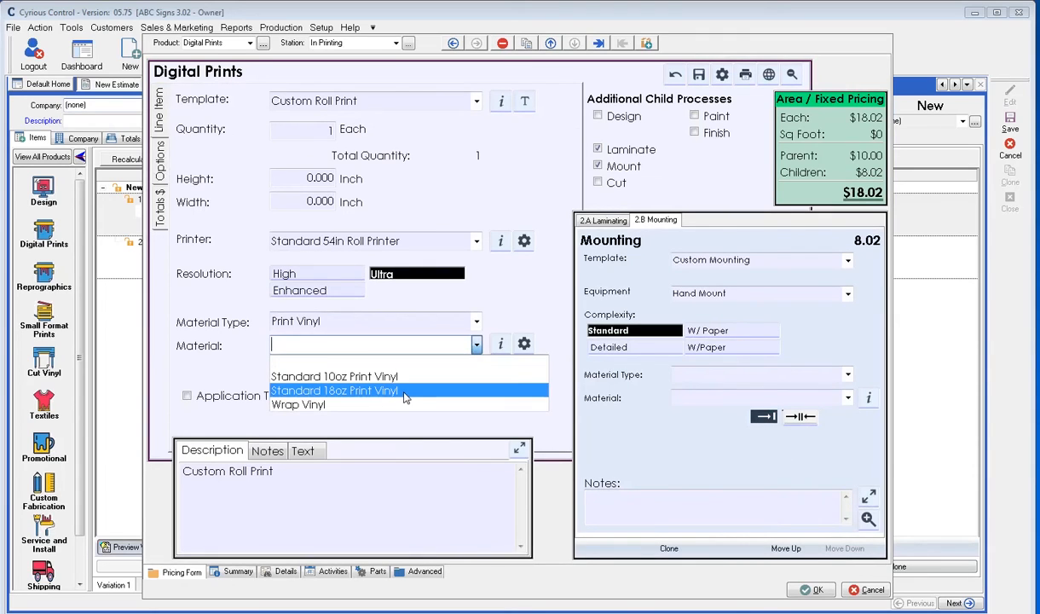
pyautogui.click(334, 376)
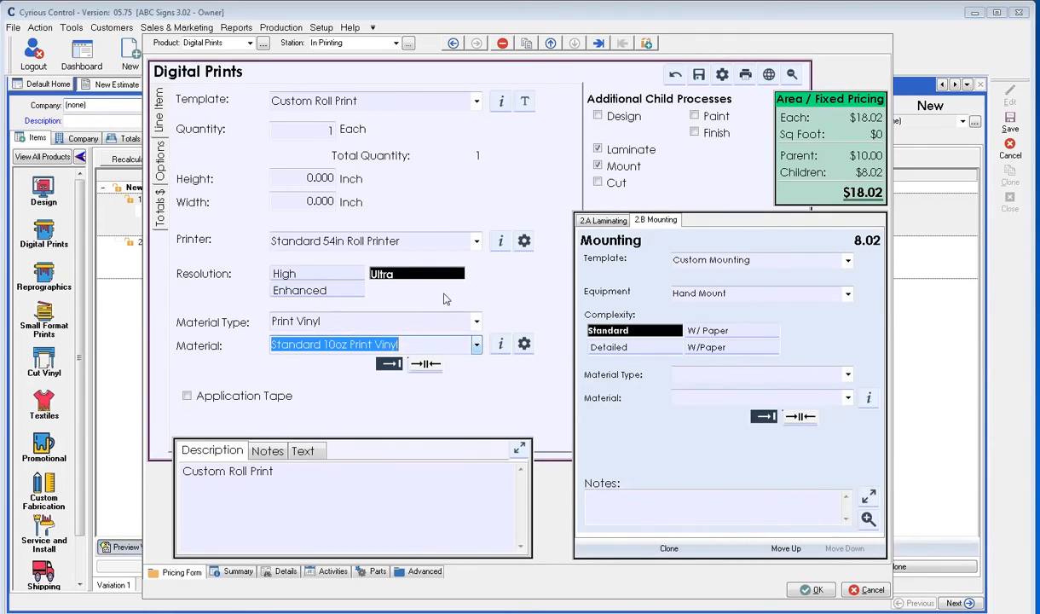
pyautogui.moveTo(526, 281)
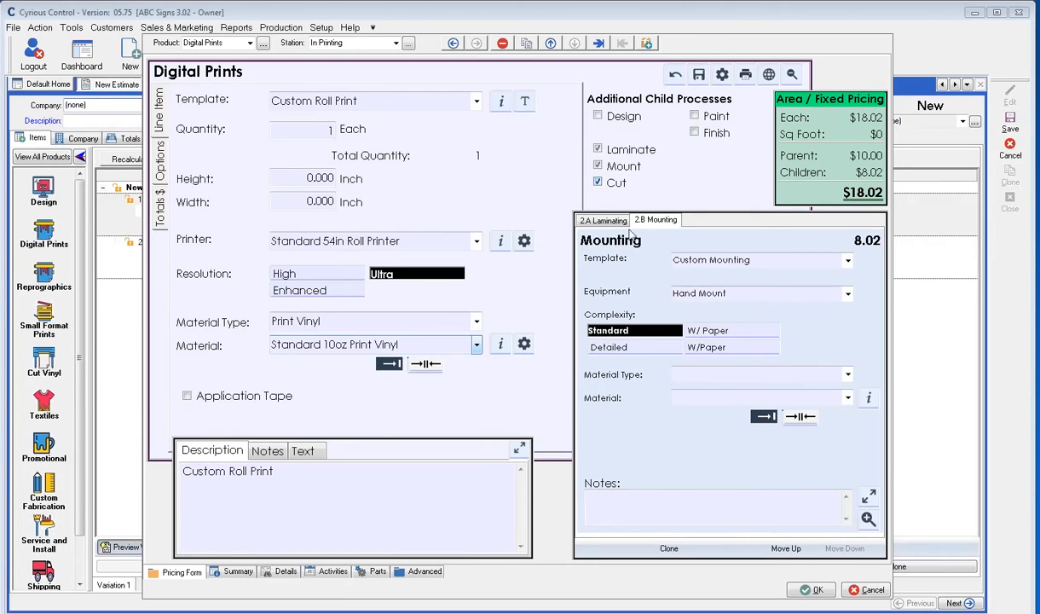
# - View the Cutting child process, which uses the Plotting template at $4.39
pyautogui.click(702, 220)
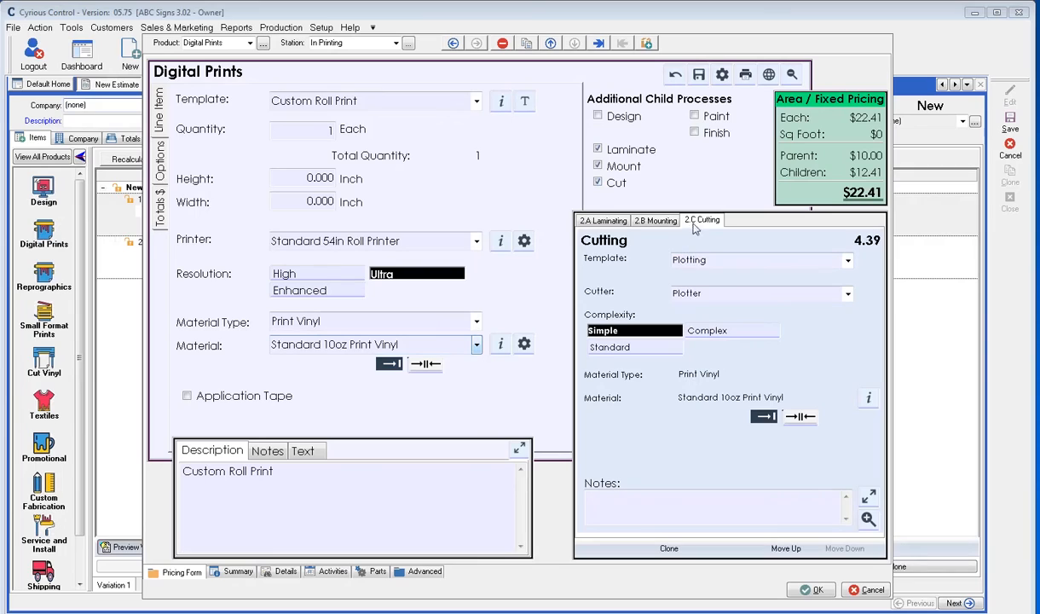
pyautogui.moveTo(722, 376)
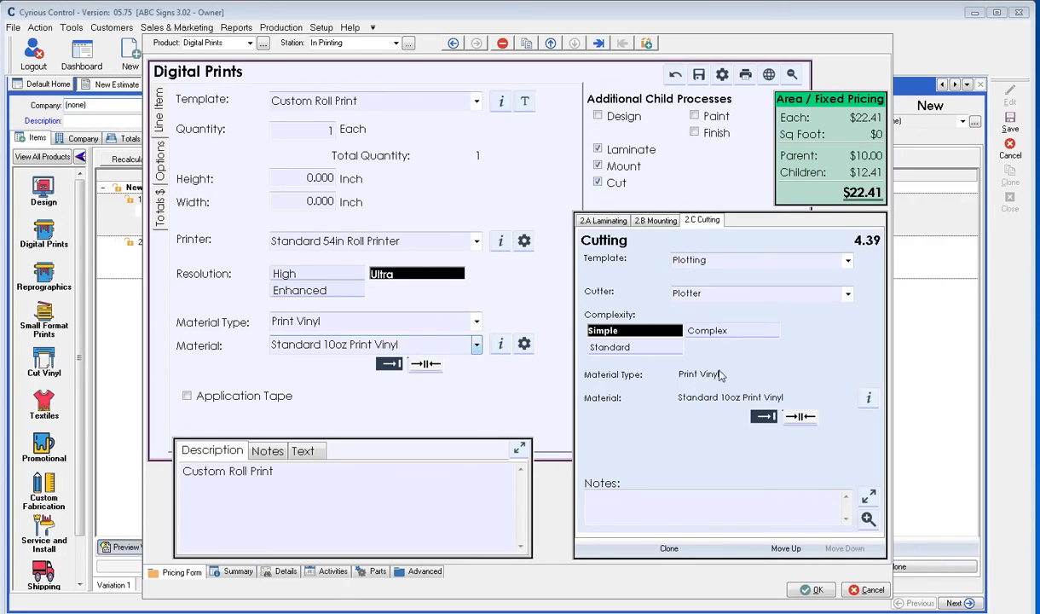
pyautogui.moveTo(692, 386)
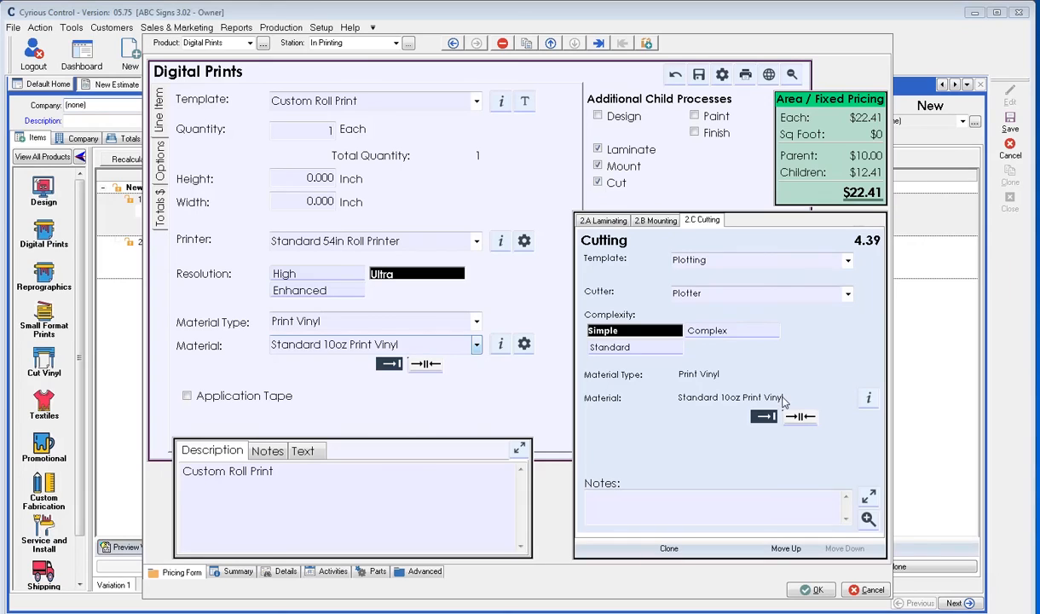
pyautogui.moveTo(668, 408)
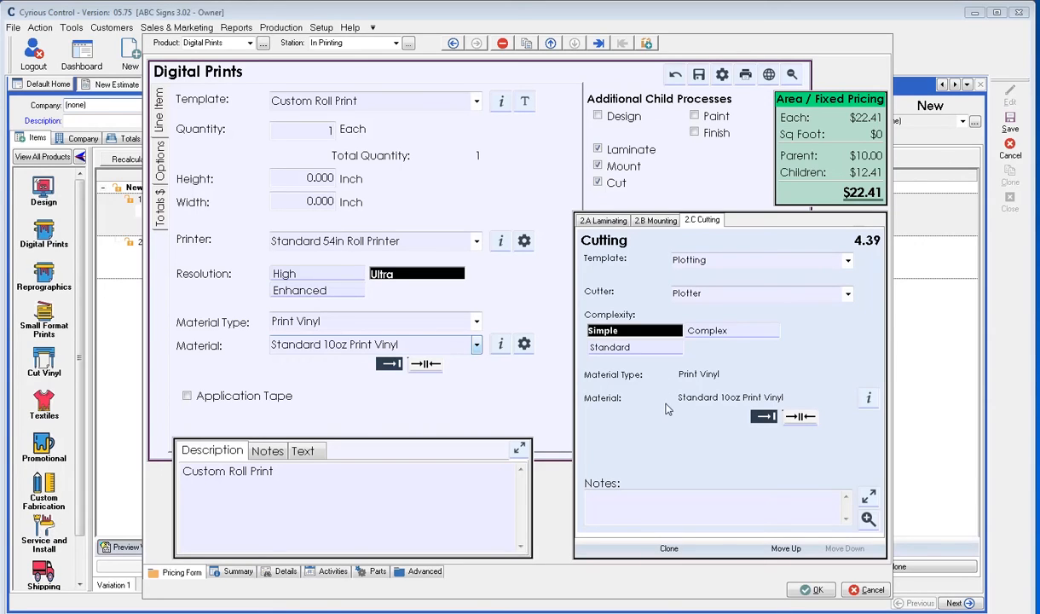
pyautogui.moveTo(848, 313)
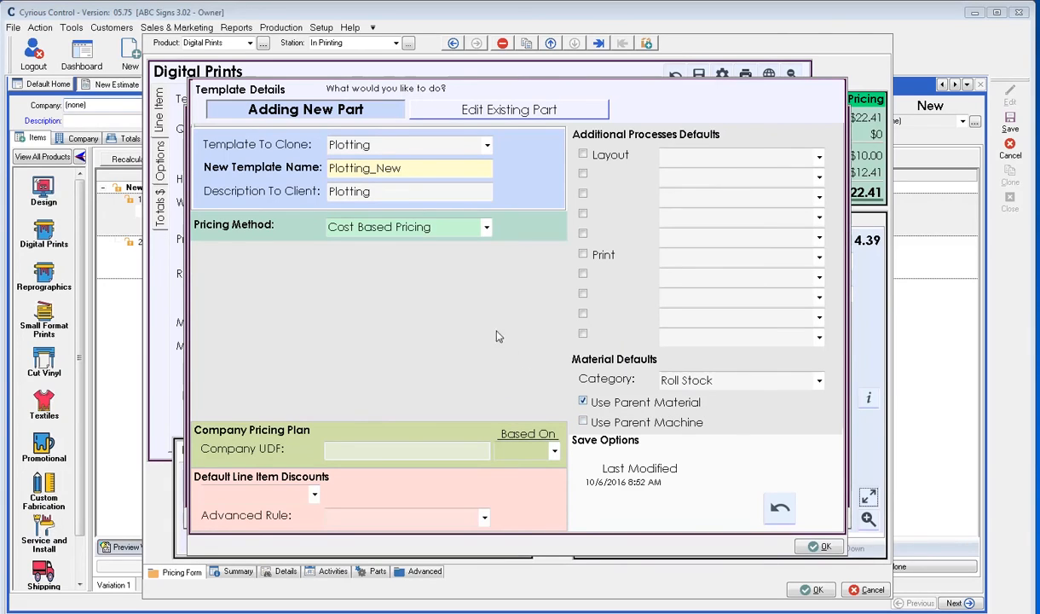
pyautogui.moveTo(546, 386)
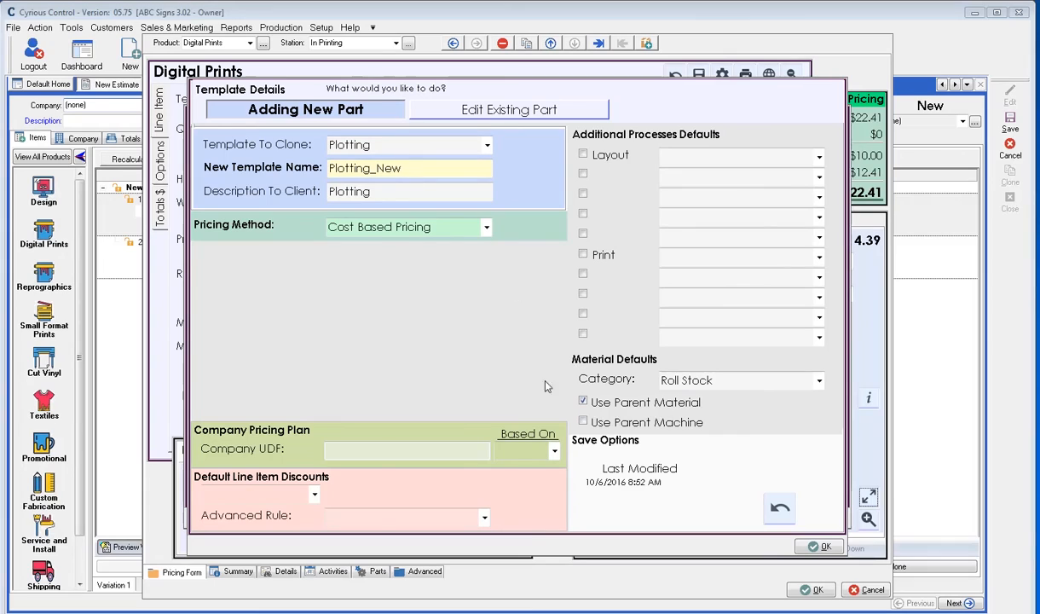
pyautogui.moveTo(483, 364)
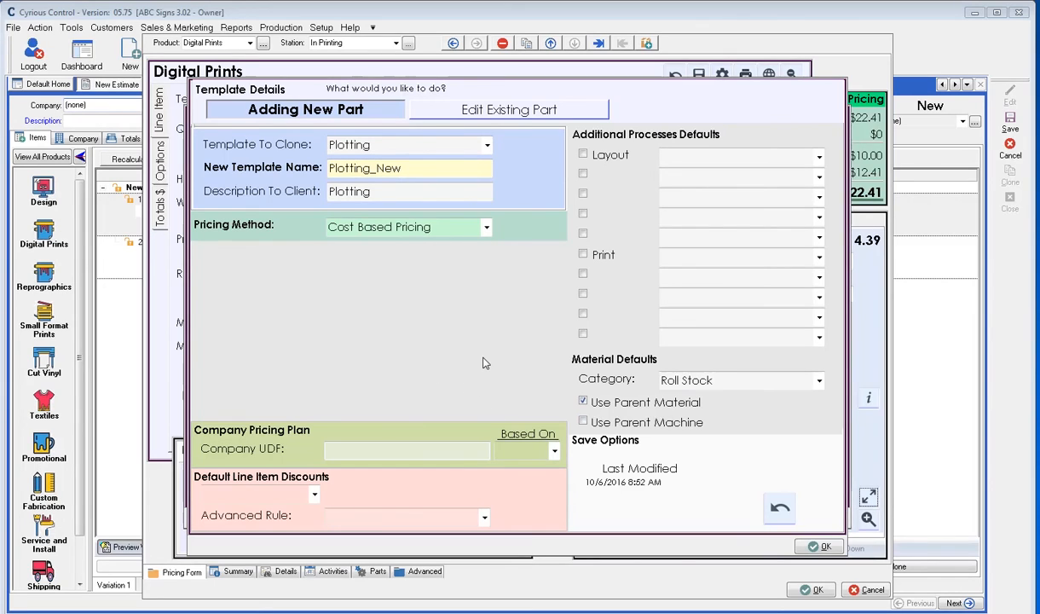
pyautogui.moveTo(712, 508)
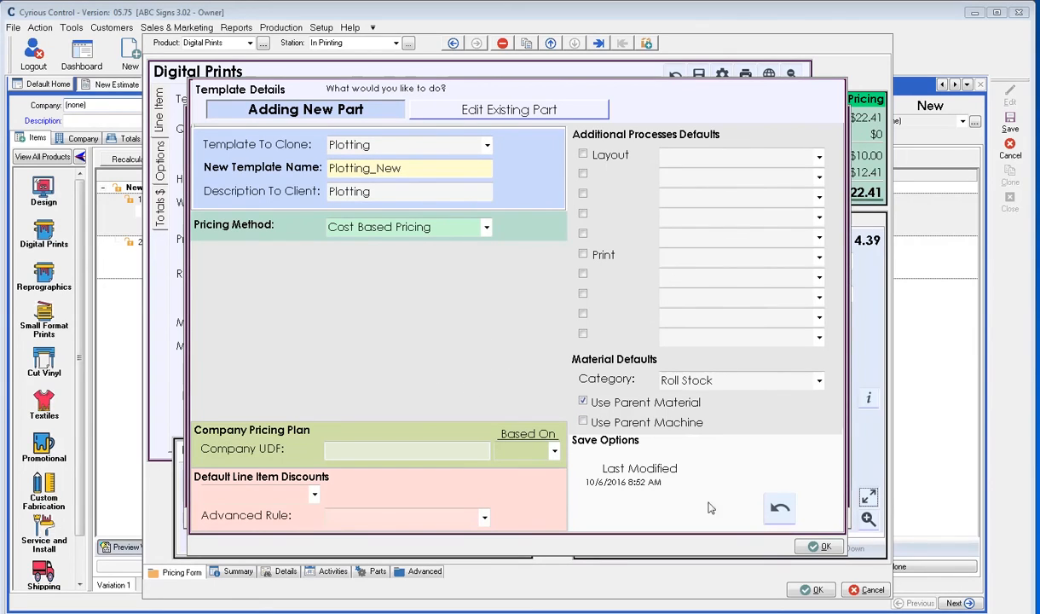
# - Close the Plotting template details and the Cutting form to return to Digital Prints
pyautogui.click(818, 547)
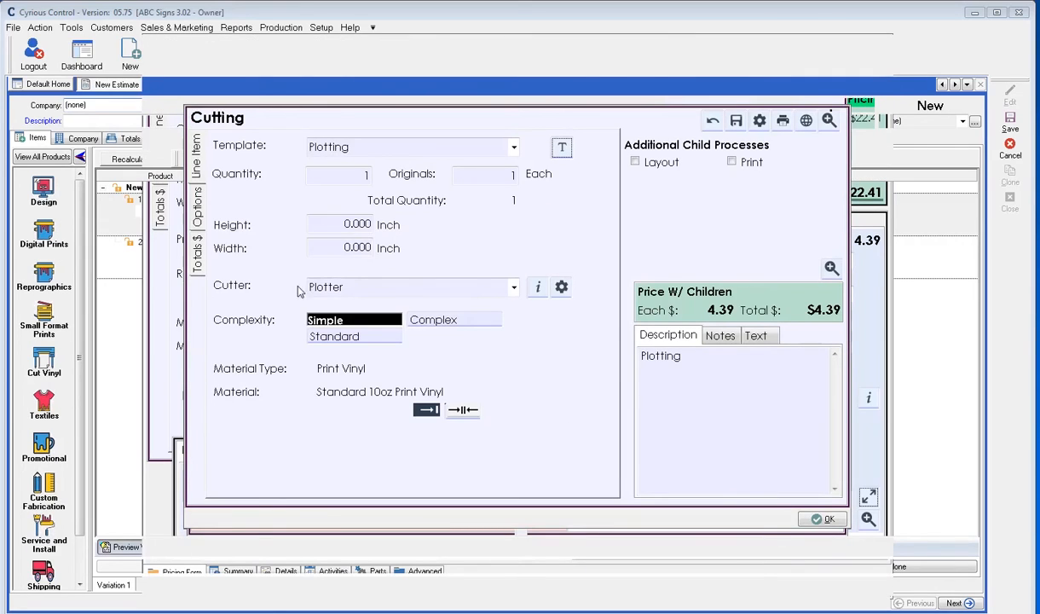
pyautogui.moveTo(368, 309)
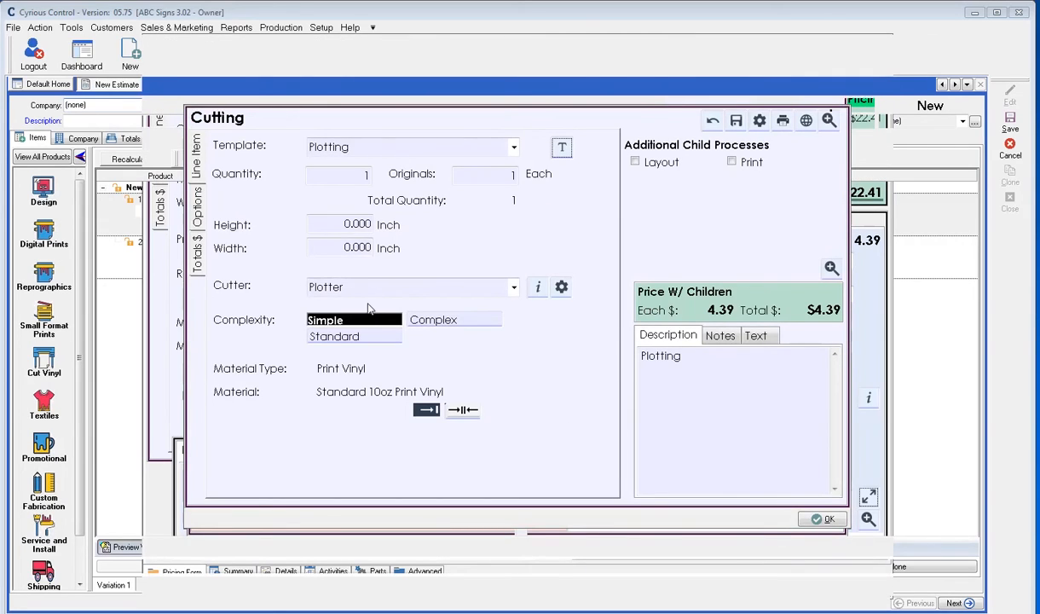
pyautogui.moveTo(344, 385)
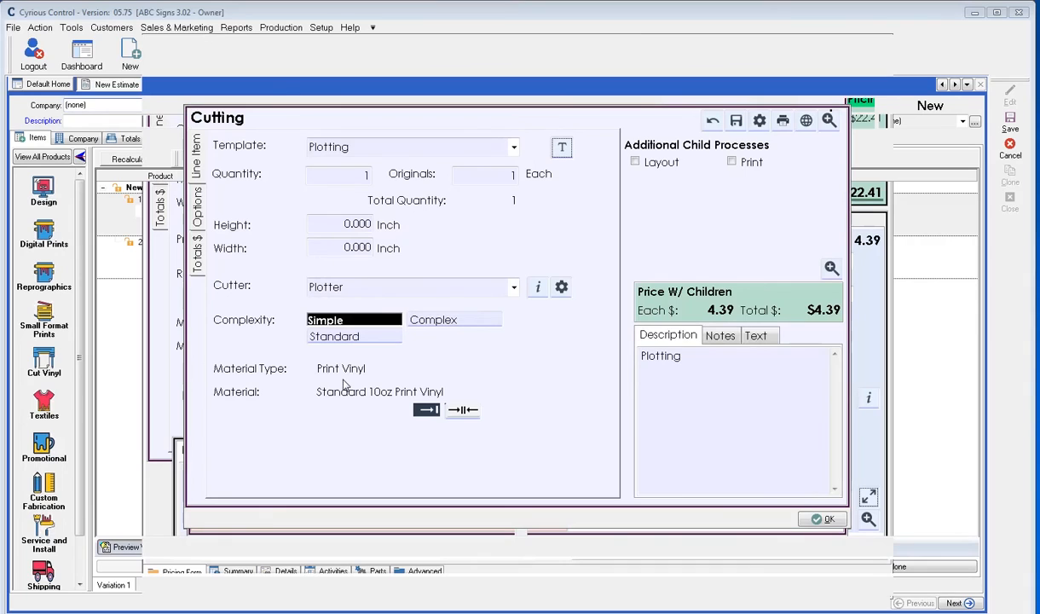
pyautogui.moveTo(362, 401)
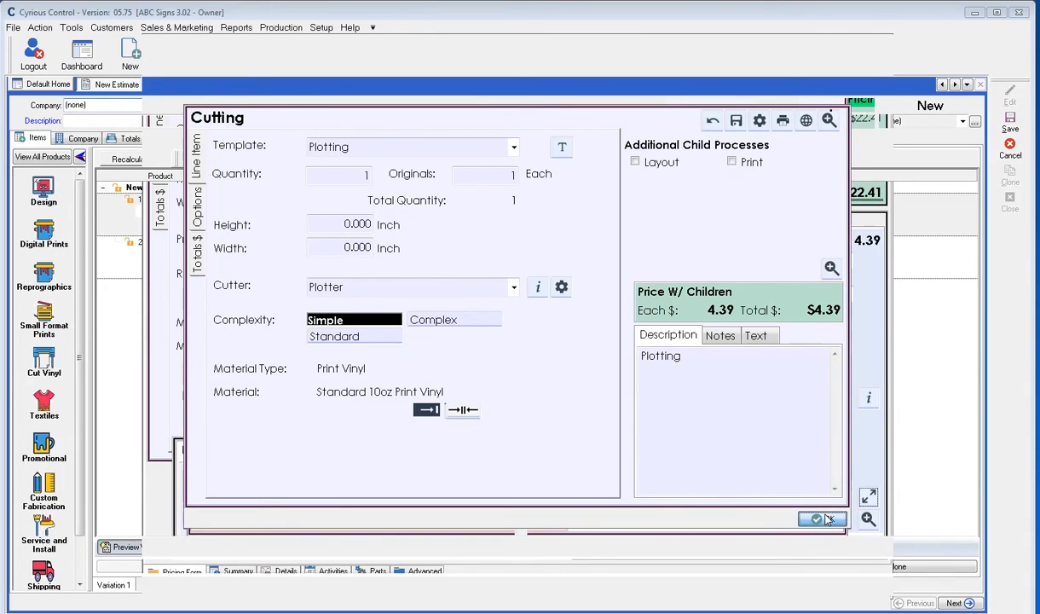
pyautogui.click(815, 519)
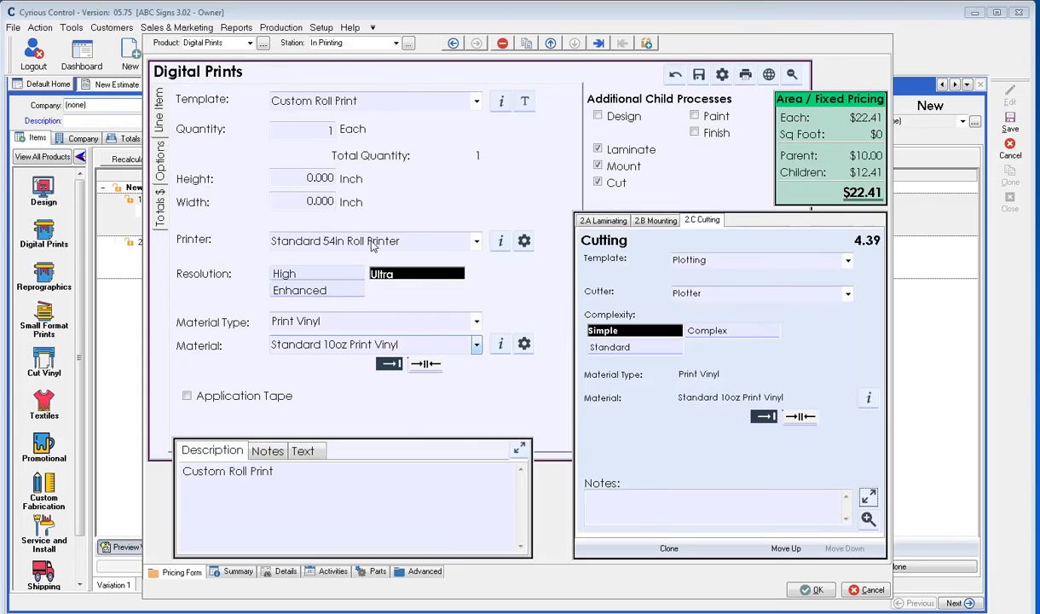
pyautogui.moveTo(670, 356)
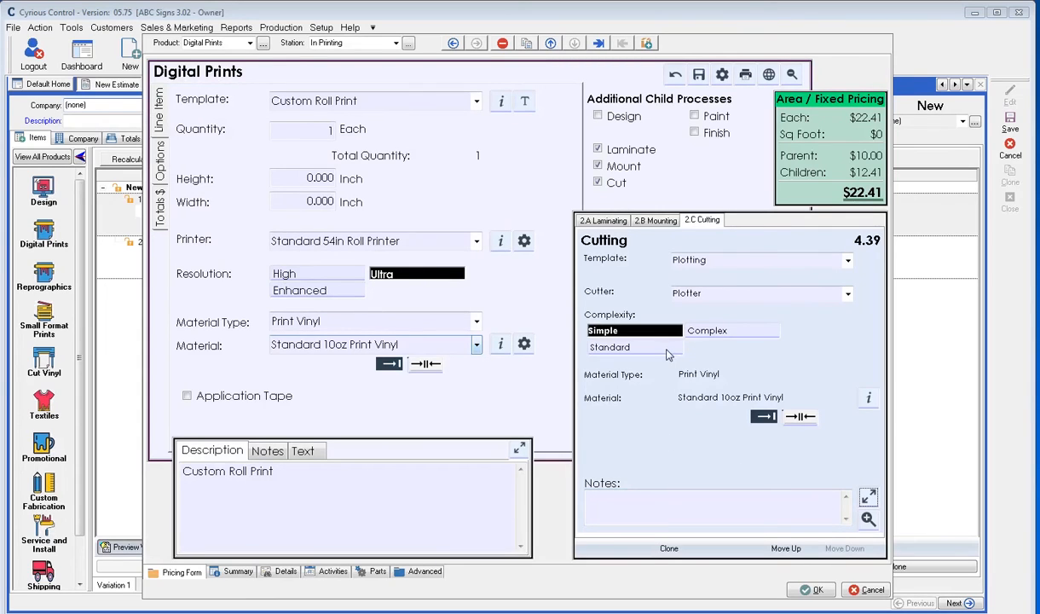
pyautogui.moveTo(739, 381)
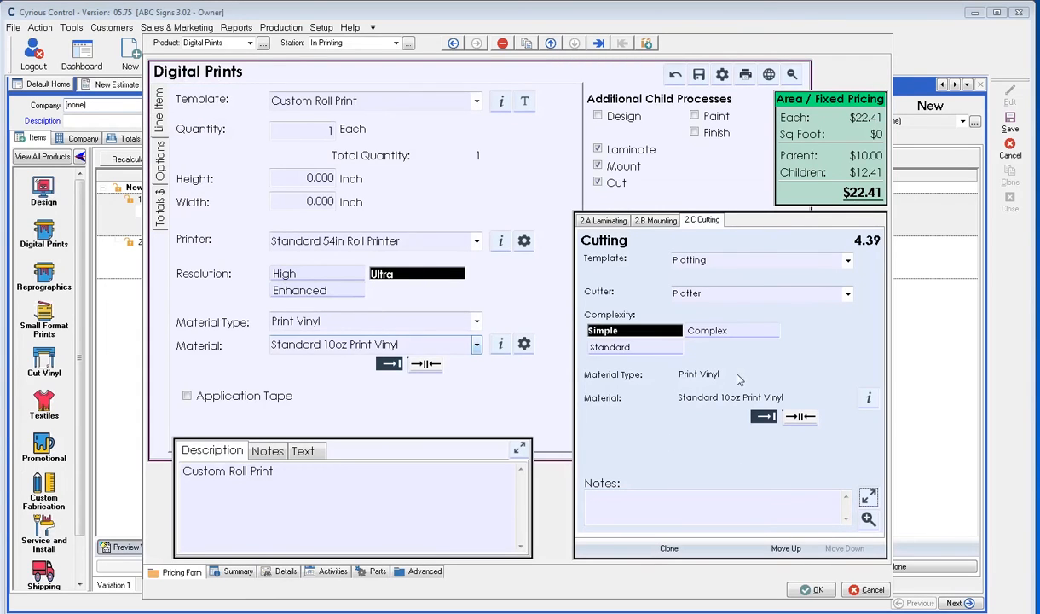
pyautogui.moveTo(741, 423)
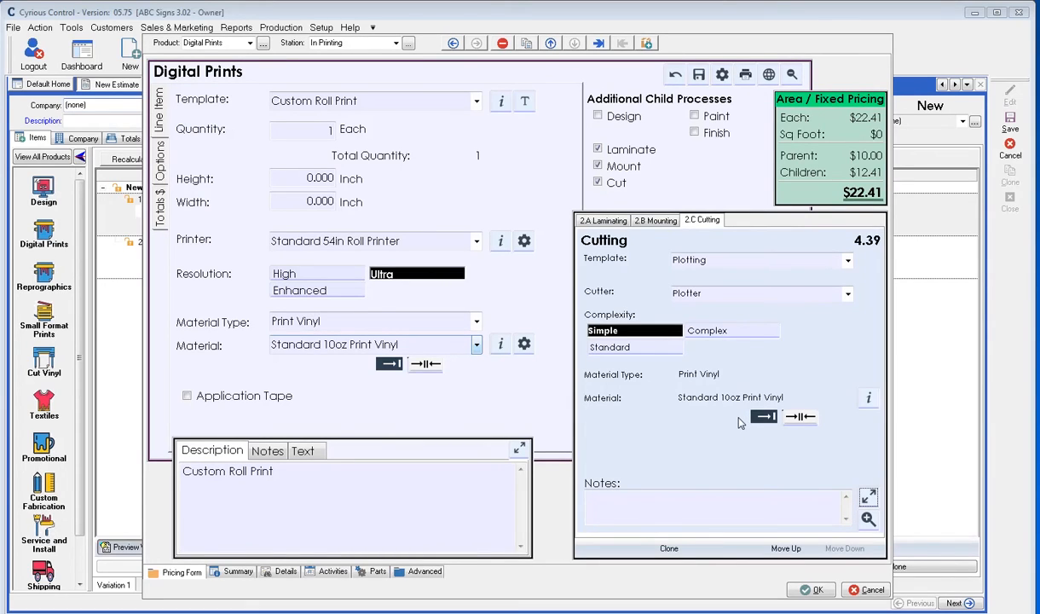
pyautogui.moveTo(699, 373)
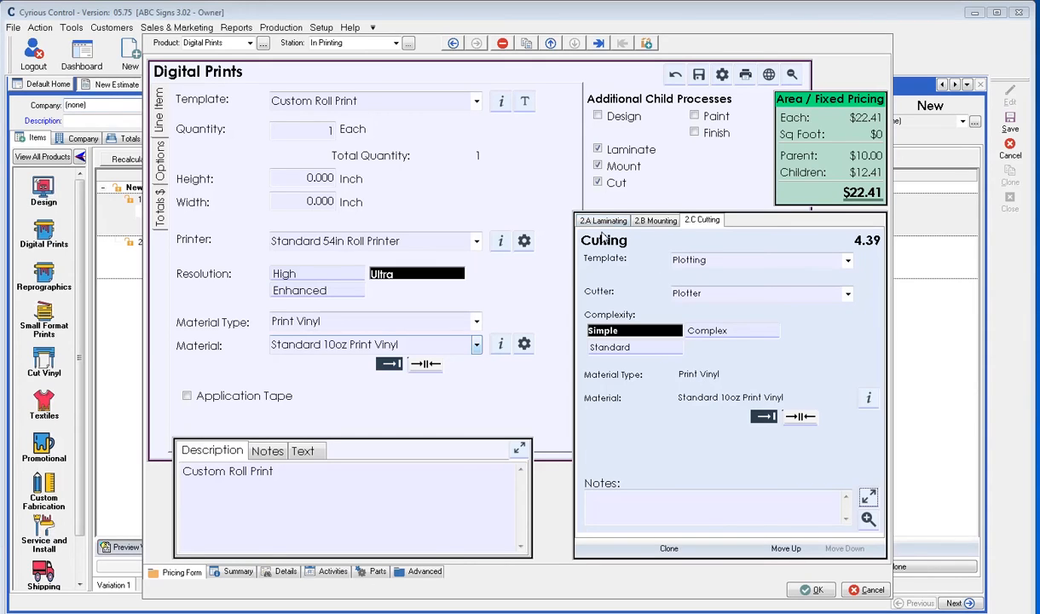
pyautogui.moveTo(458, 147)
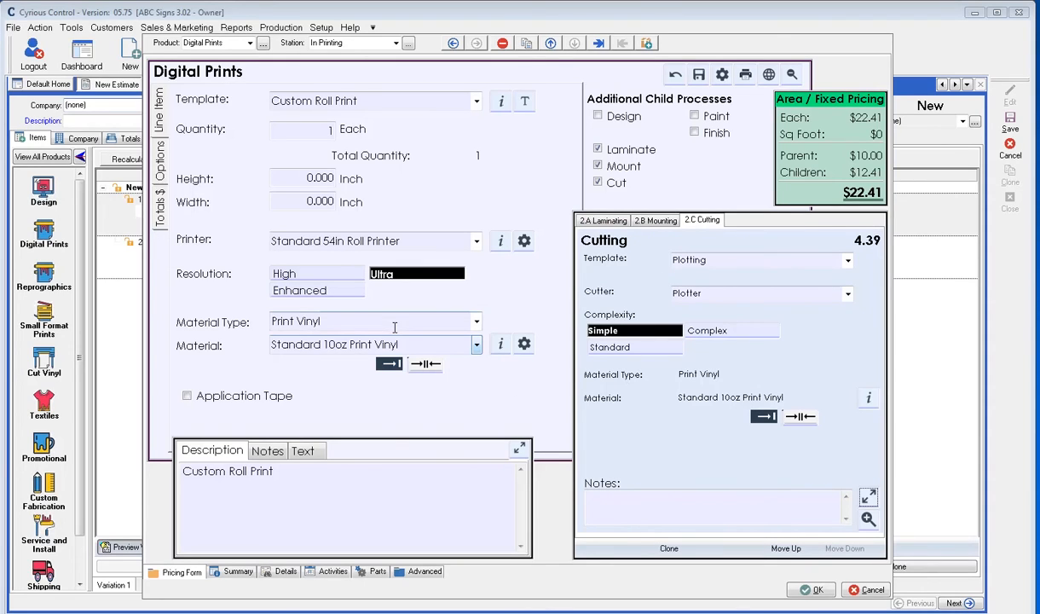
pyautogui.moveTo(388, 85)
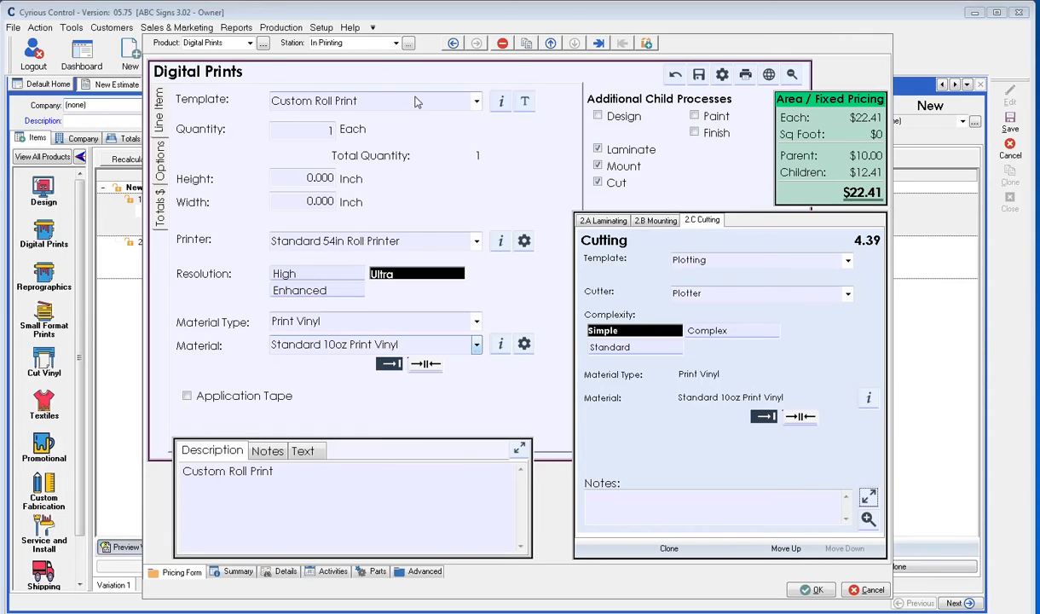
# - Add Custom Finishing as a child process ($10.34, Hand Grommeting) and view its settings
pyautogui.click(694, 132)
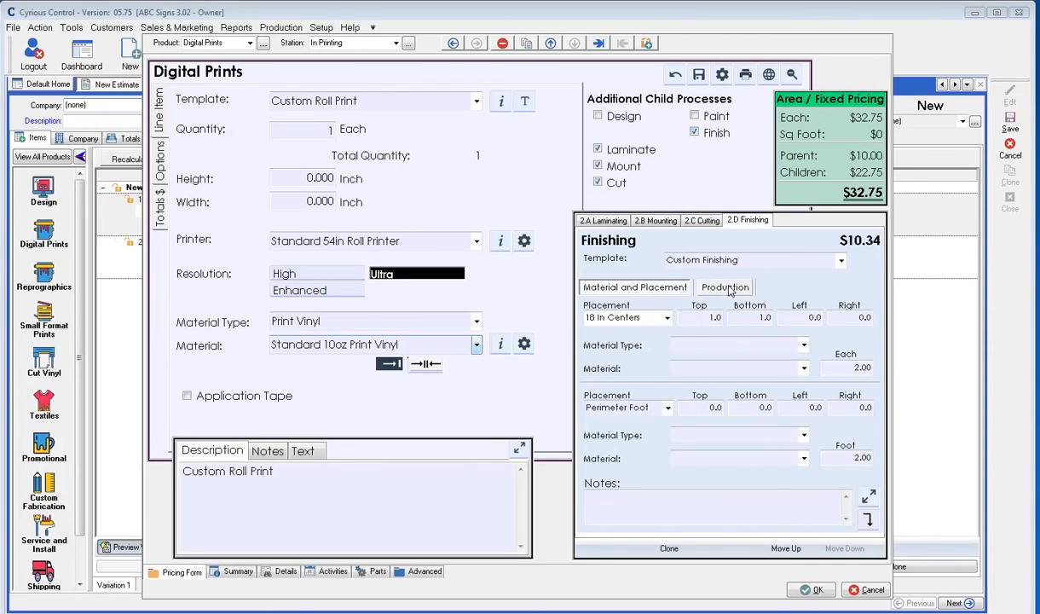
pyautogui.click(725, 287)
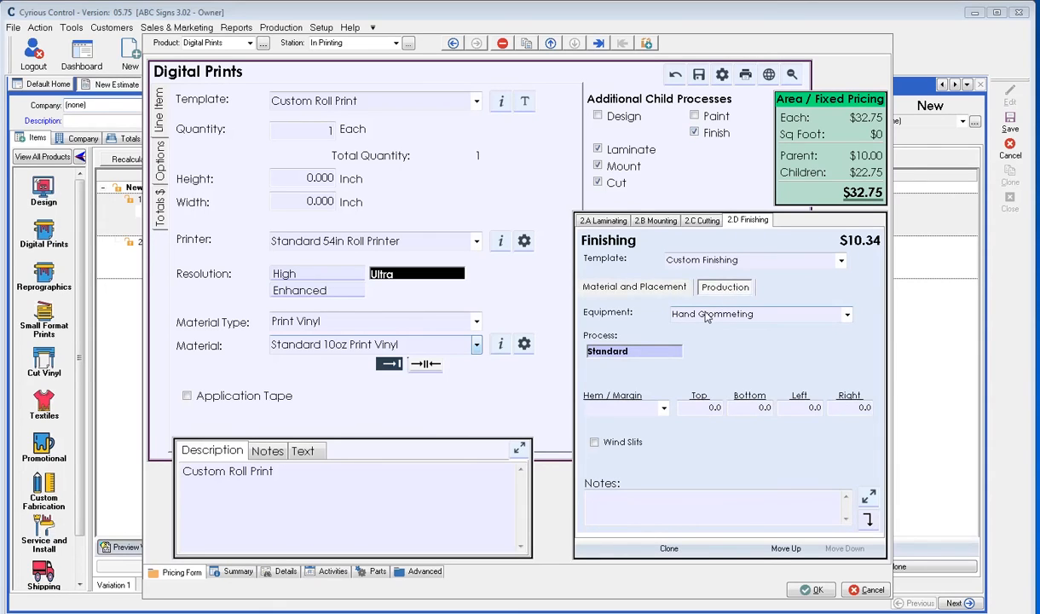
# - Show the finishing Placement choices: Custom, Corners Only, 18 In Centers, Perimeter Foot
pyautogui.click(634, 287)
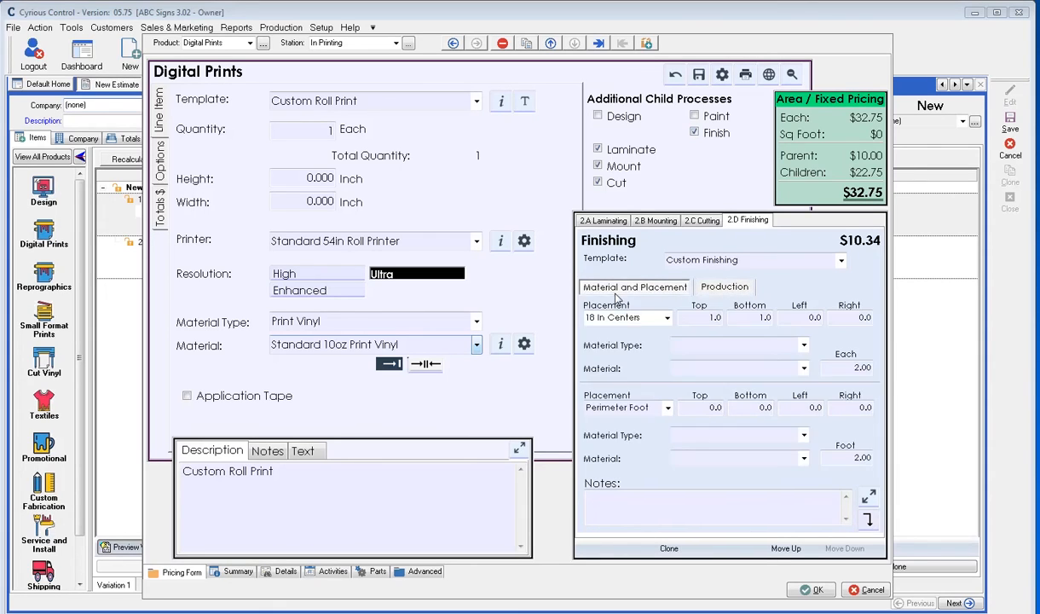
pyautogui.moveTo(648, 330)
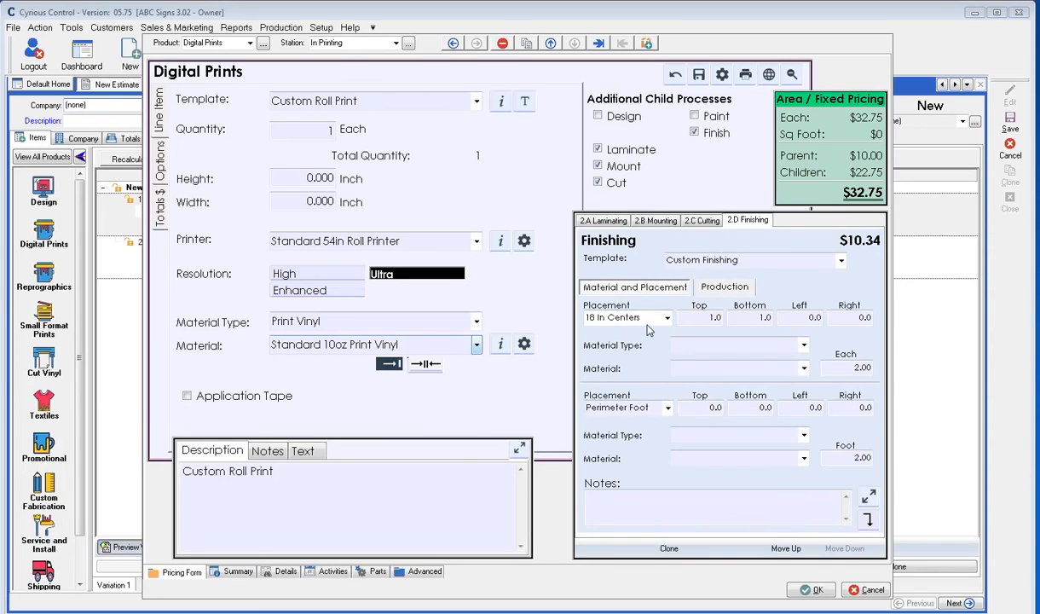
pyautogui.moveTo(672, 322)
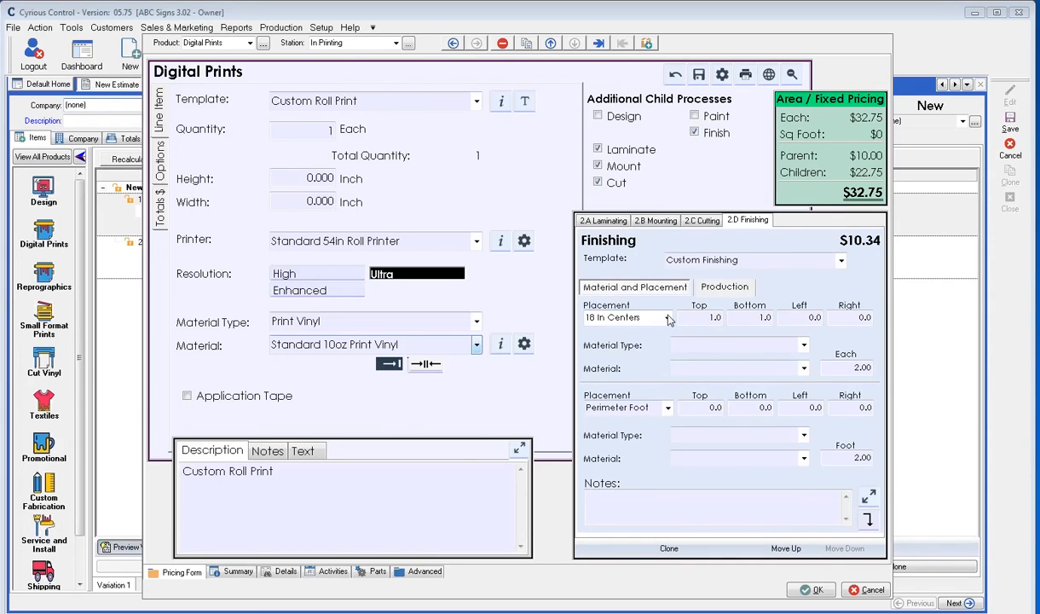
pyautogui.click(669, 318)
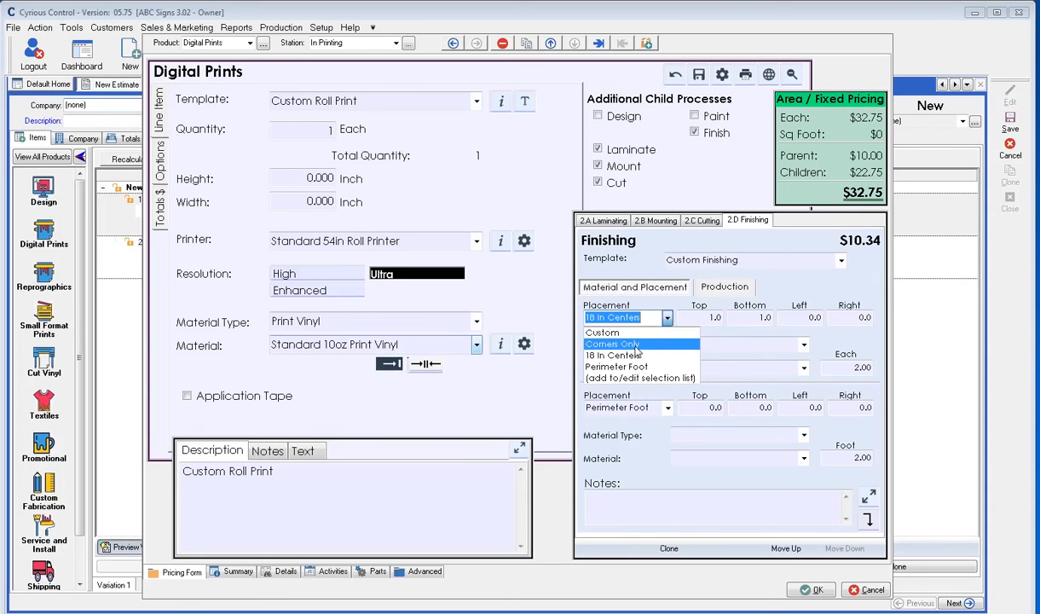
pyautogui.moveTo(612, 356)
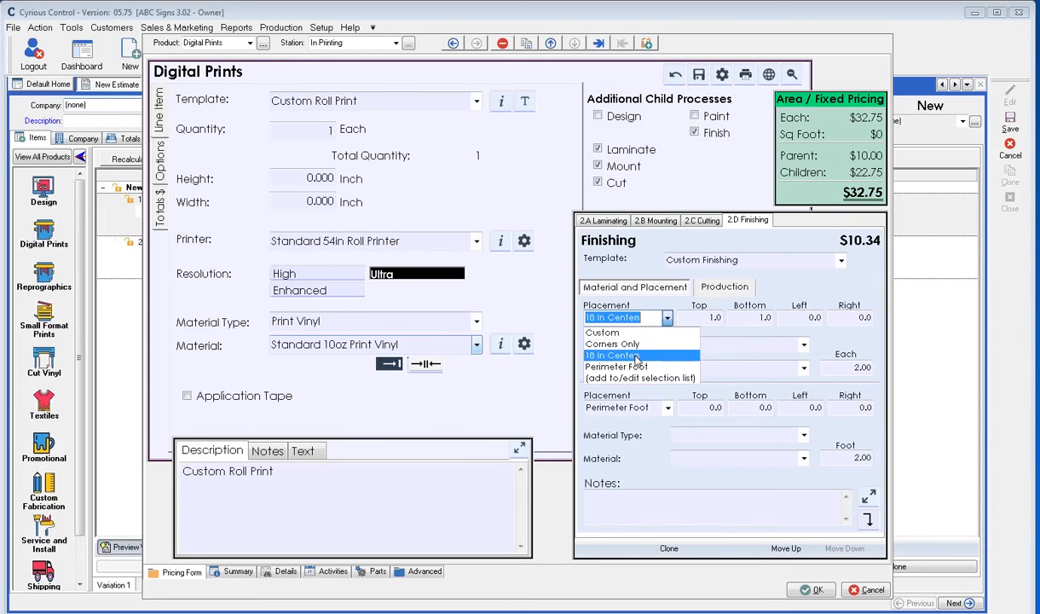
pyautogui.moveTo(636, 378)
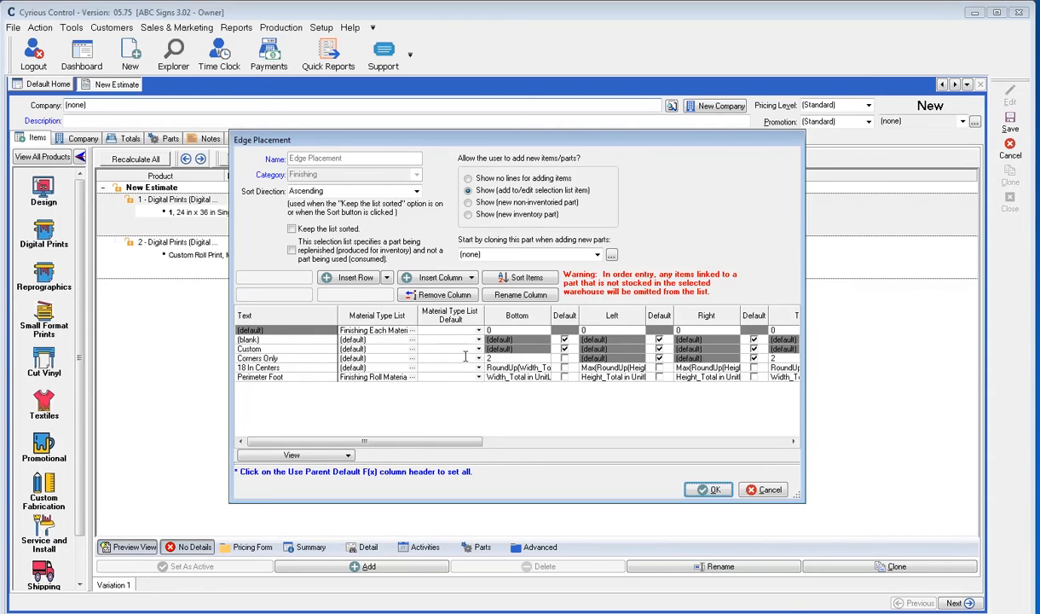
pyautogui.moveTo(620, 373)
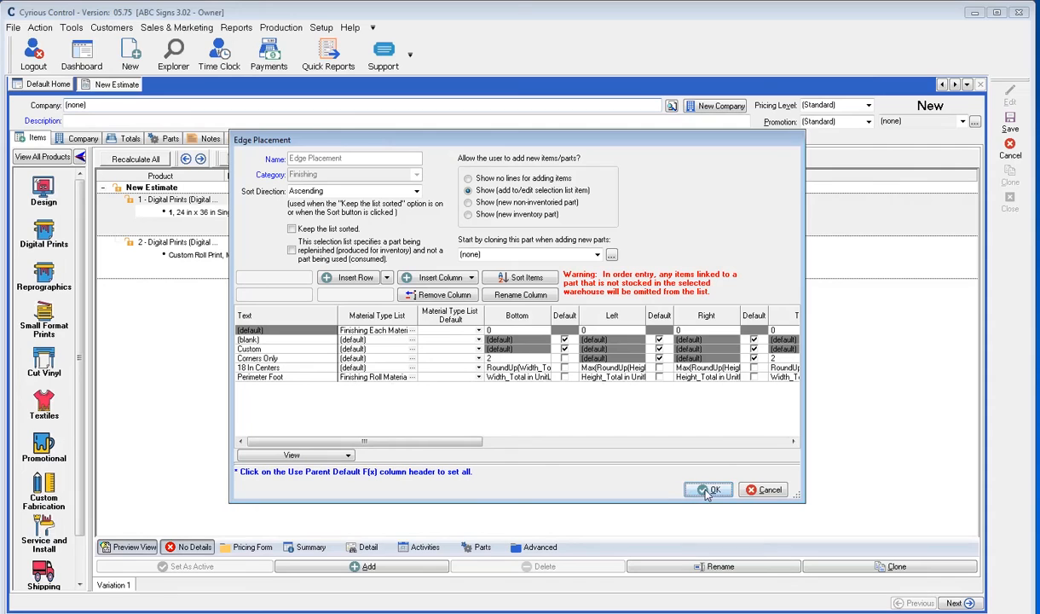
# - Accept the Edge Placement list, leaving finishing at $7.71 and total $30.12
pyautogui.click(708, 489)
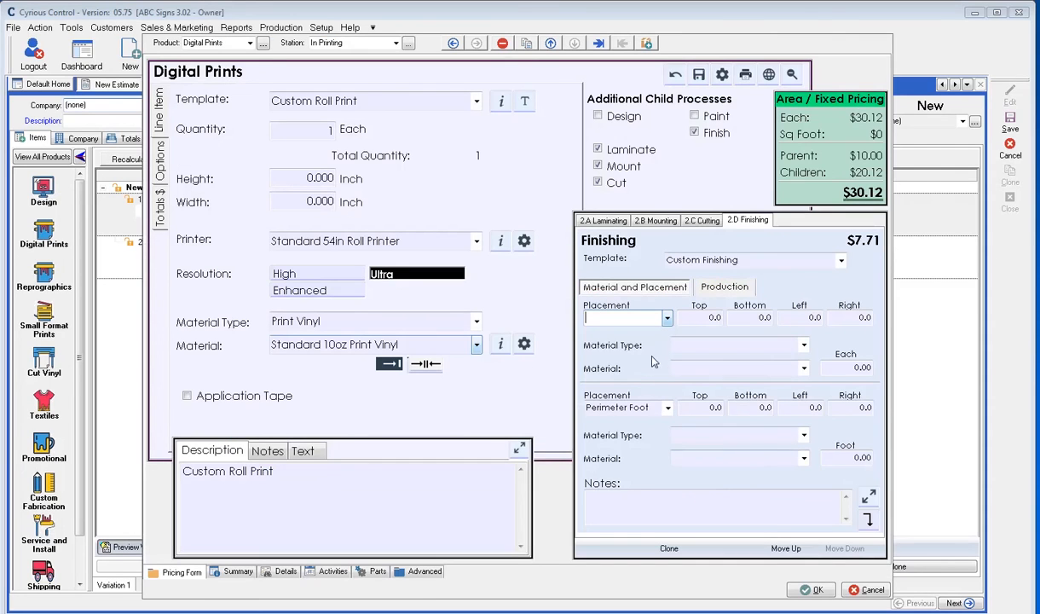
# - Use Corners Only grommets and Perimeter Foot Velcro, bringing finishing to $12.96 and the total to $35.37
pyautogui.click(667, 317)
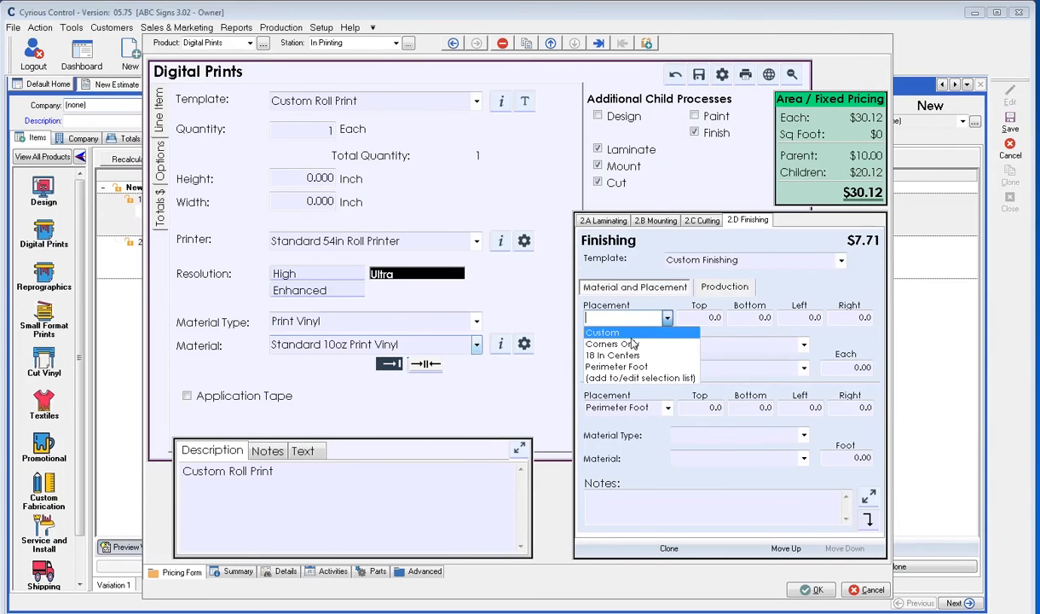
pyautogui.click(610, 344)
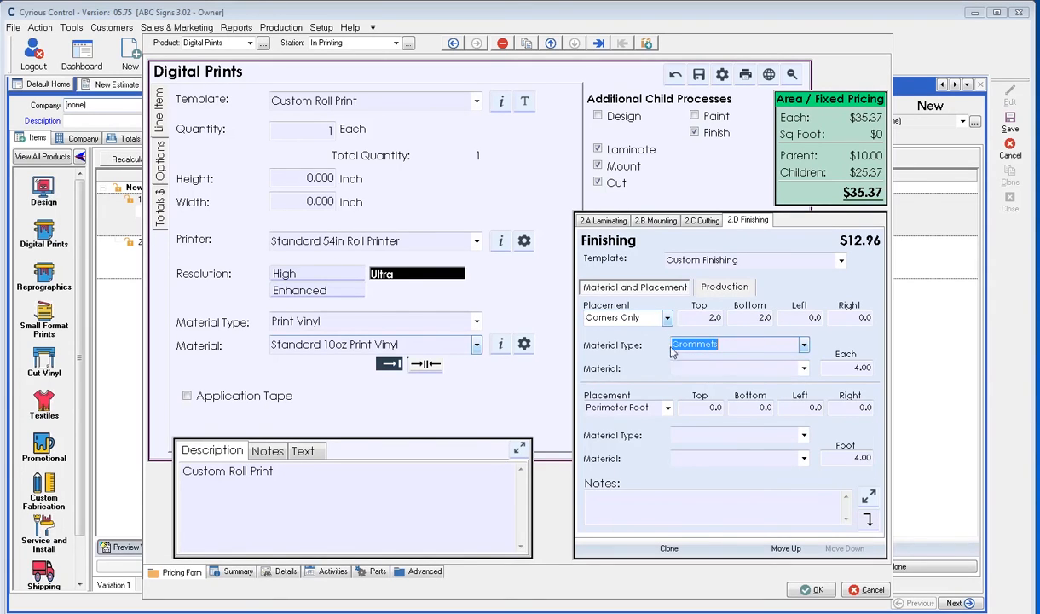
pyautogui.click(667, 408)
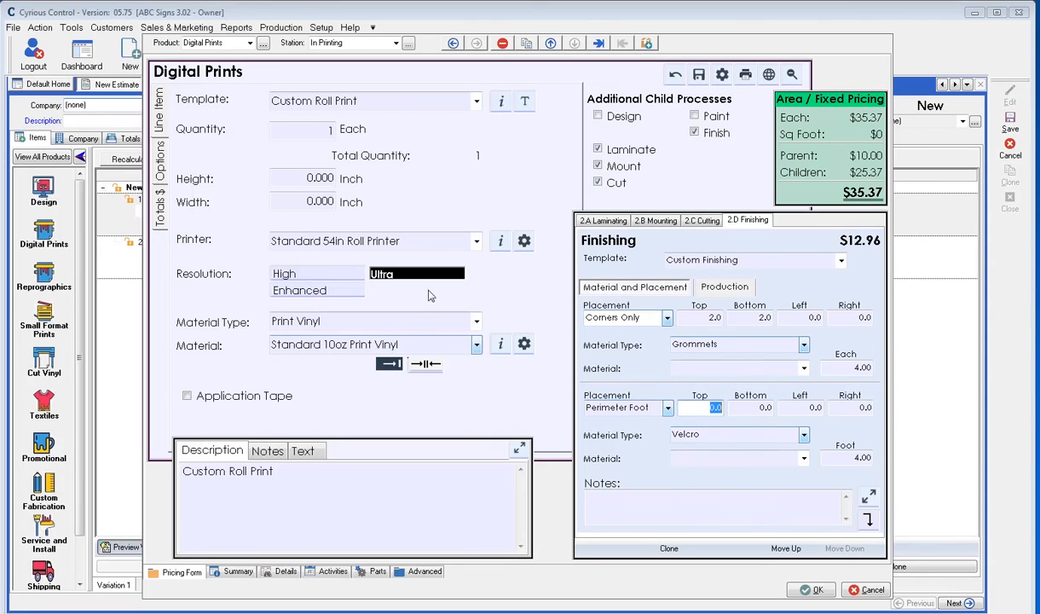
pyautogui.click(309, 178)
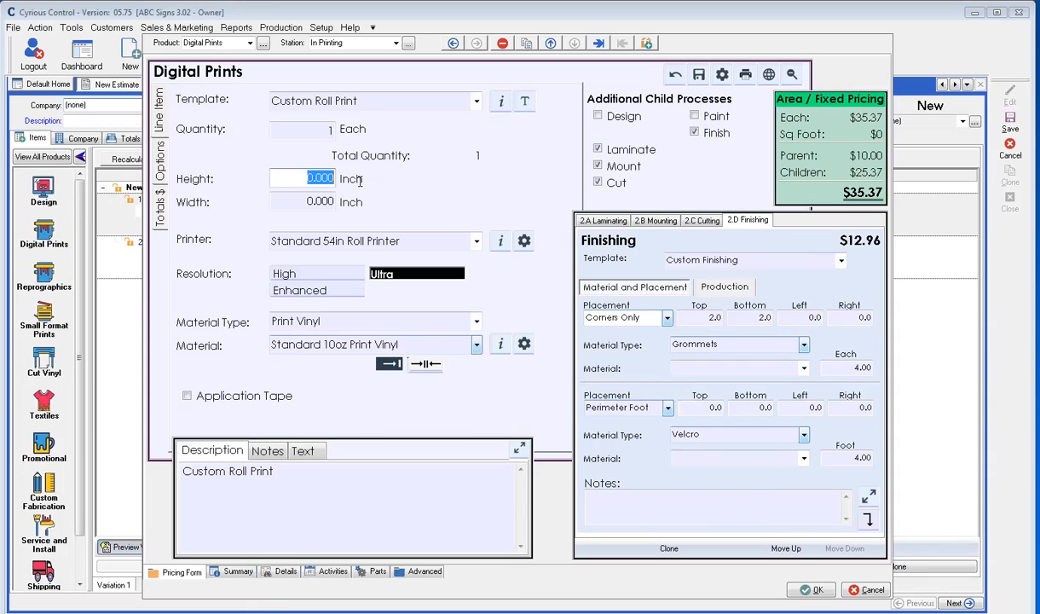
# - Enter height 36 and width 24 inches, raising the total to $74.35
pyautogui.write('36')
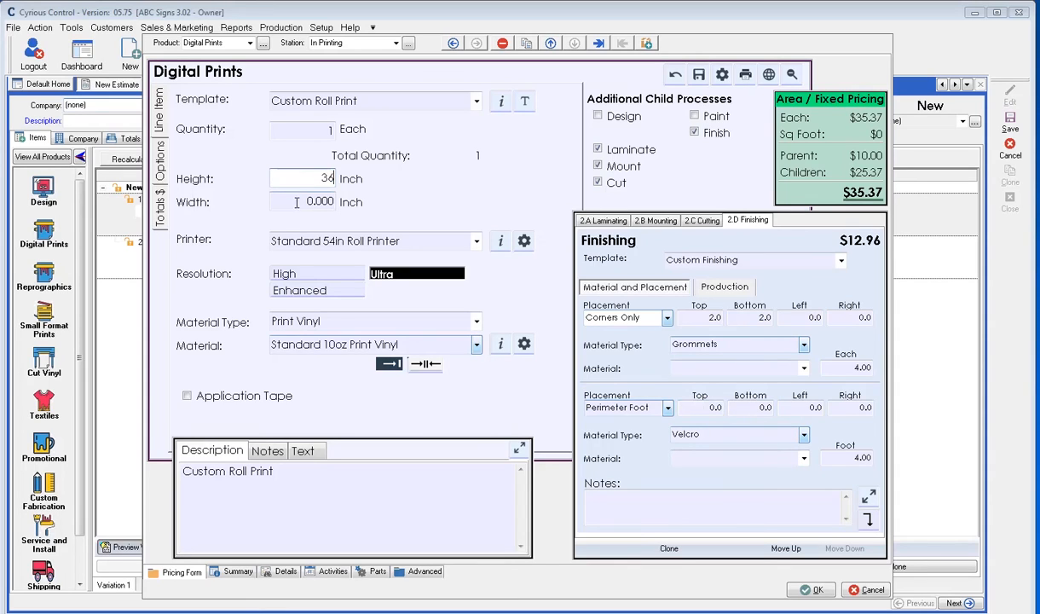
pyautogui.click(319, 202)
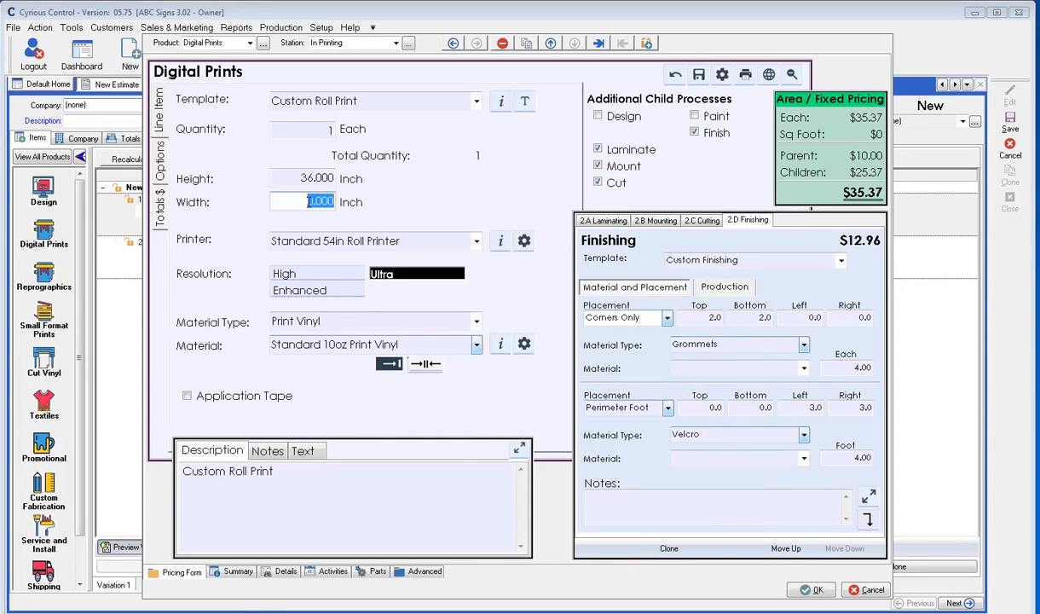
pyautogui.write('24')
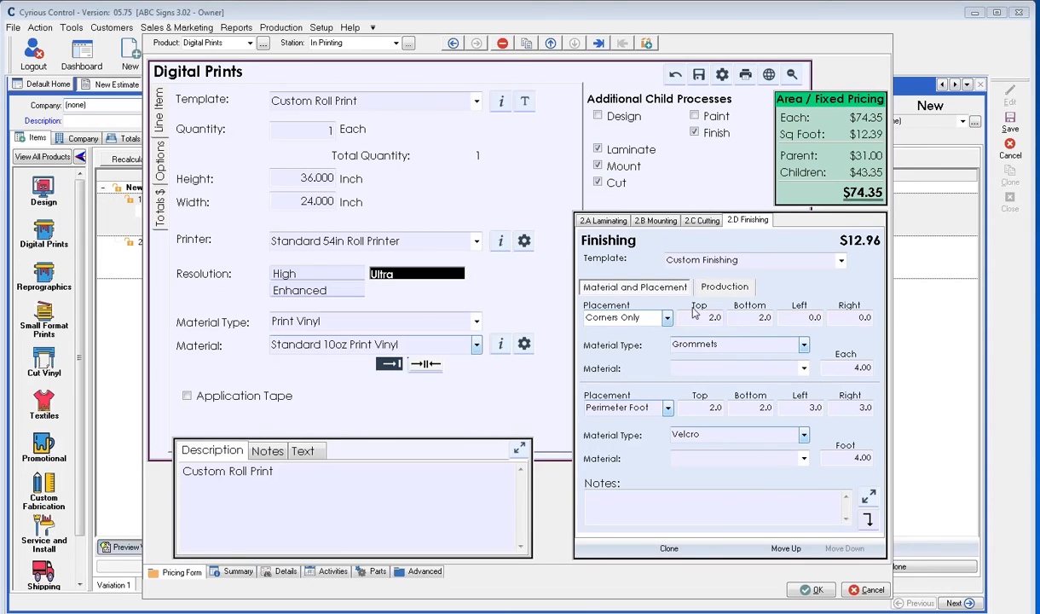
pyautogui.moveTo(809, 422)
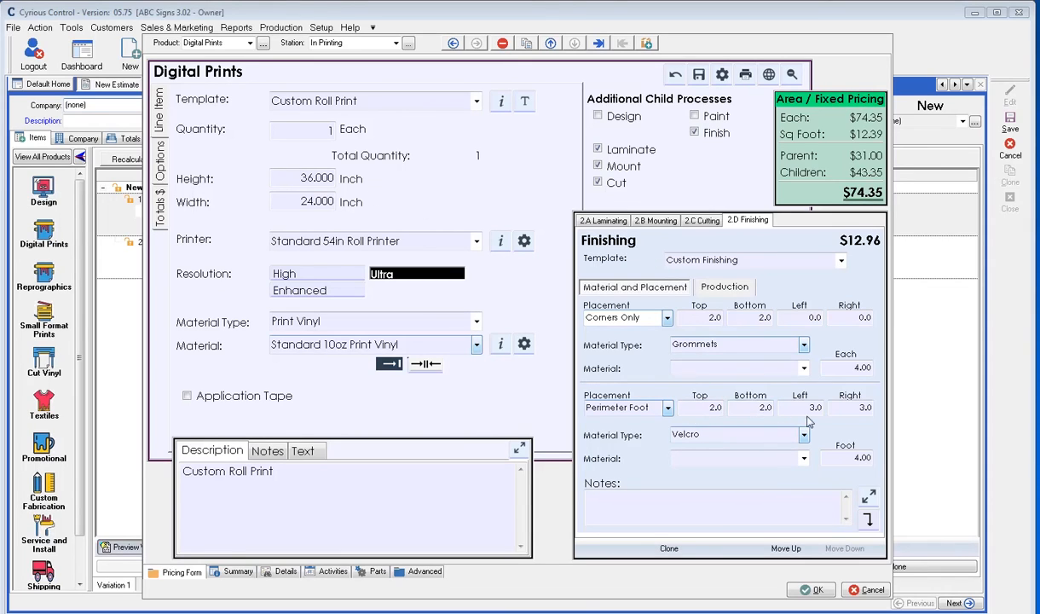
pyautogui.moveTo(892, 413)
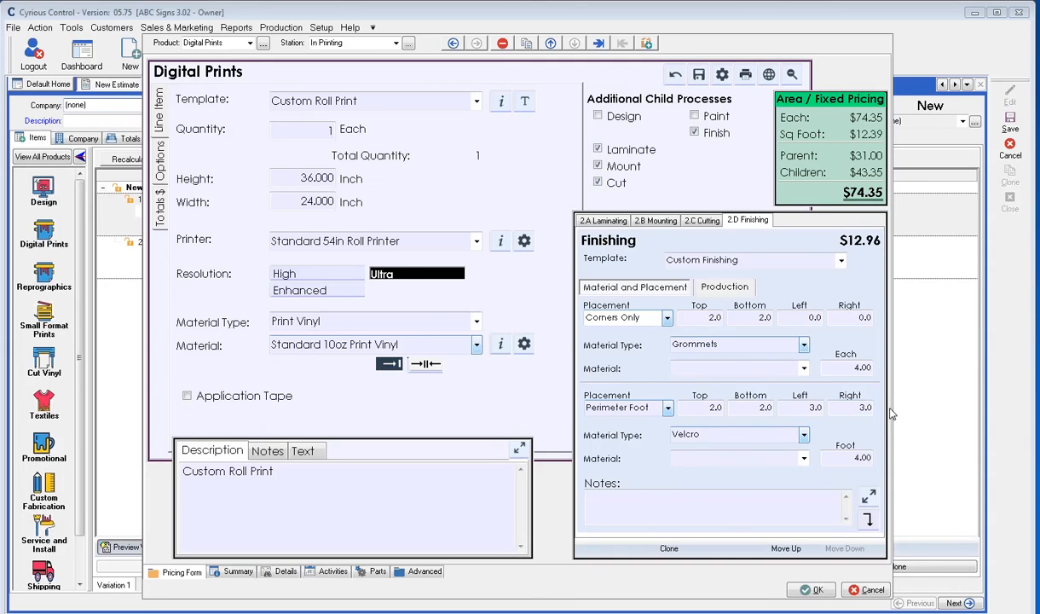
pyautogui.moveTo(840, 429)
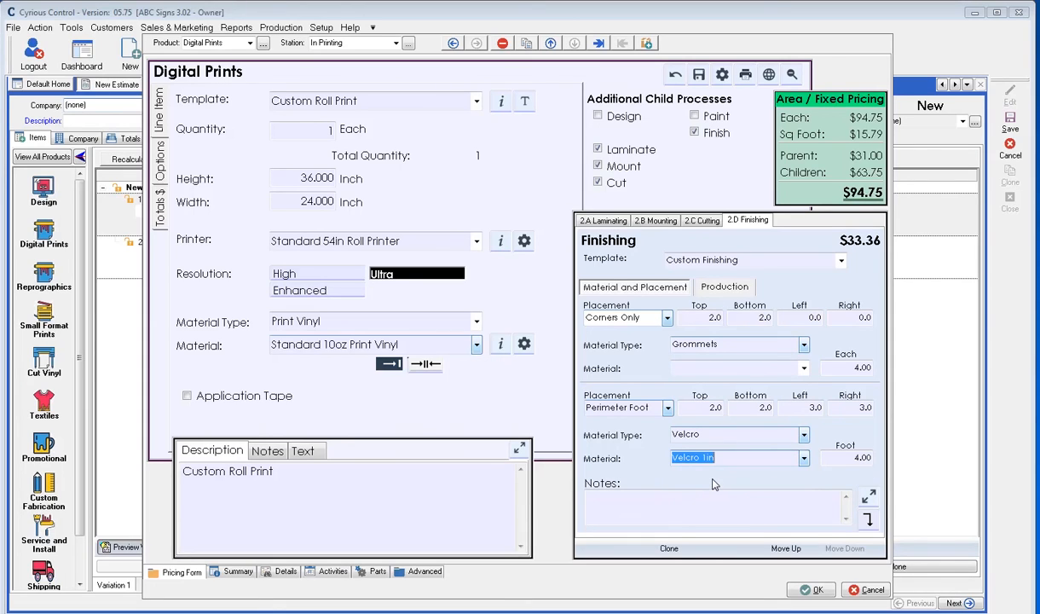
pyautogui.moveTo(713, 483)
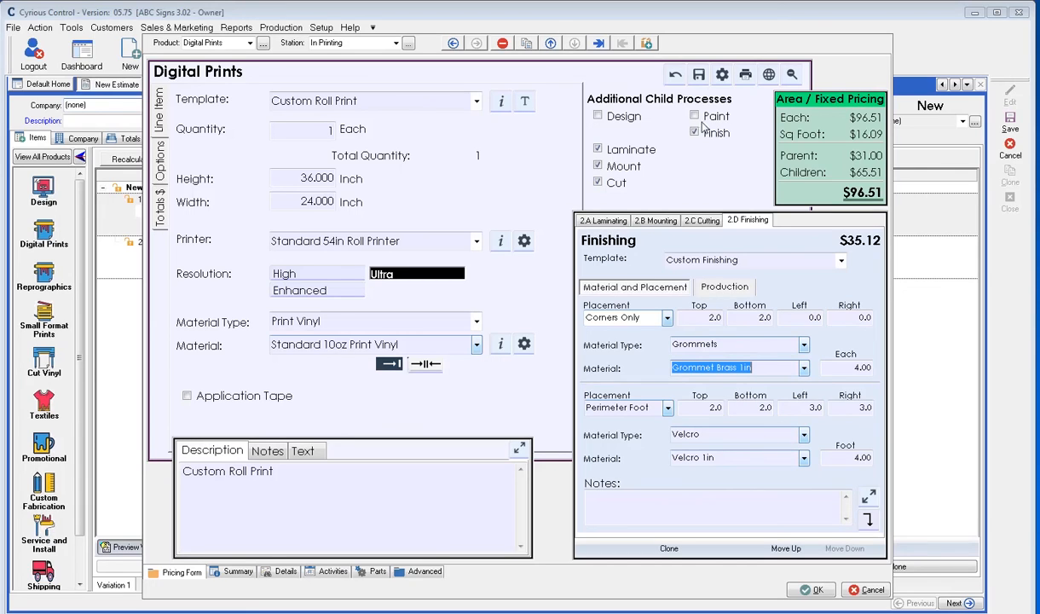
# - Add a $9.30 Painting child process with Red as color 1 and view its production settings
pyautogui.click(695, 116)
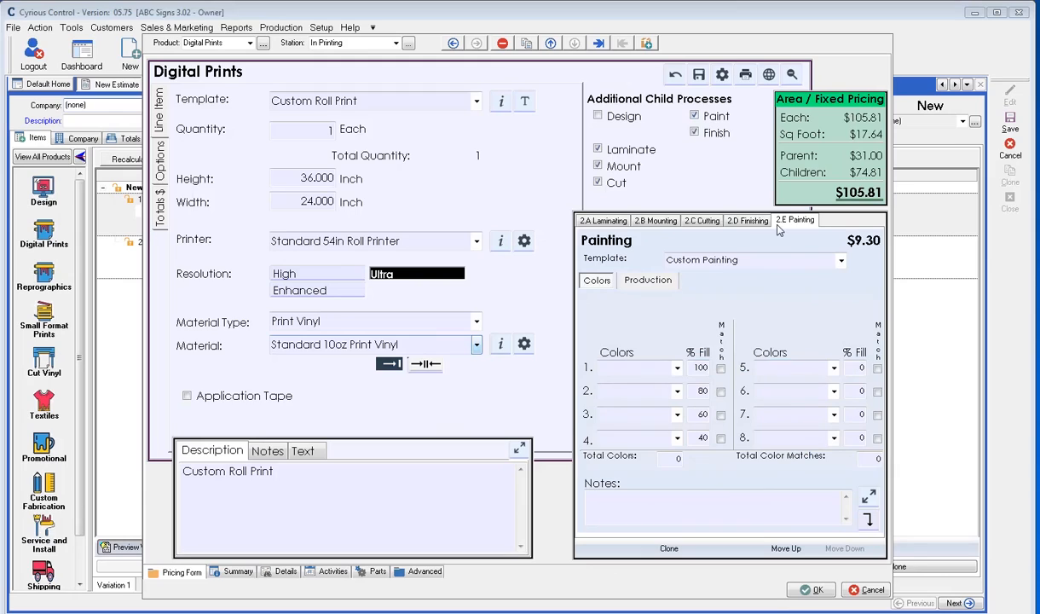
pyautogui.moveTo(748, 297)
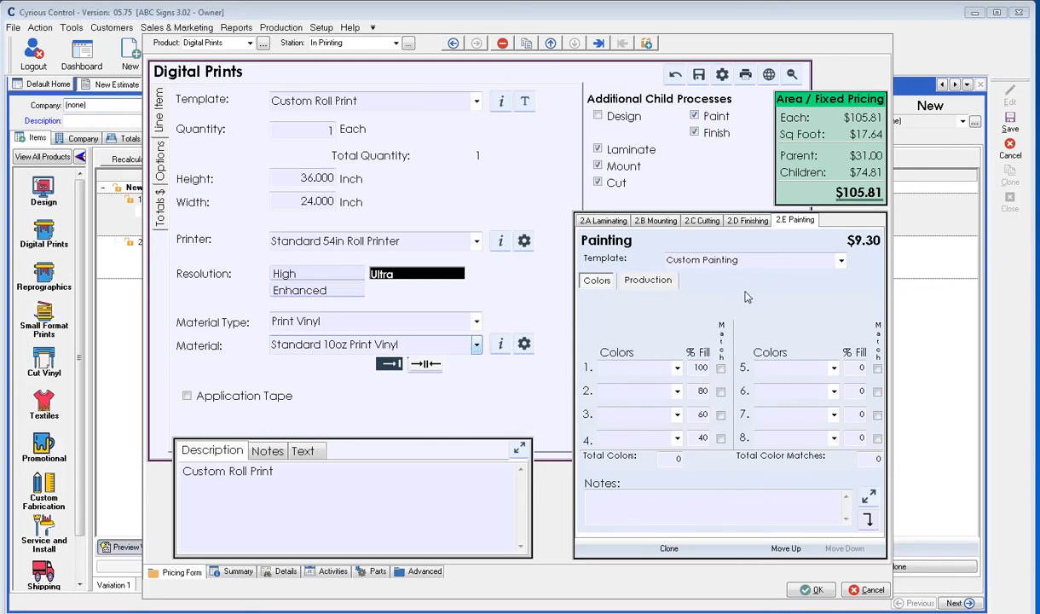
pyautogui.moveTo(723, 293)
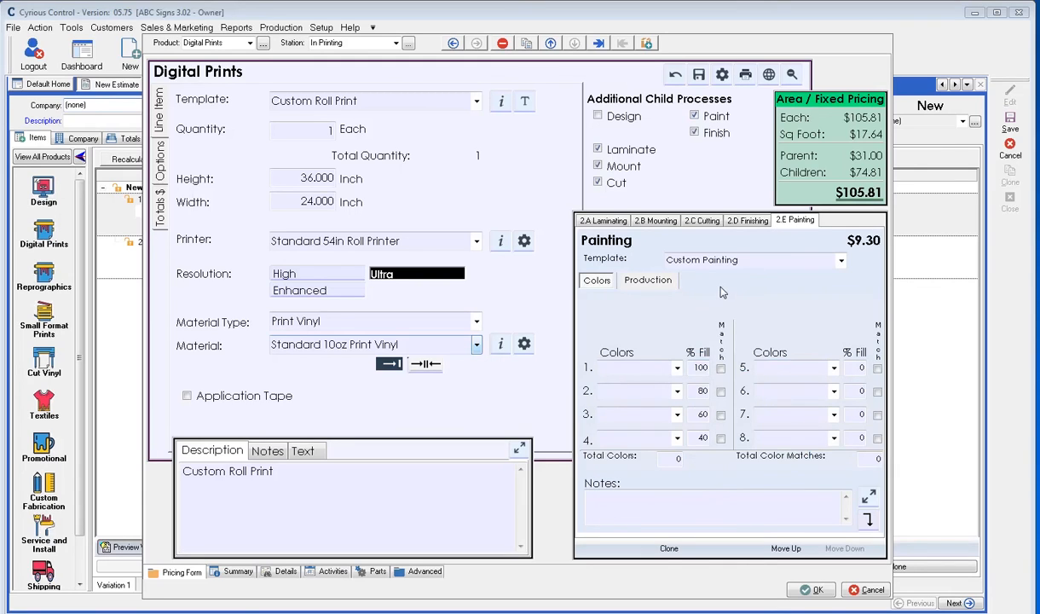
pyautogui.moveTo(719, 294)
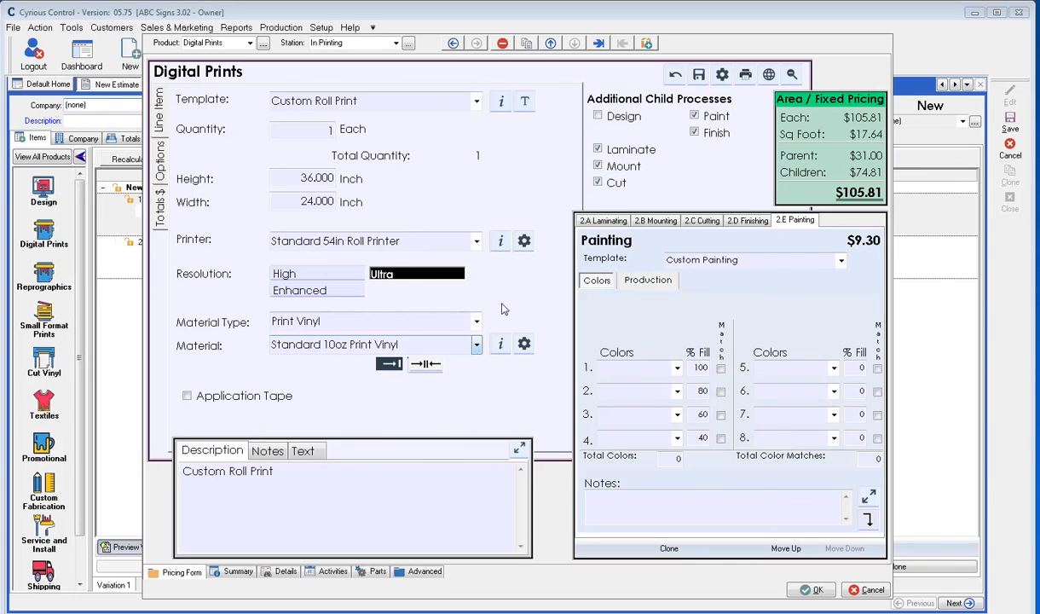
pyautogui.click(677, 367)
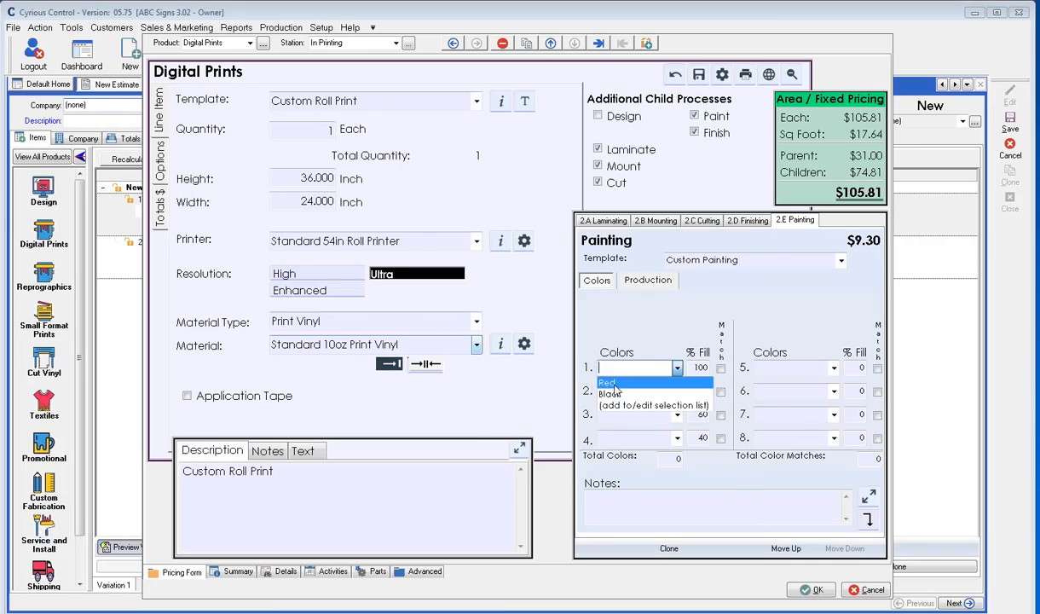
pyautogui.click(607, 382)
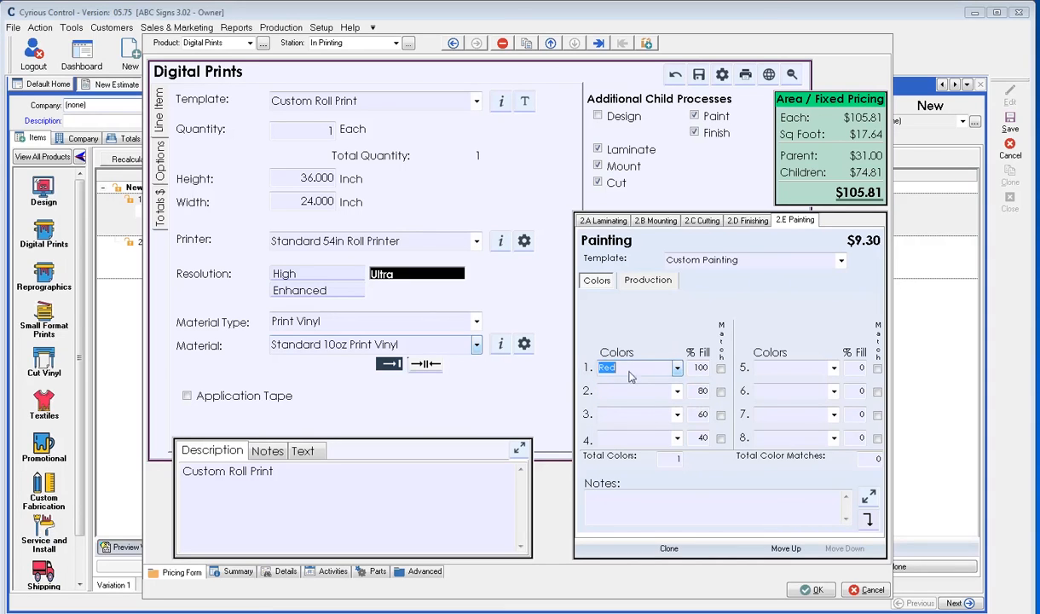
pyautogui.moveTo(735, 383)
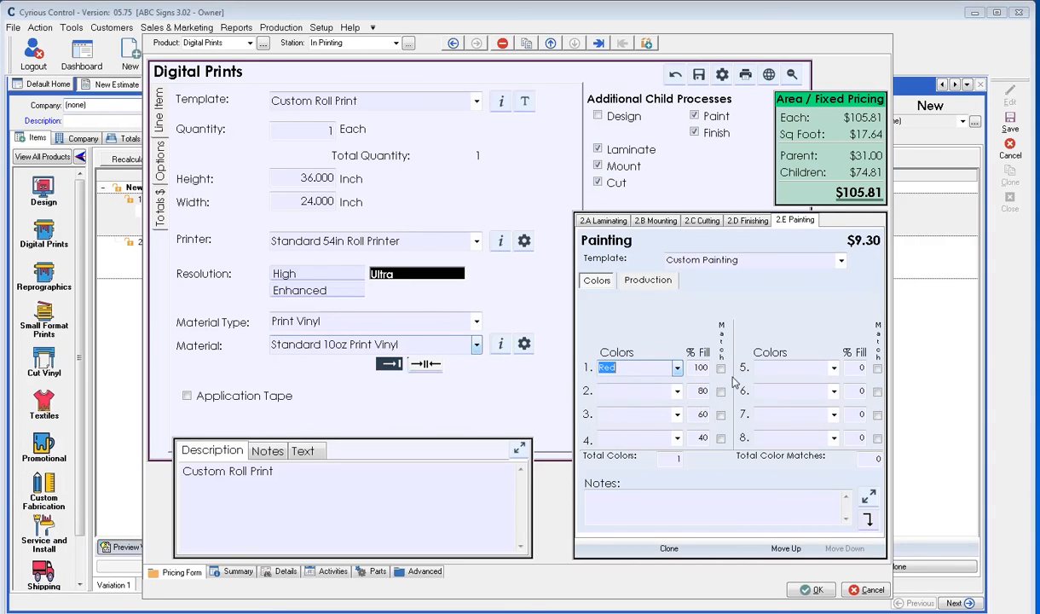
pyautogui.moveTo(689, 311)
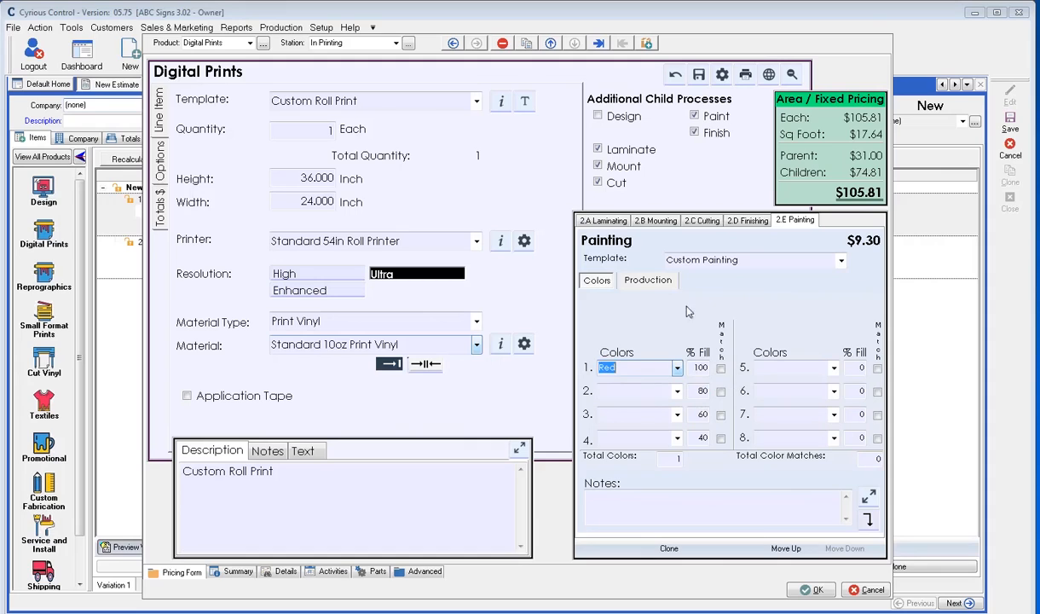
pyautogui.click(648, 280)
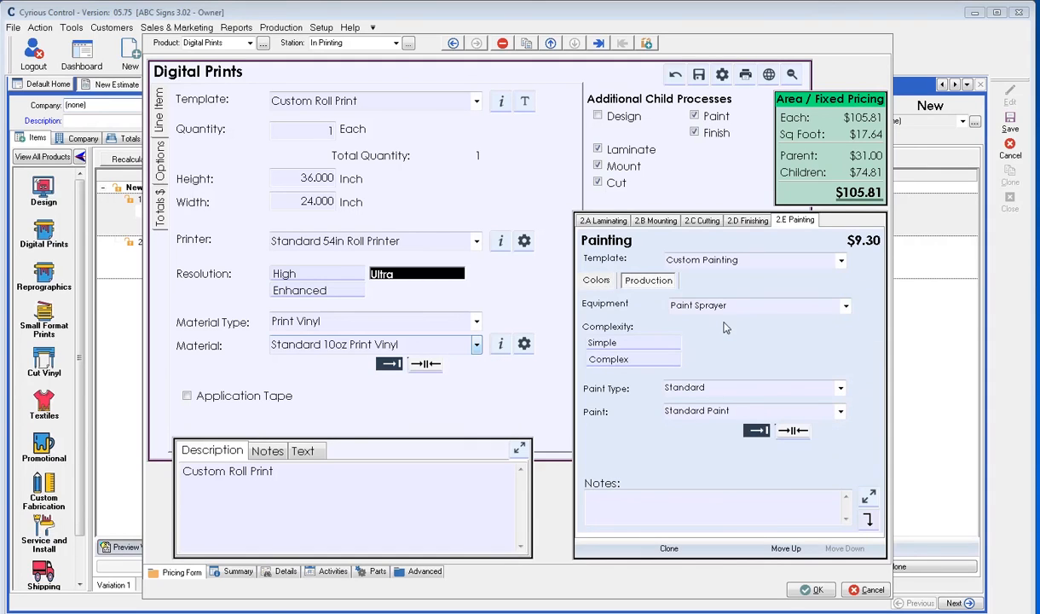
pyautogui.moveTo(705, 322)
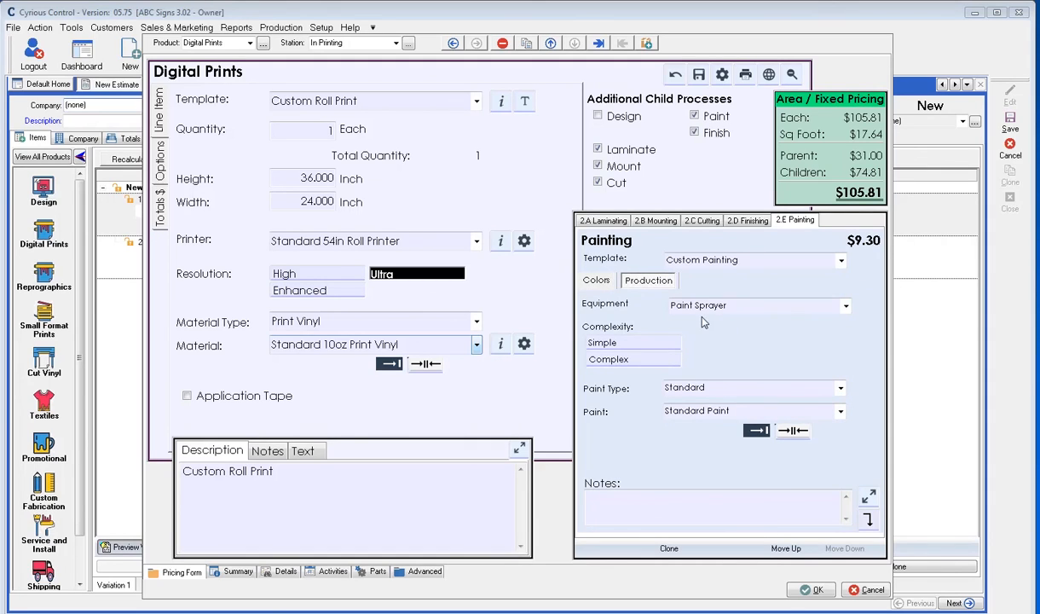
pyautogui.moveTo(723, 411)
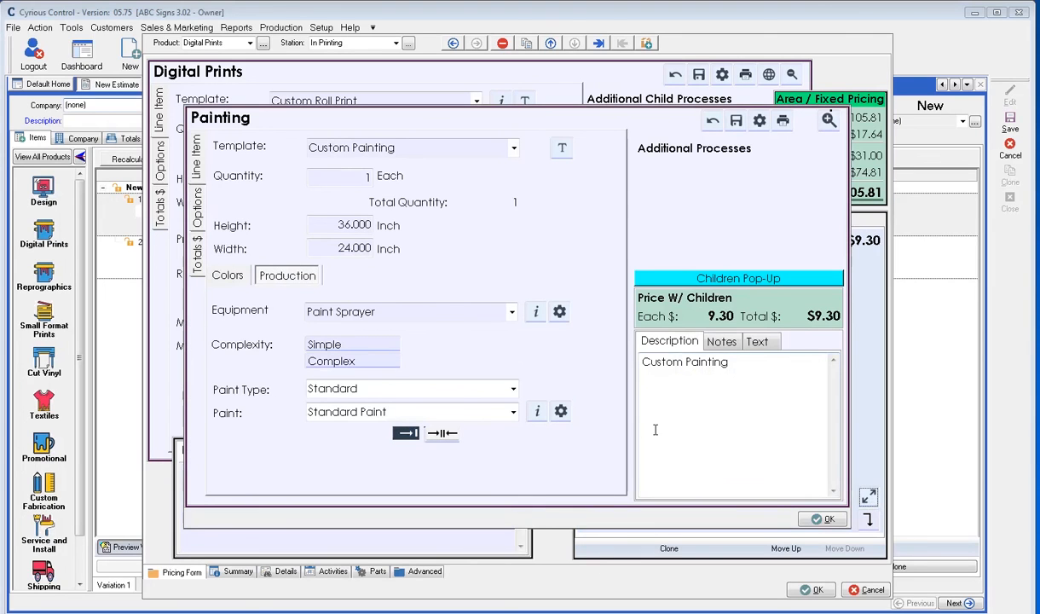
pyautogui.moveTo(562, 329)
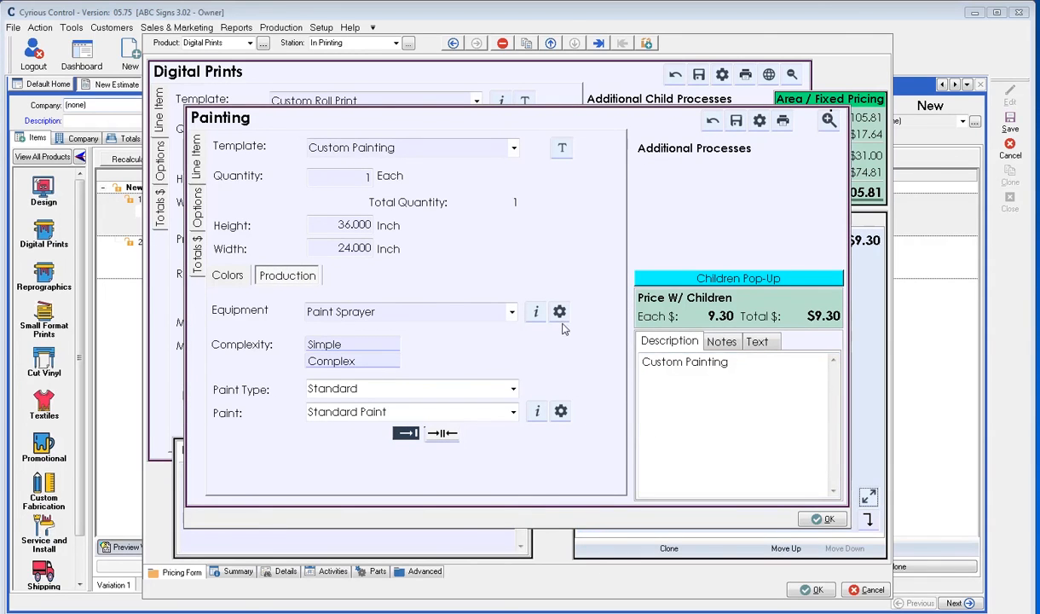
# - View the Paint Sprayer's machine details, cloned as Paint Sprayer_New at $2.51/hour
pyautogui.click(559, 311)
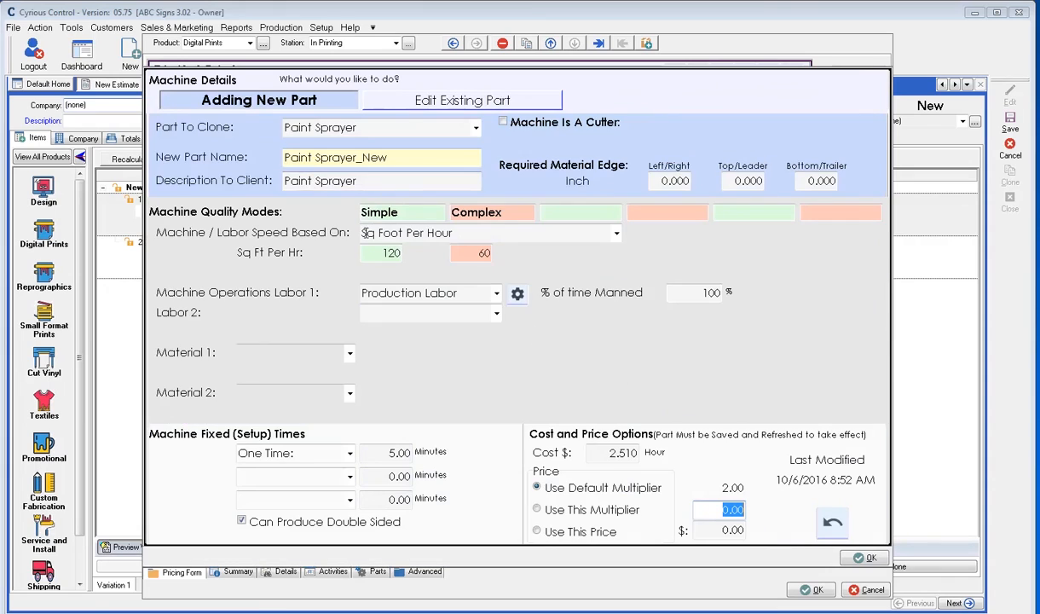
pyautogui.moveTo(516, 330)
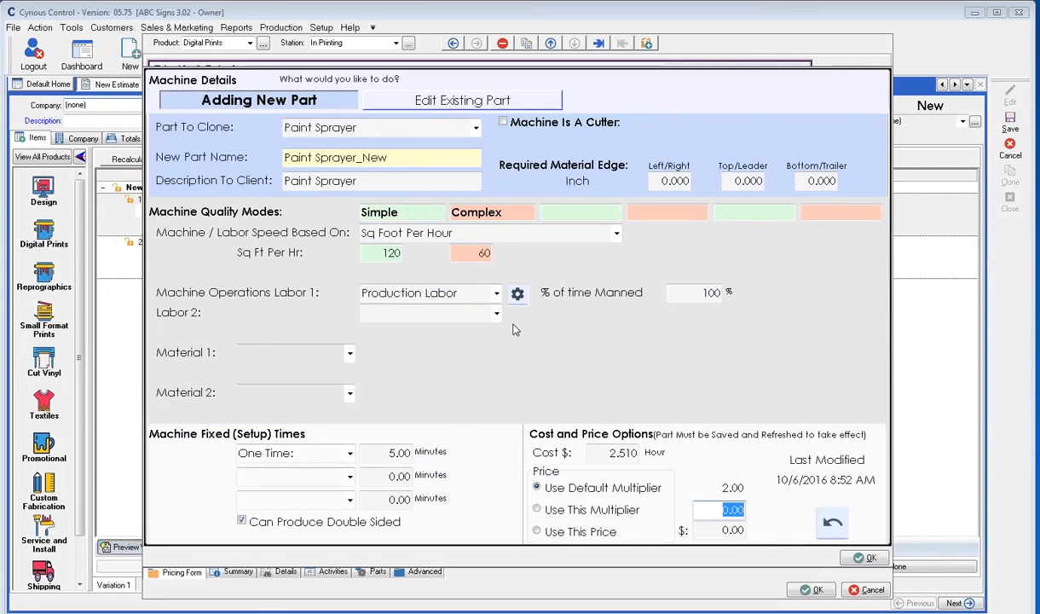
pyautogui.moveTo(616, 367)
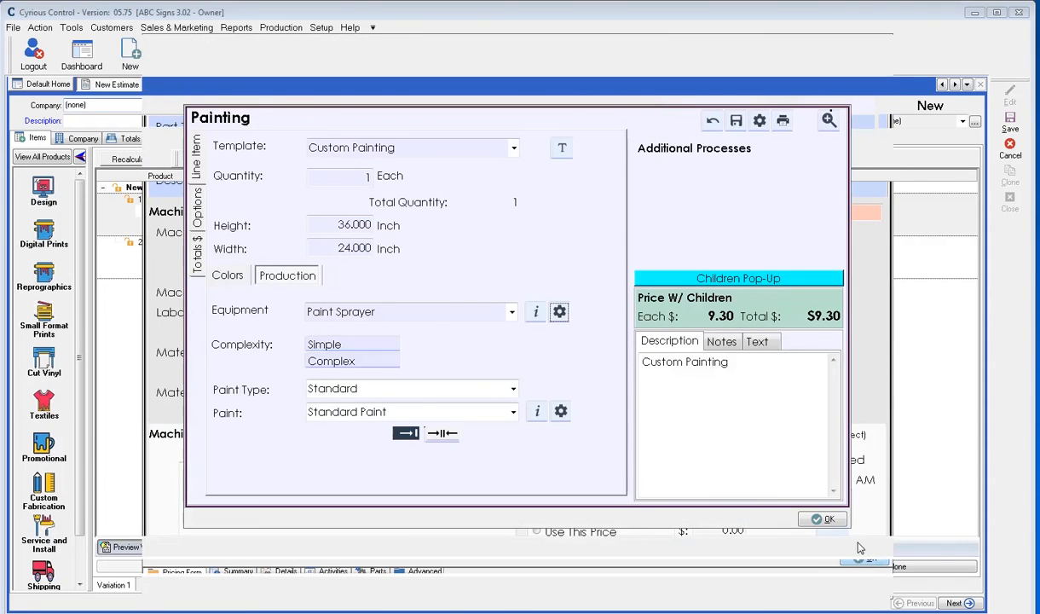
pyautogui.moveTo(436, 435)
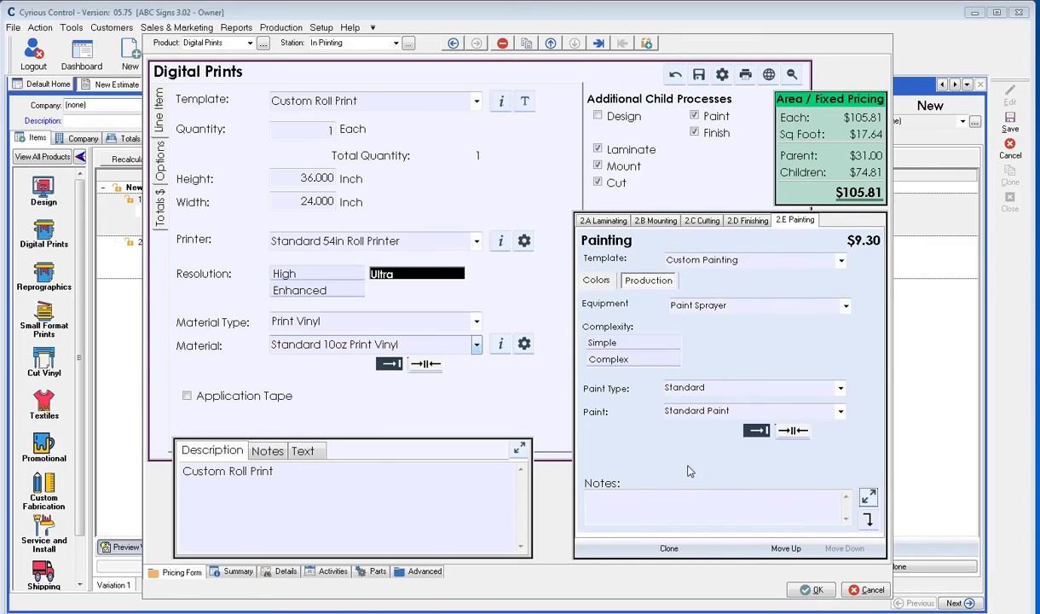
pyautogui.moveTo(800, 500)
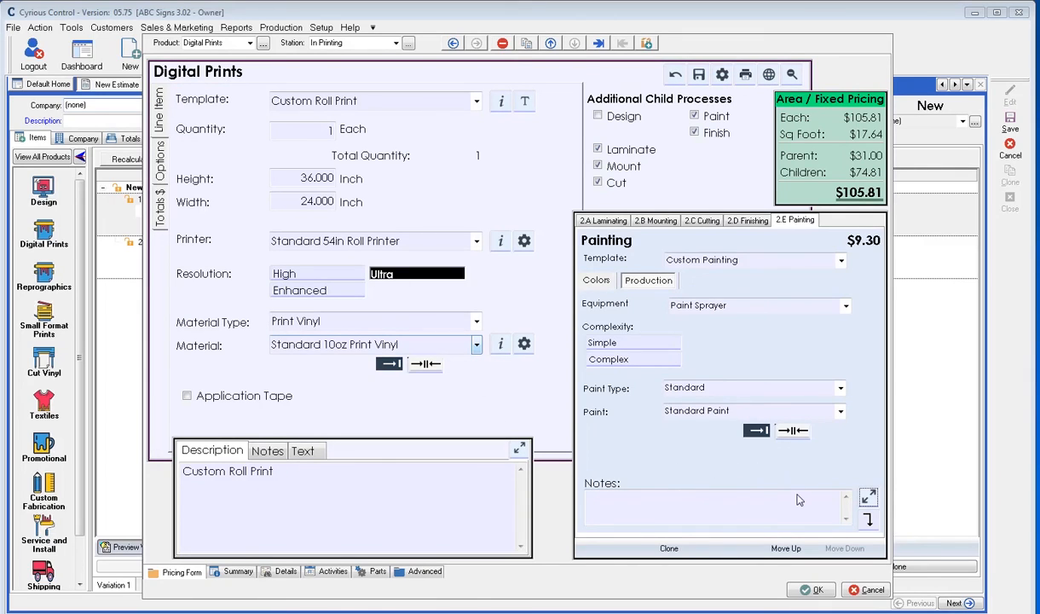